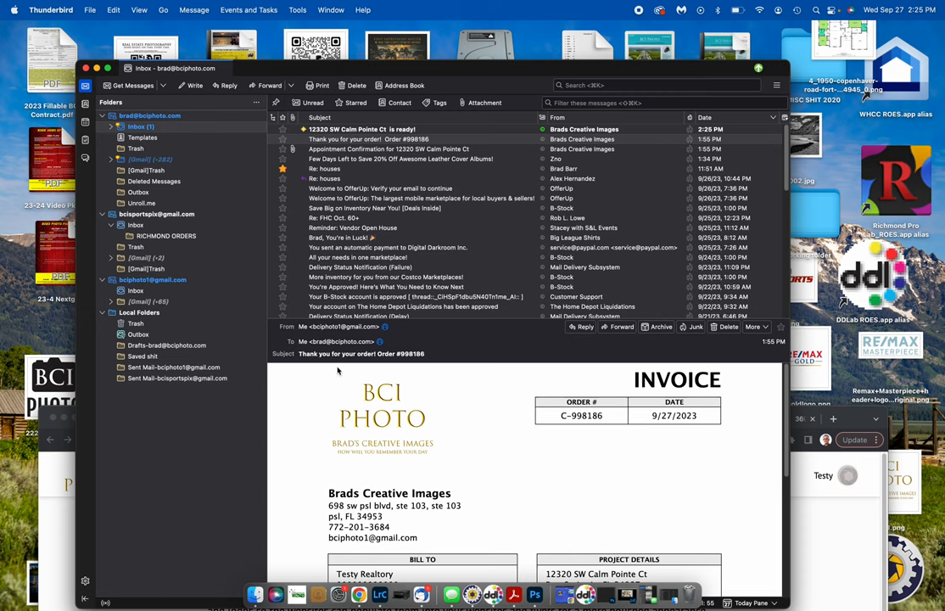
click(361, 129)
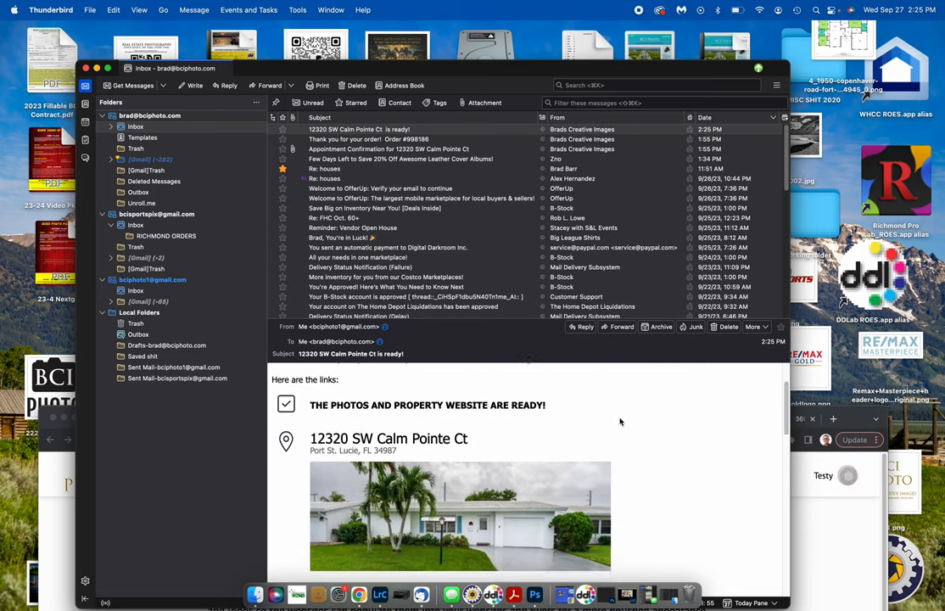
scroll(down, 3)
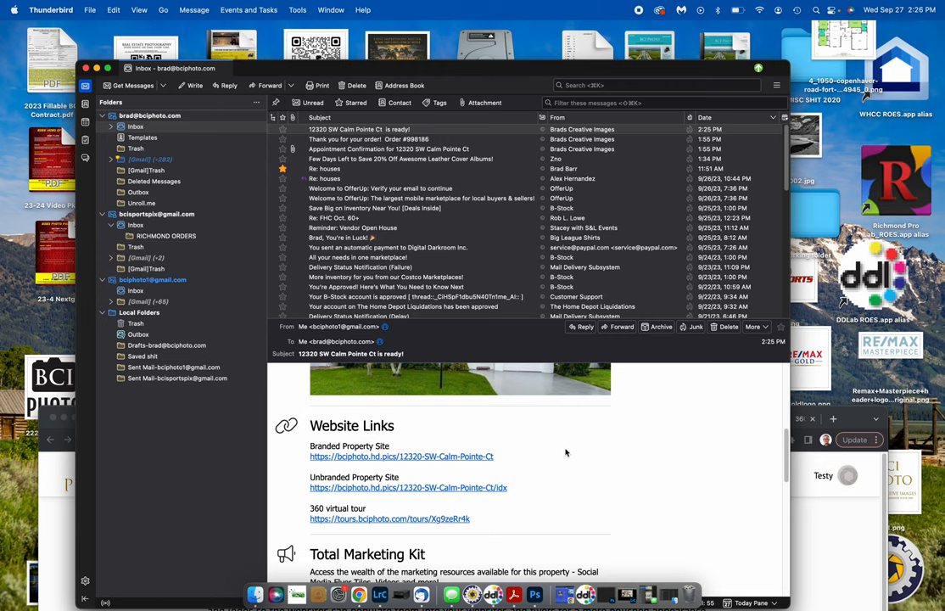
scroll(down, 3)
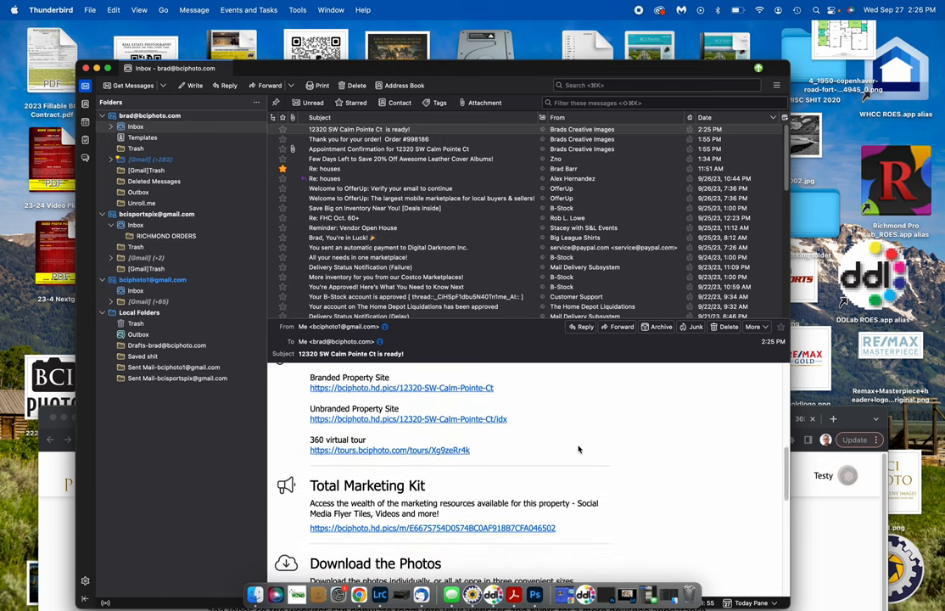
scroll(down, 3)
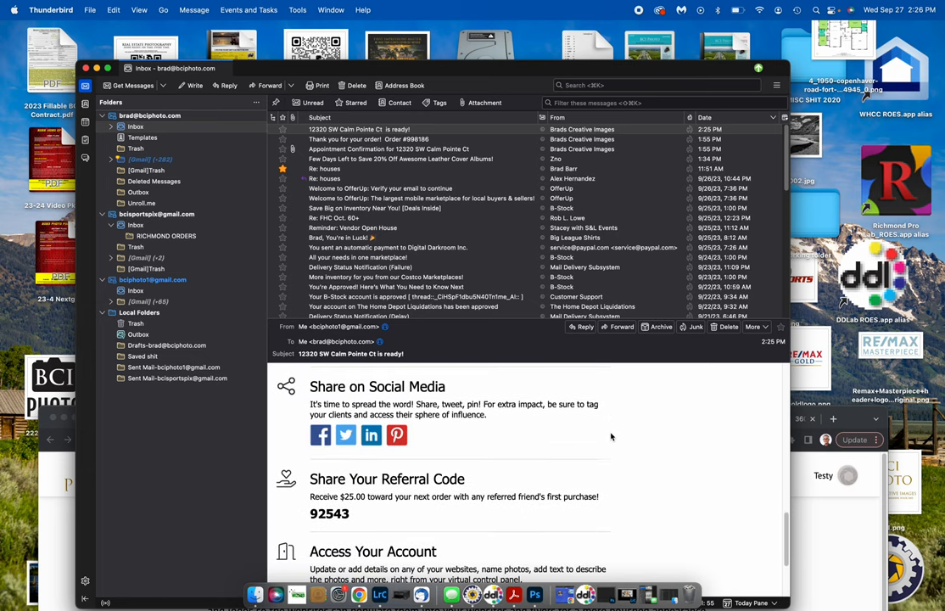
scroll(down, 3)
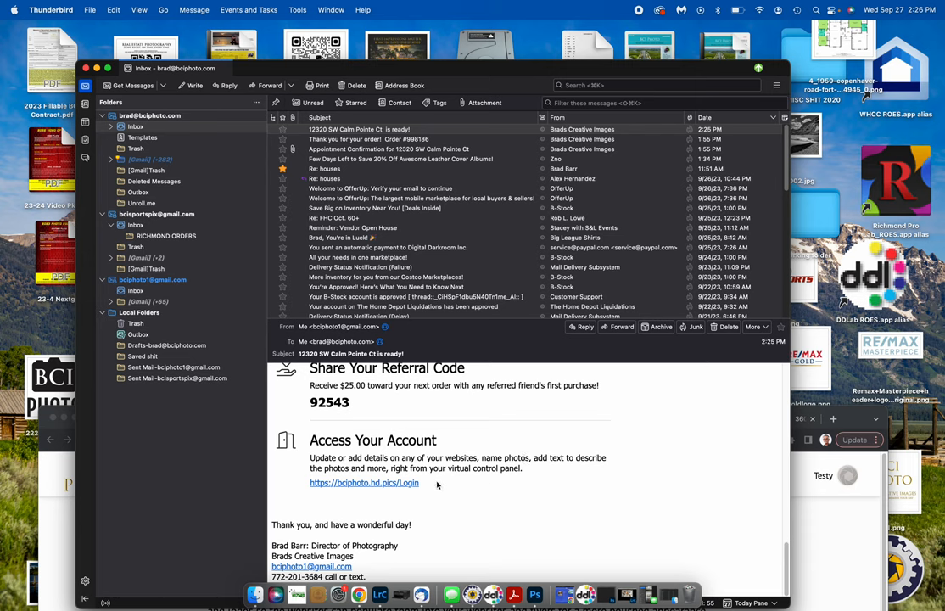
mouse_move(363, 485)
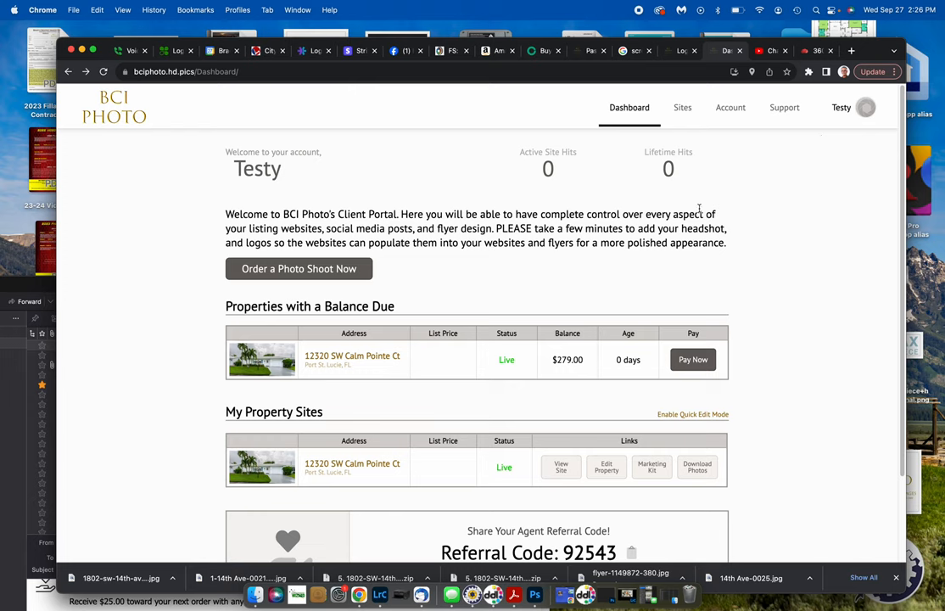
mouse_move(411, 303)
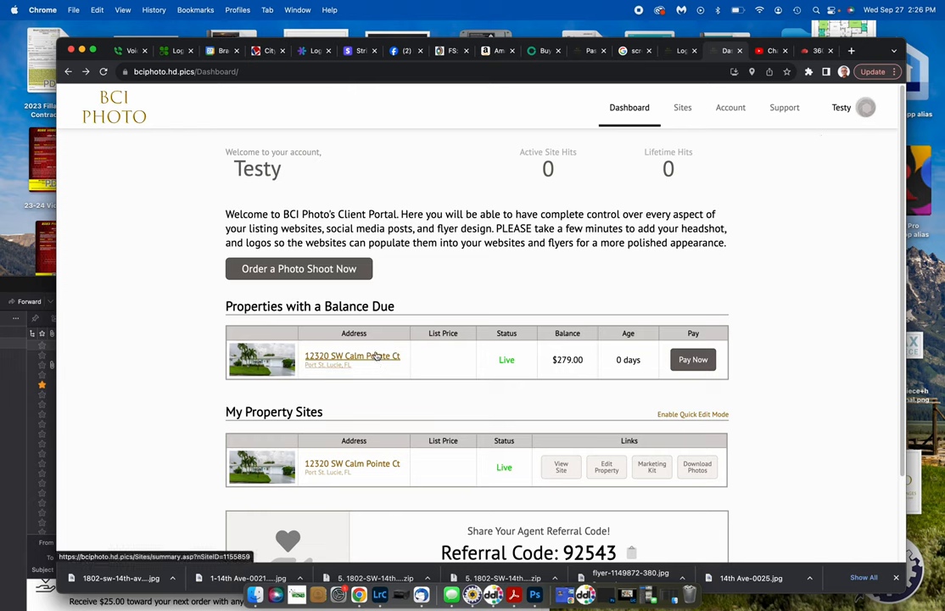
click(352, 356)
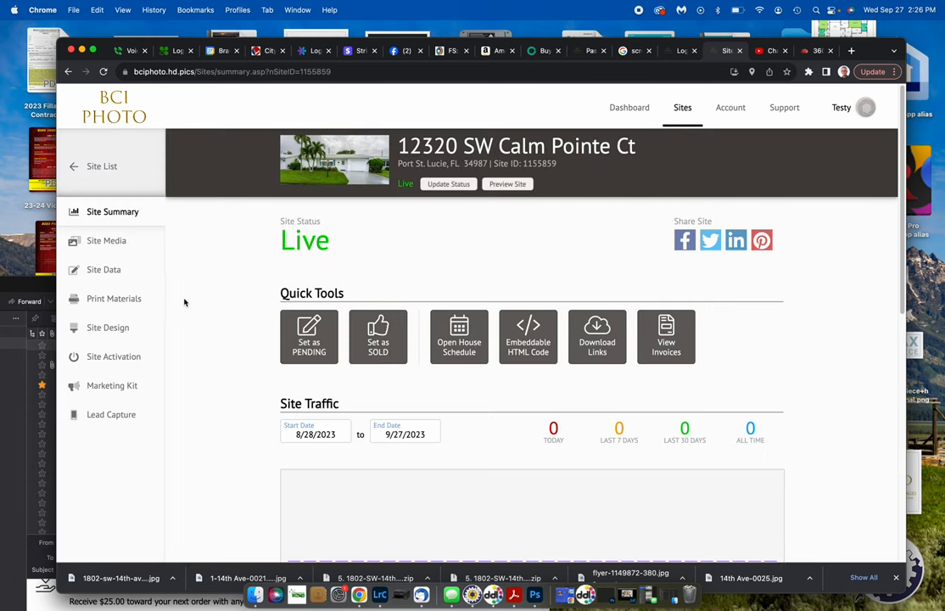
scroll(down, 3)
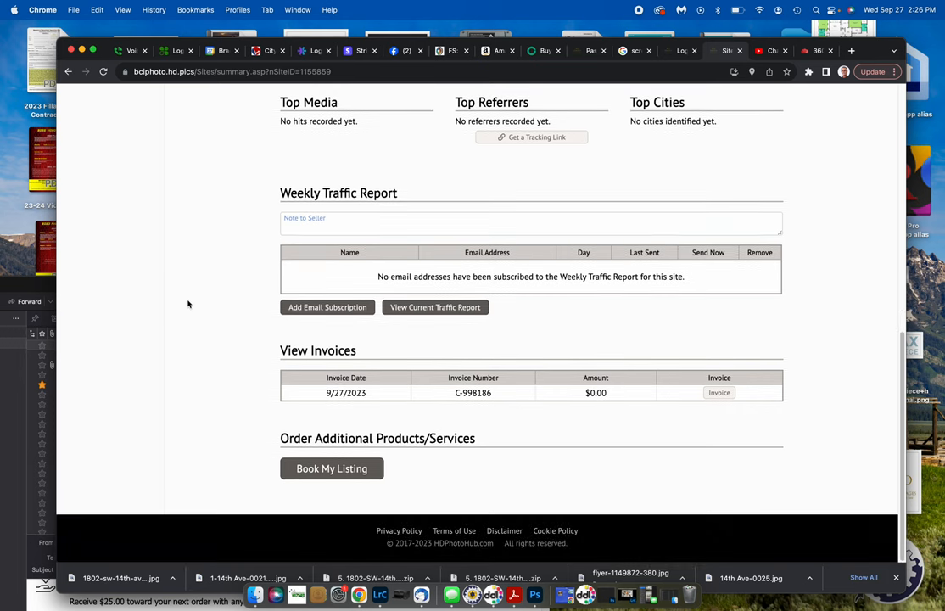
scroll(up, 3)
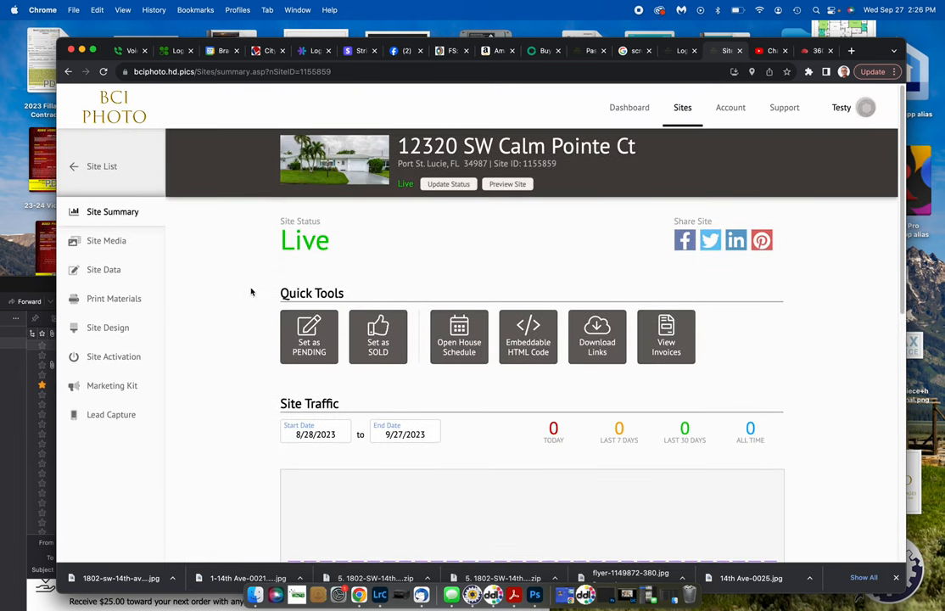
Open Site Media and arrange the grid so 14th Ave-0002 is first and 0007 is second.
click(106, 240)
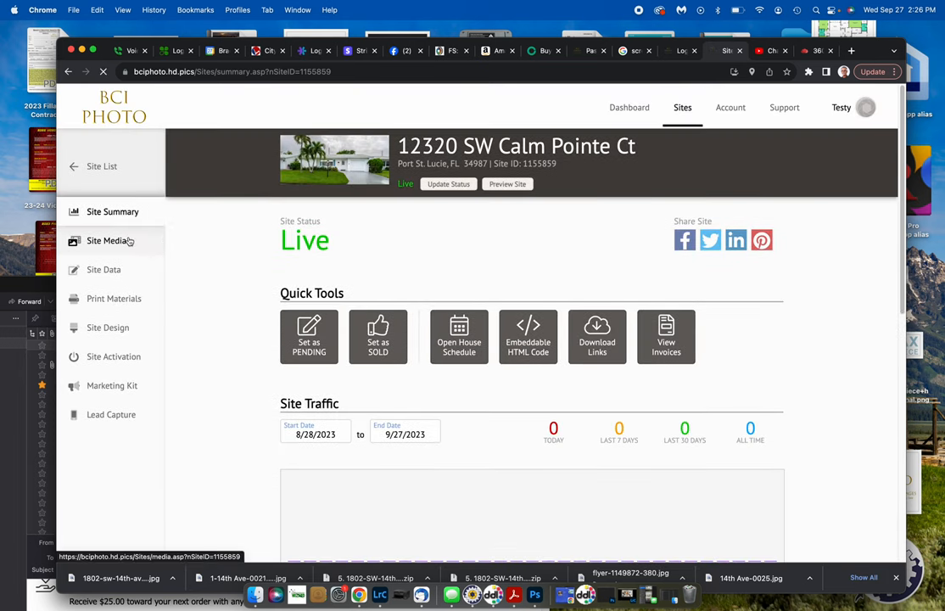
click(106, 240)
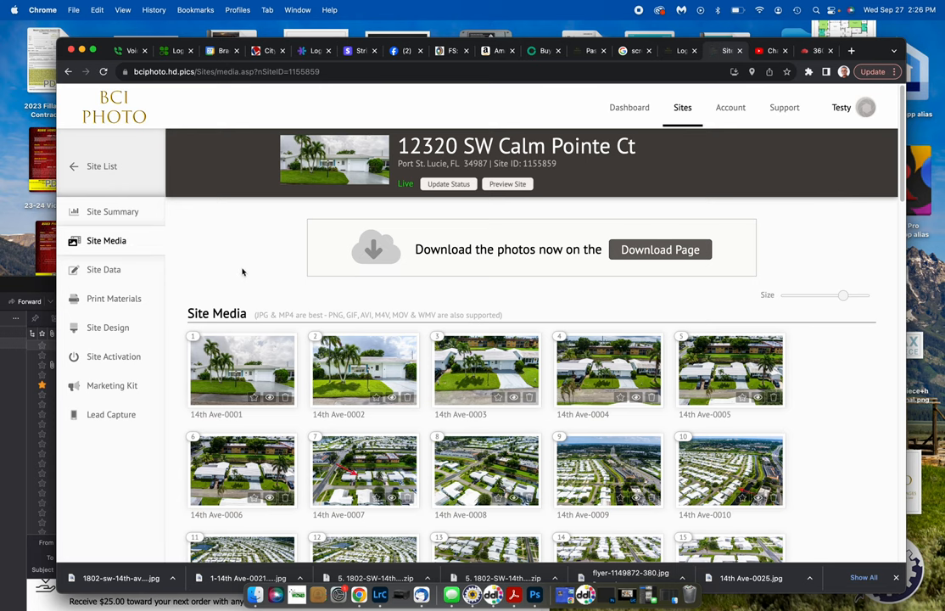
scroll(down, 3)
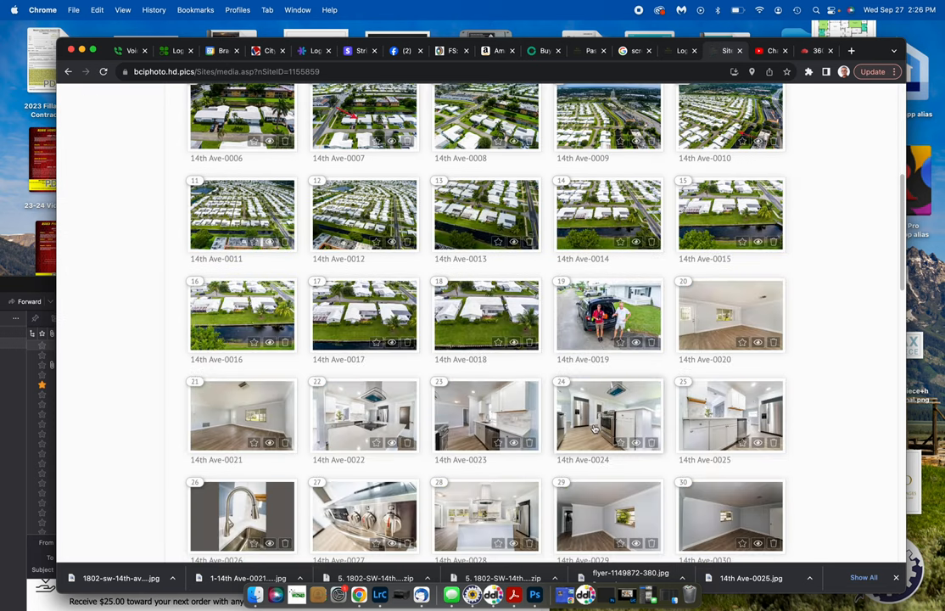
scroll(down, 3)
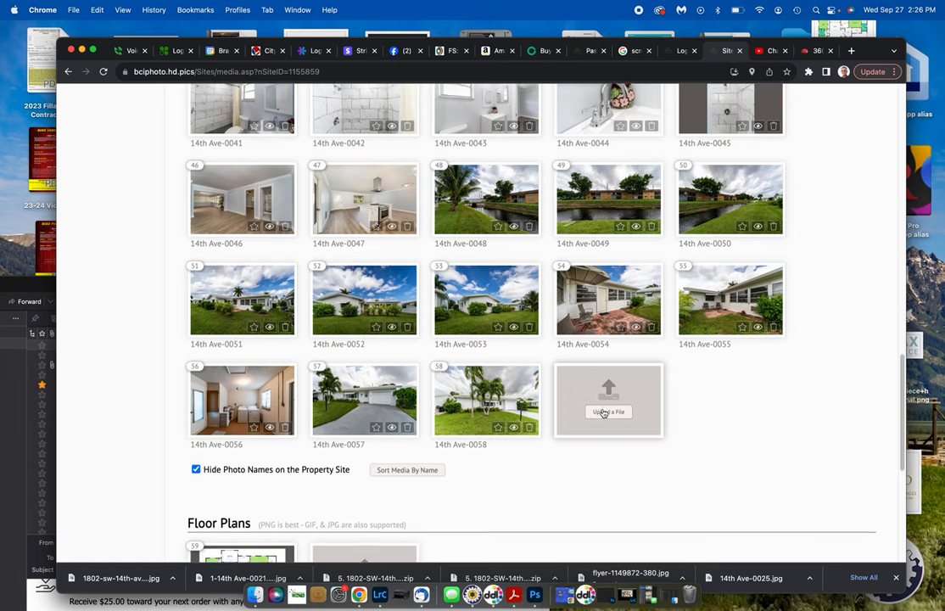
scroll(down, 3)
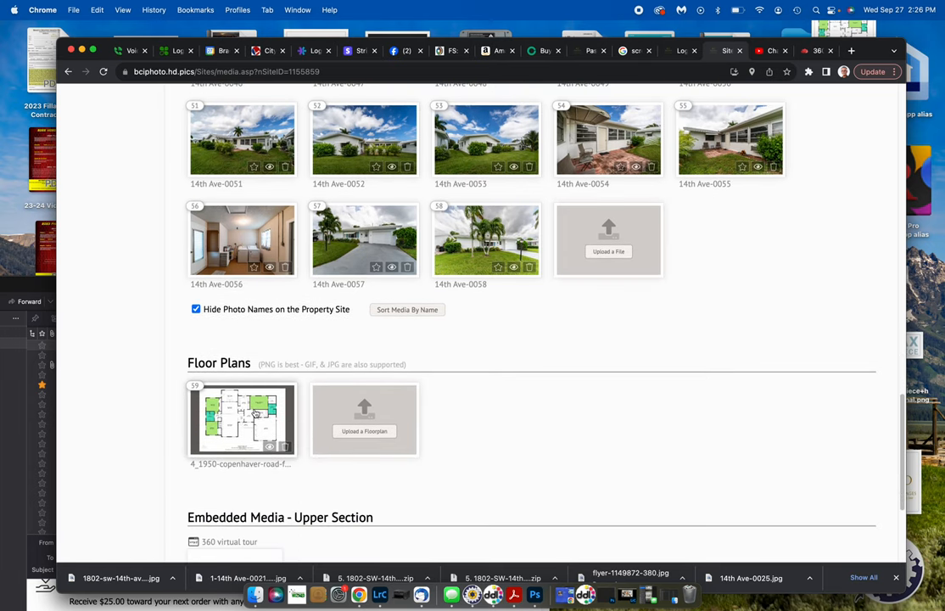
scroll(down, 3)
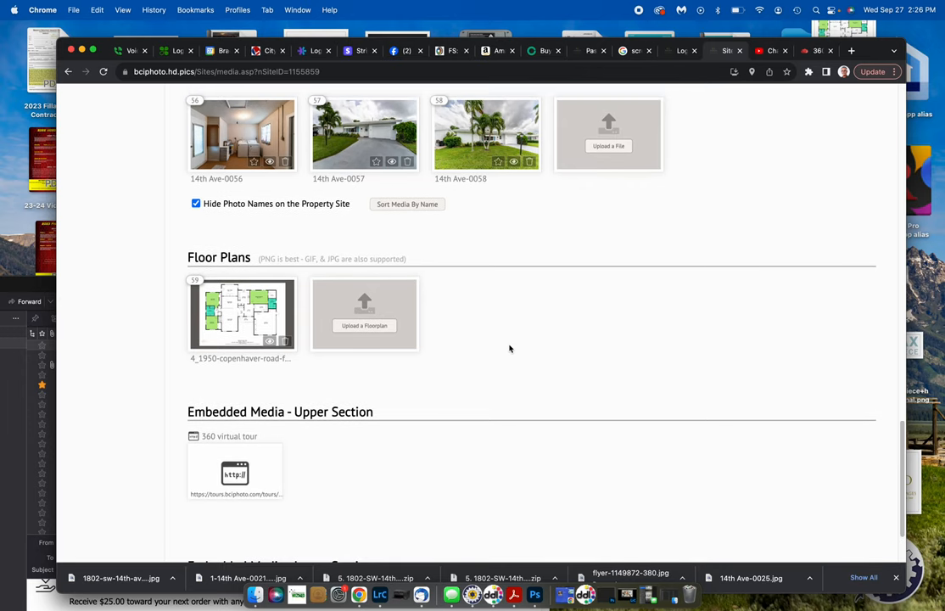
scroll(up, 3)
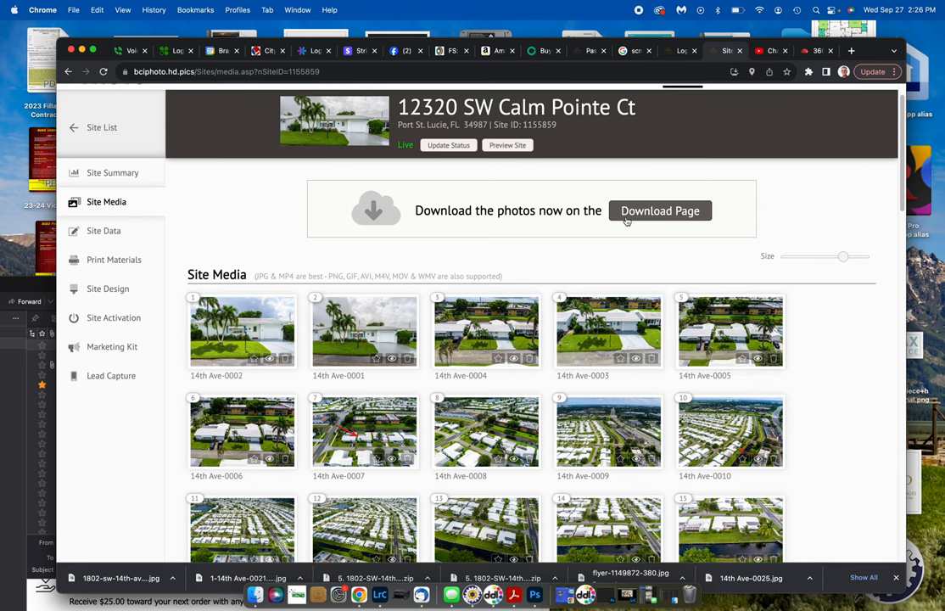
mouse_move(405, 5)
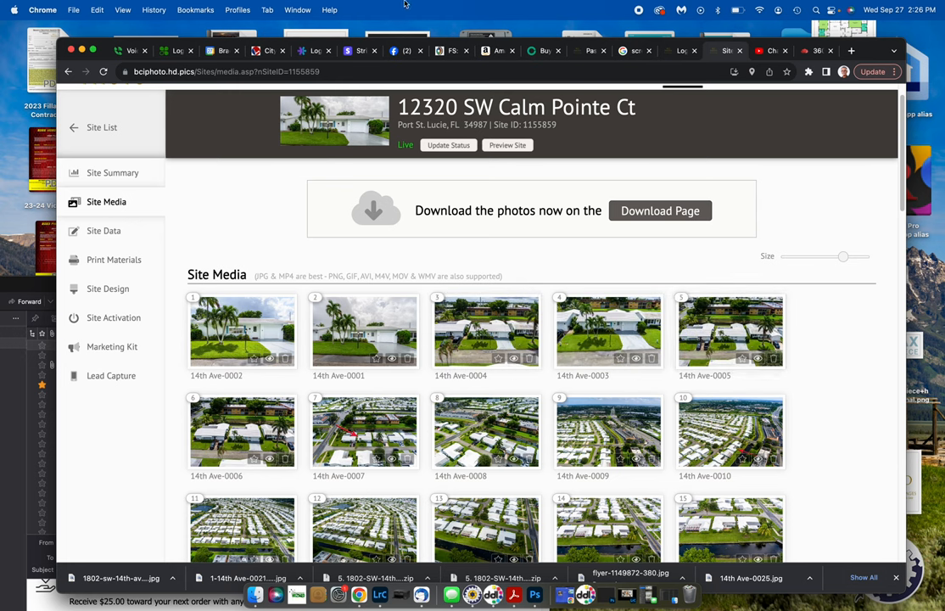
mouse_move(369, 176)
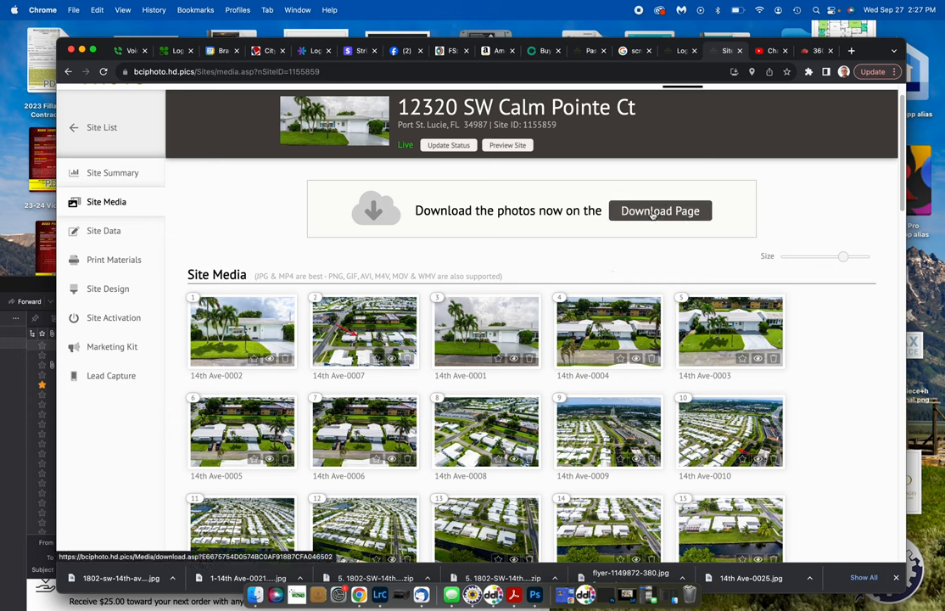
Go to the Download page and accept the copyright license.
click(659, 210)
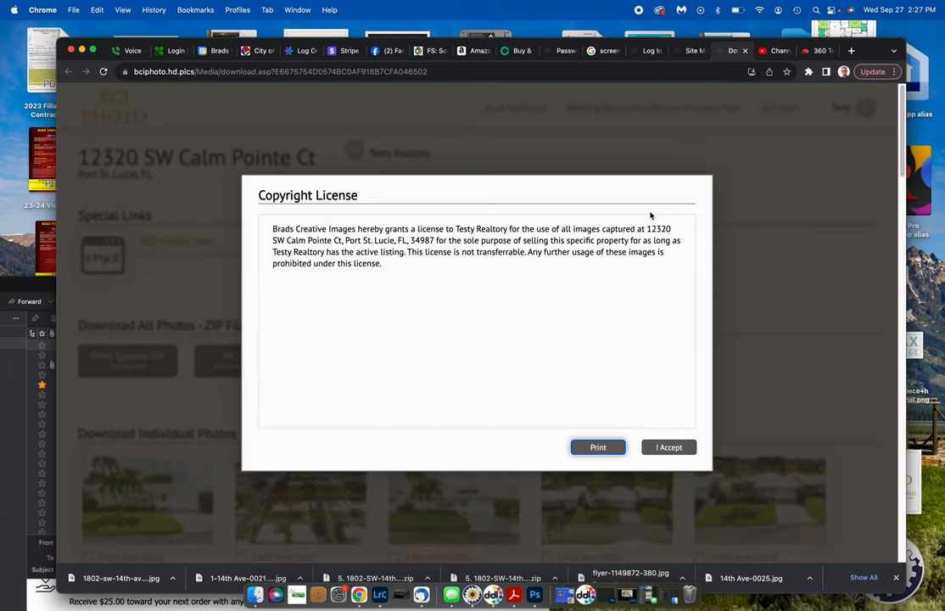
mouse_move(588, 396)
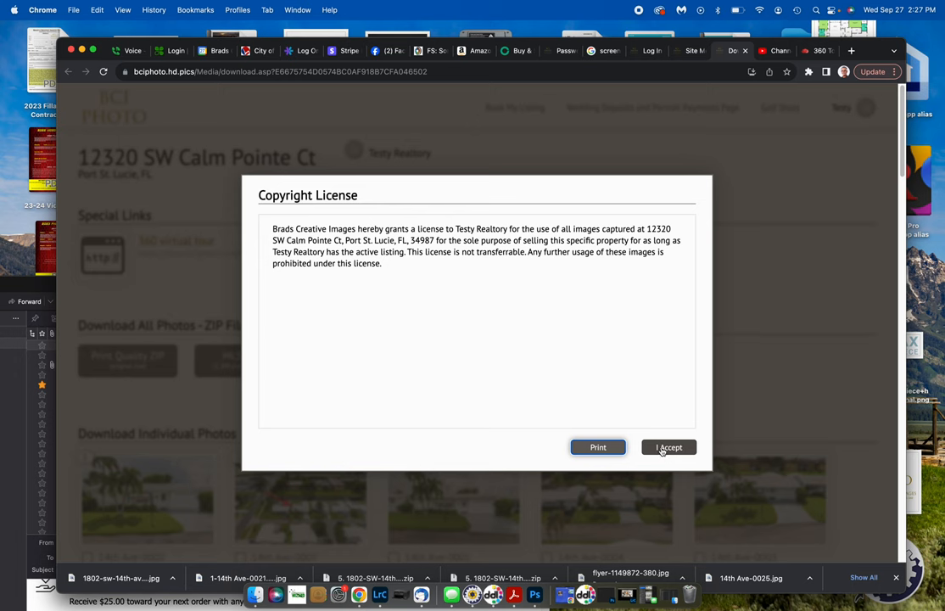
click(669, 447)
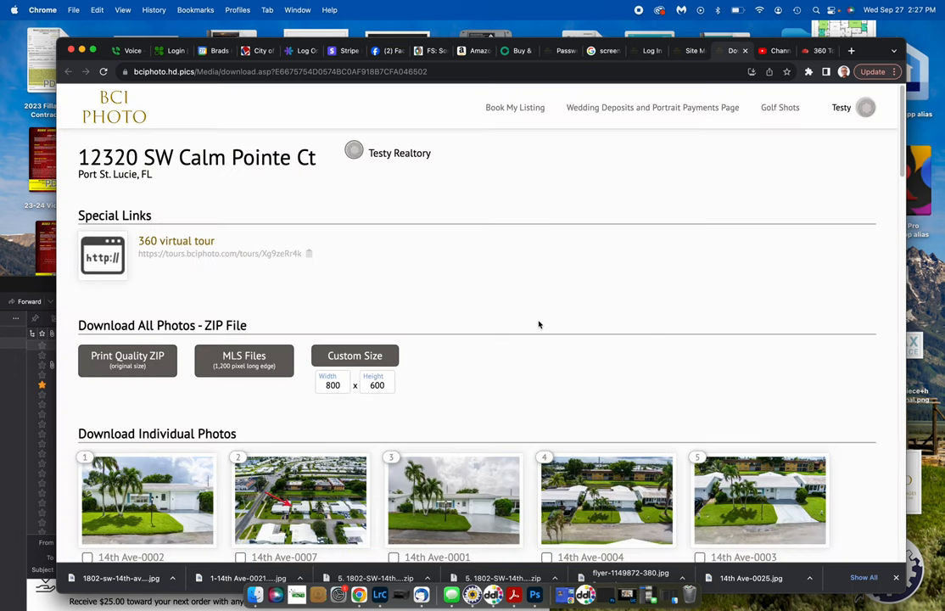
scroll(down, 3)
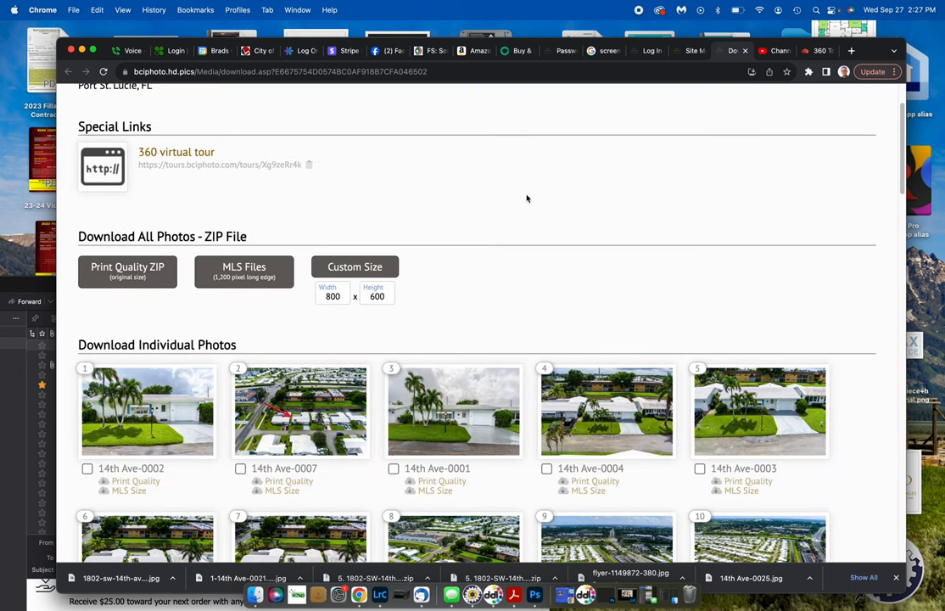
mouse_move(181, 190)
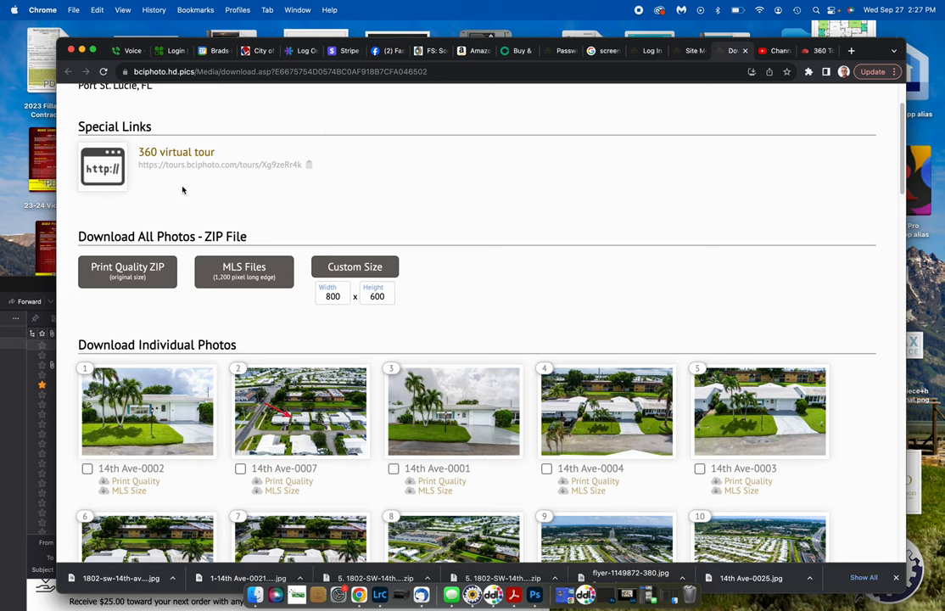
mouse_move(291, 180)
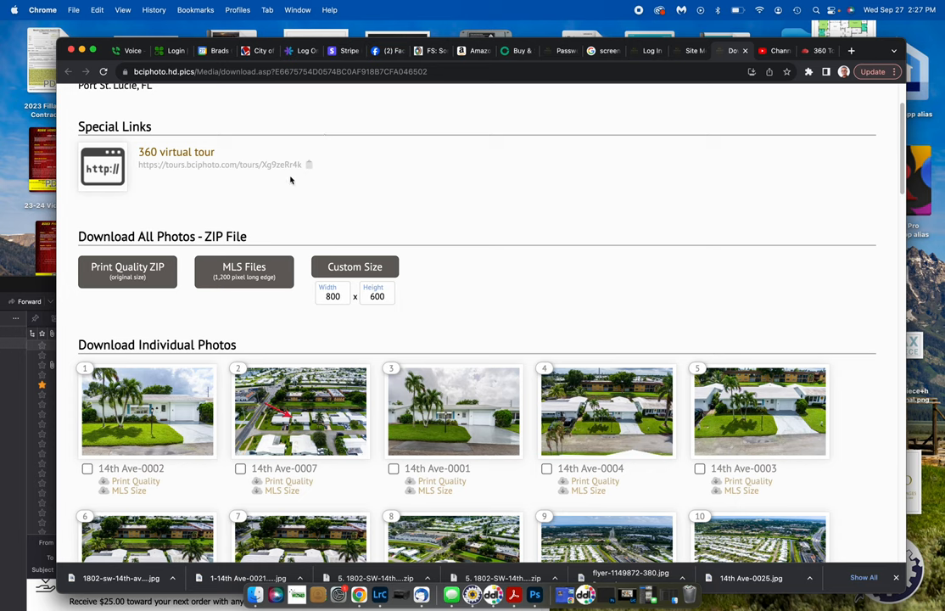
mouse_move(391, 182)
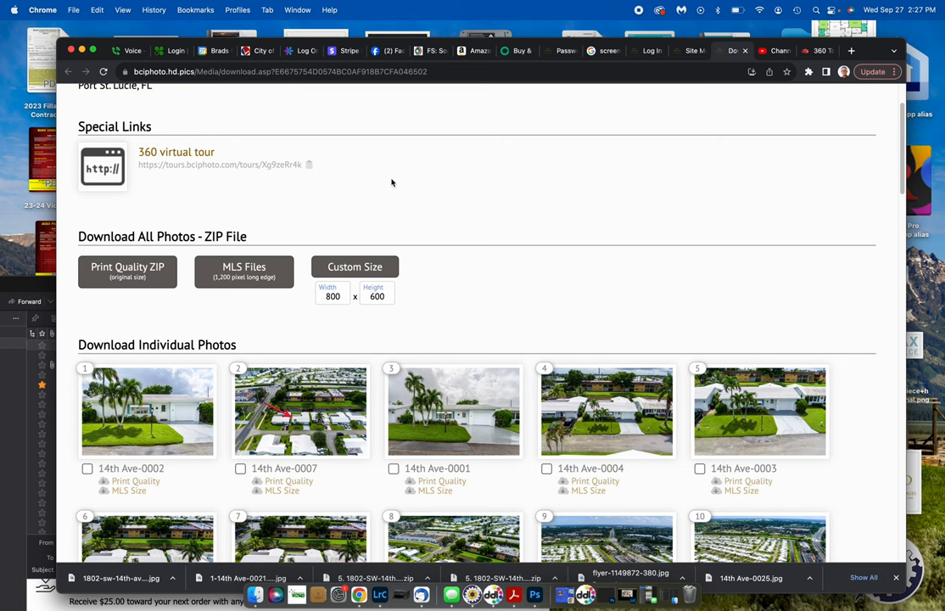
scroll(down, 3)
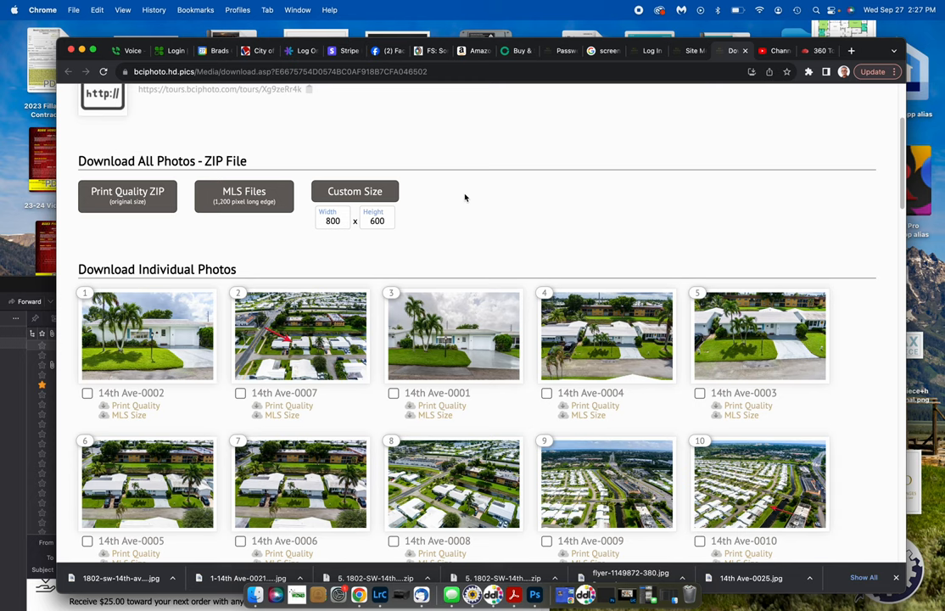
mouse_move(489, 201)
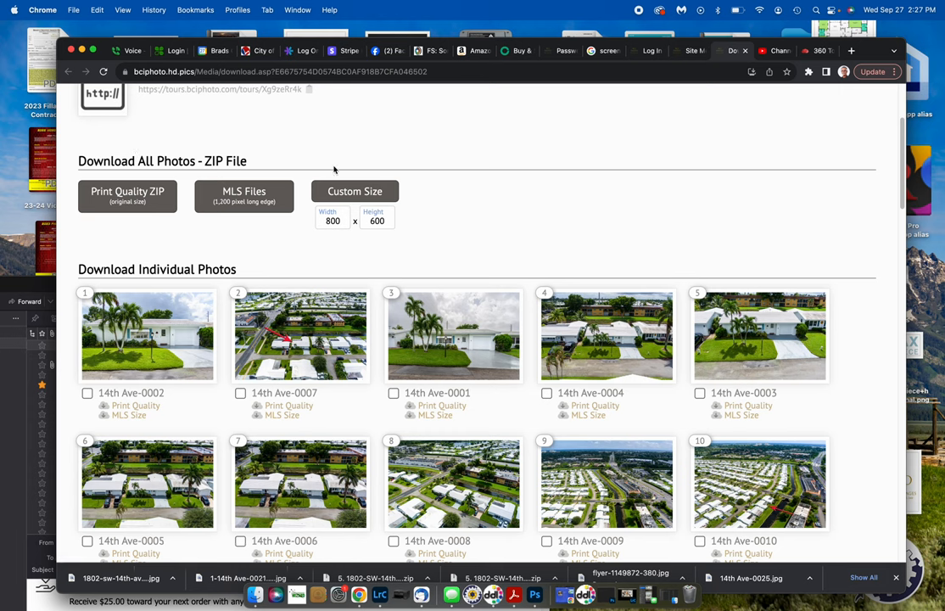
mouse_move(302, 158)
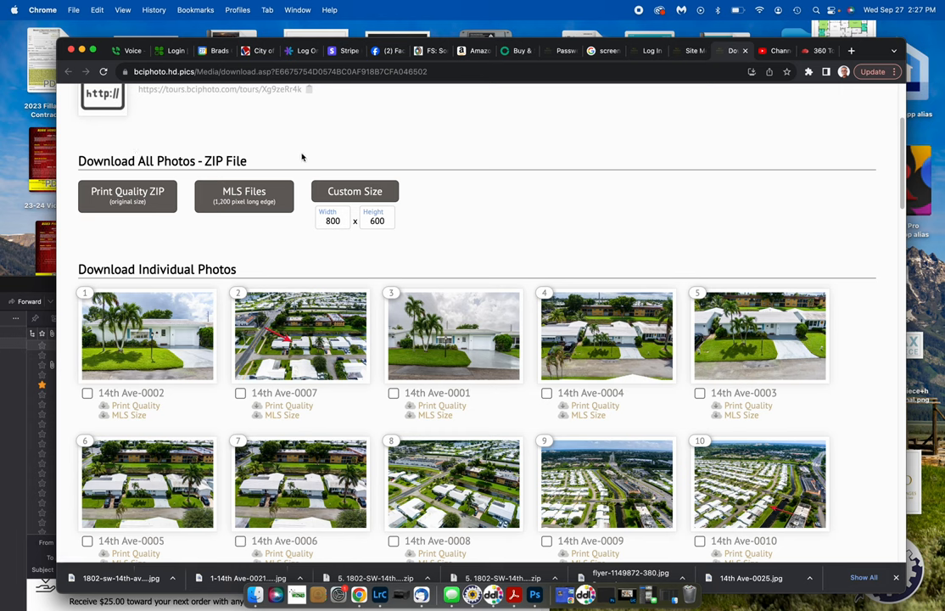
Select photo 14th Ave-0007 and download its print-quality file.
click(241, 392)
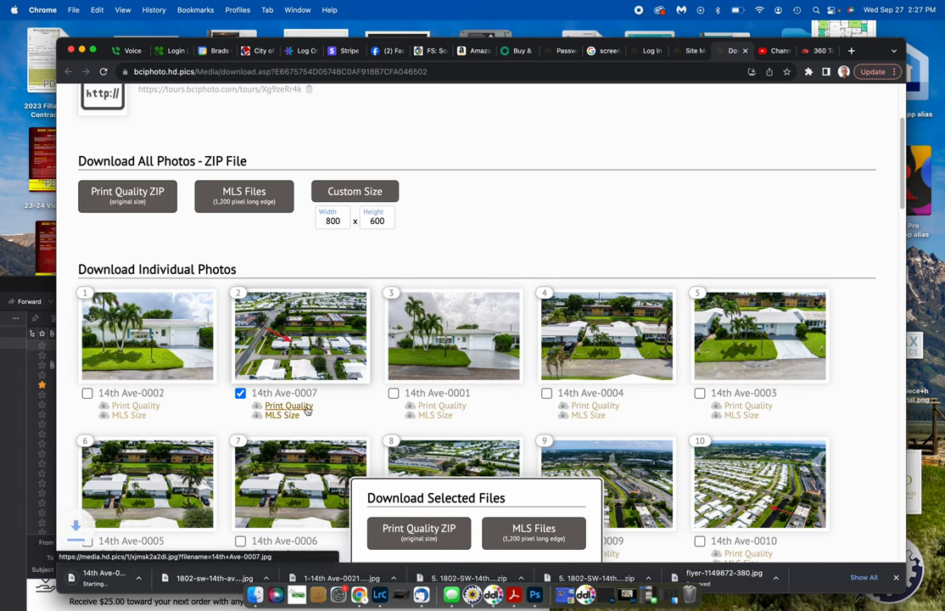
click(288, 405)
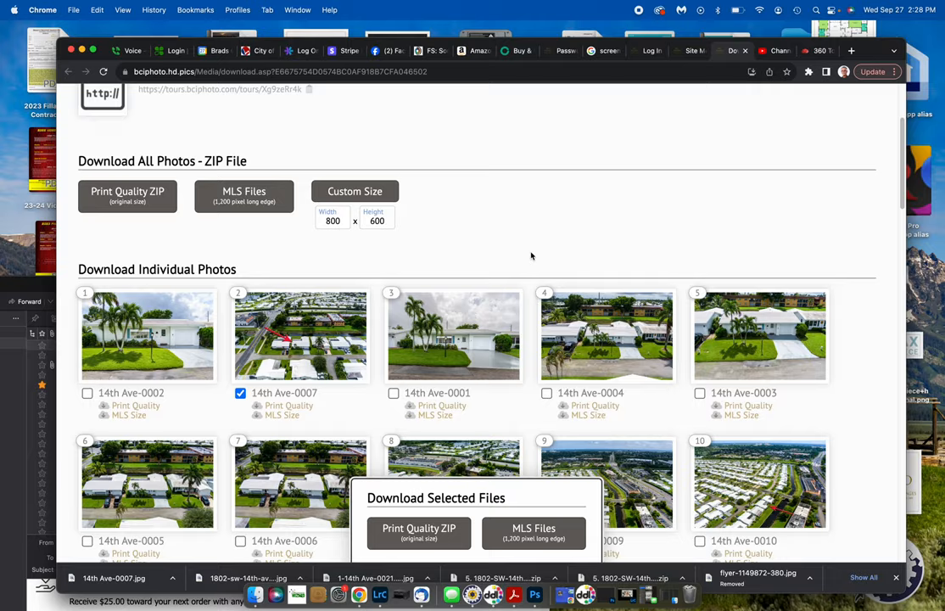
scroll(down, 3)
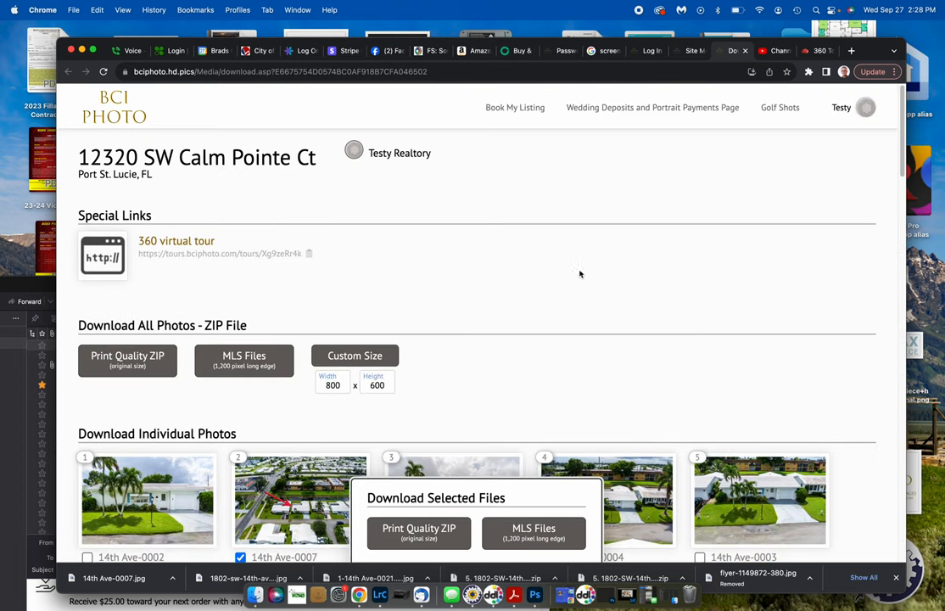
mouse_move(460, 174)
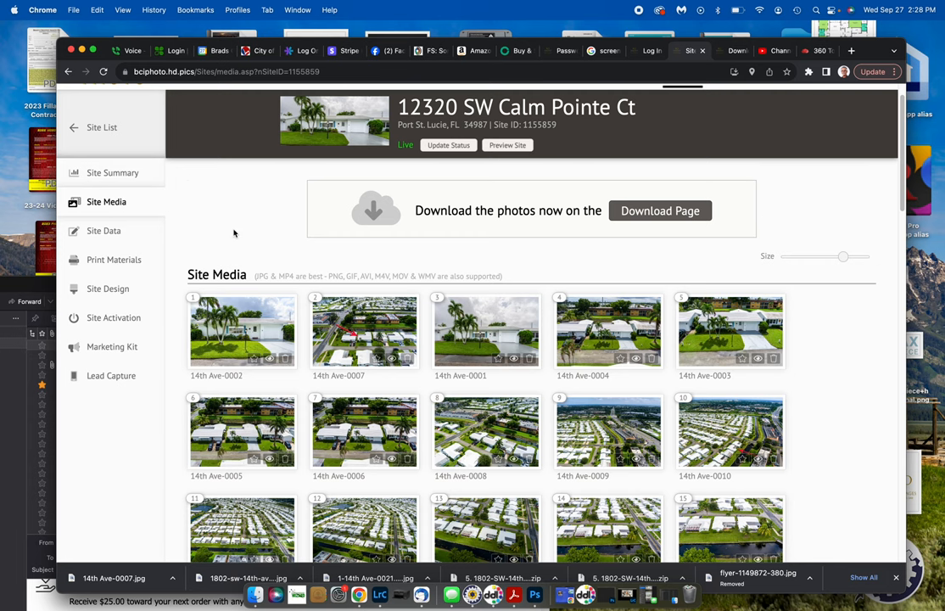
mouse_move(321, 256)
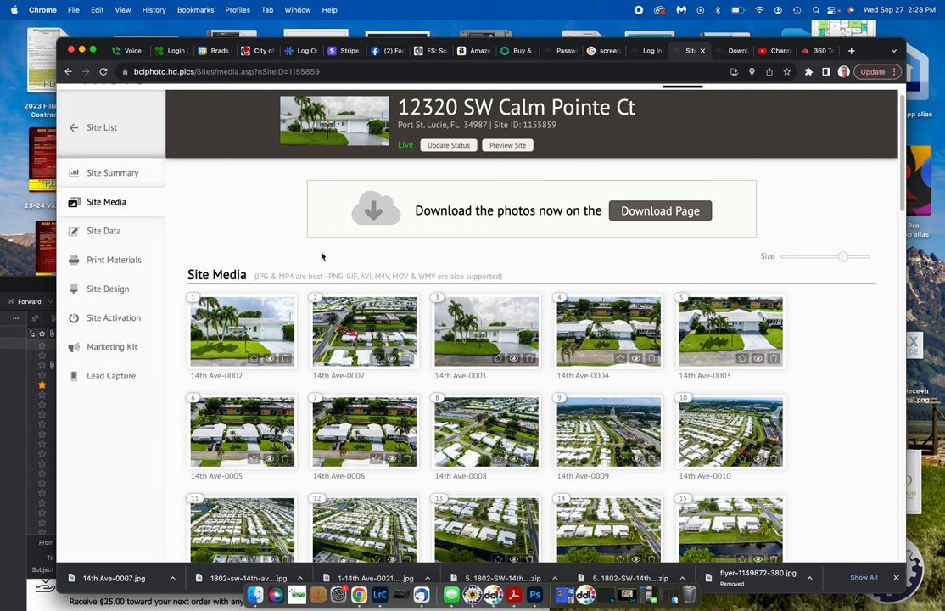
Shrink the Site Media thumbnails and move a block of aerial shots toward the end.
scroll(down, 3)
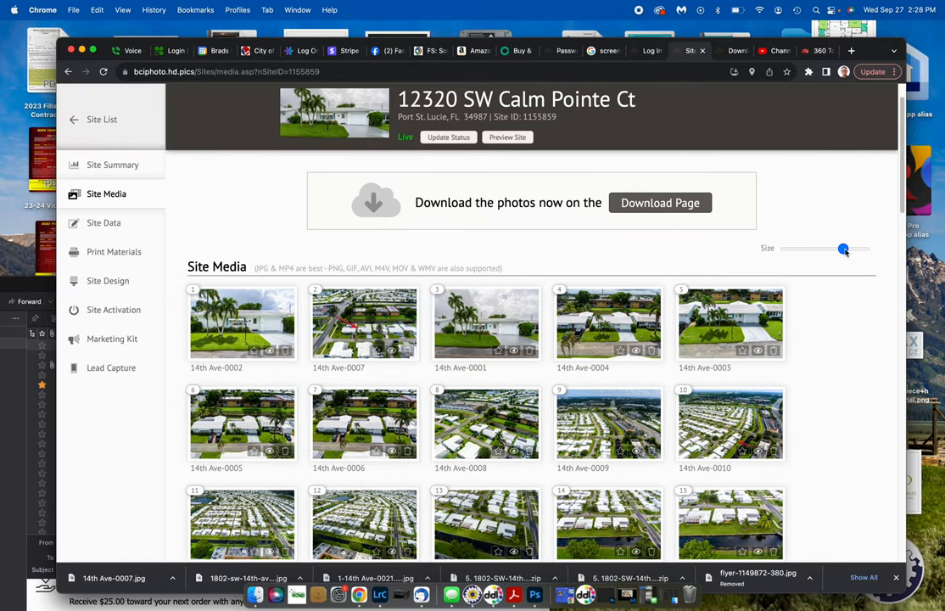
drag(844, 248, 797, 248)
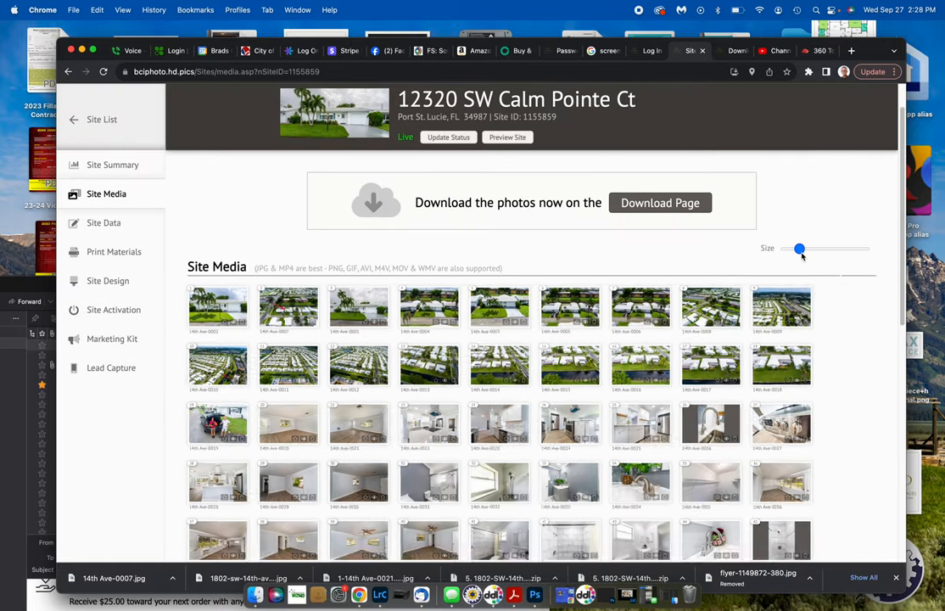
drag(798, 248, 803, 248)
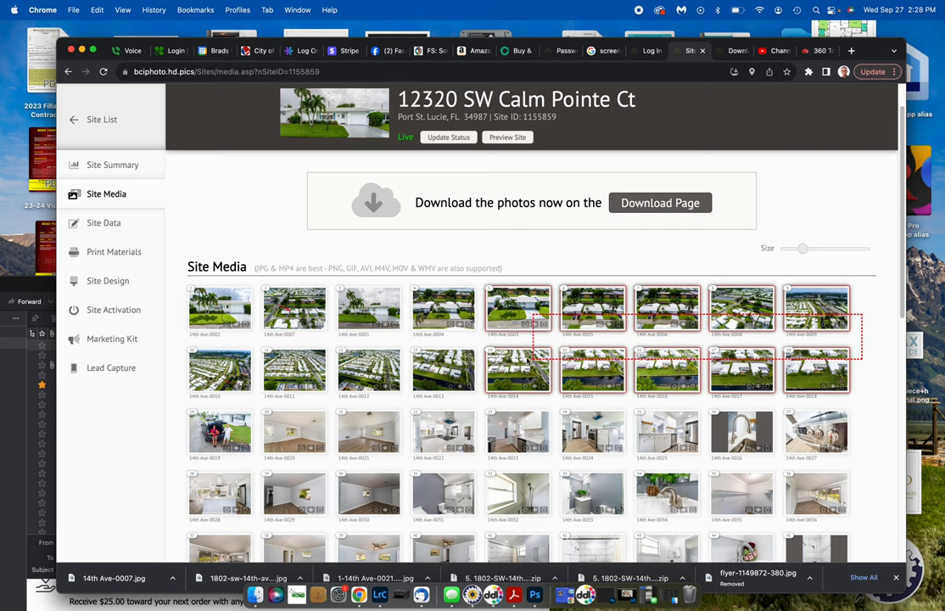
scroll(down, 3)
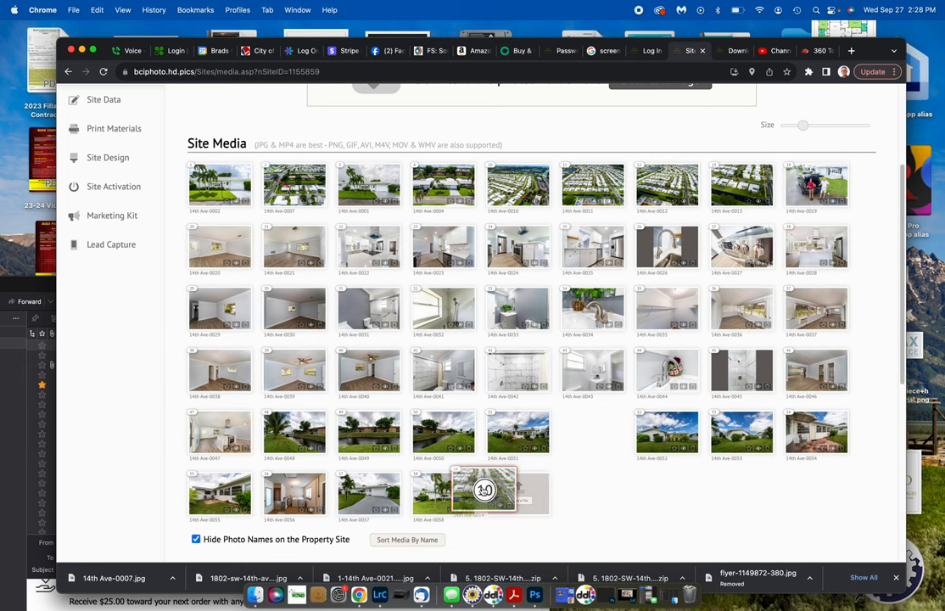
scroll(down, 3)
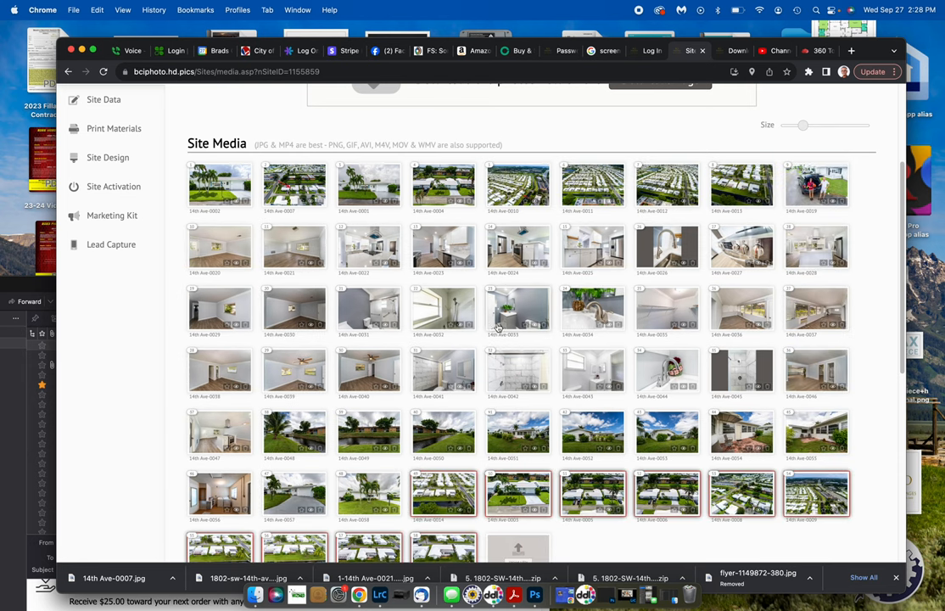
mouse_move(442, 371)
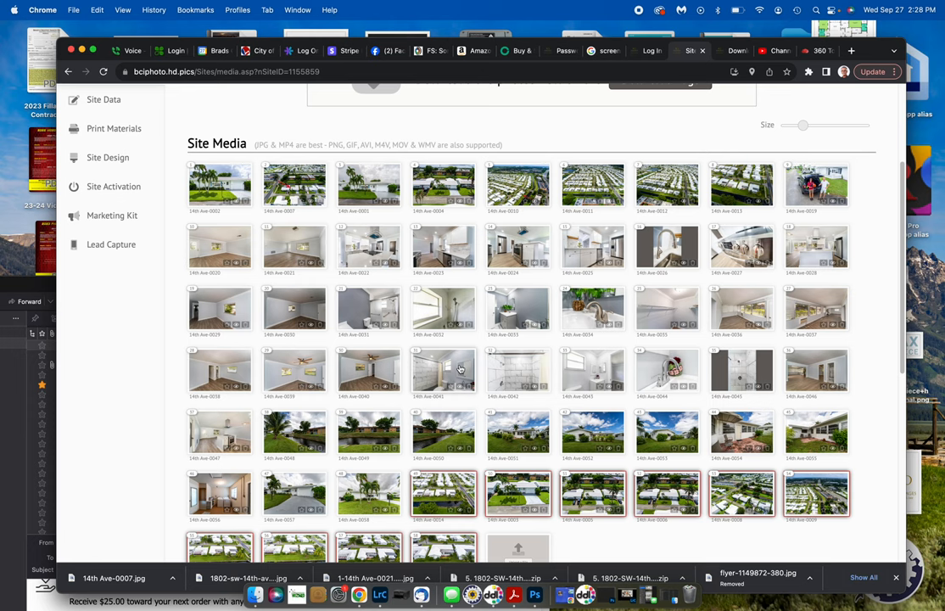
mouse_move(503, 367)
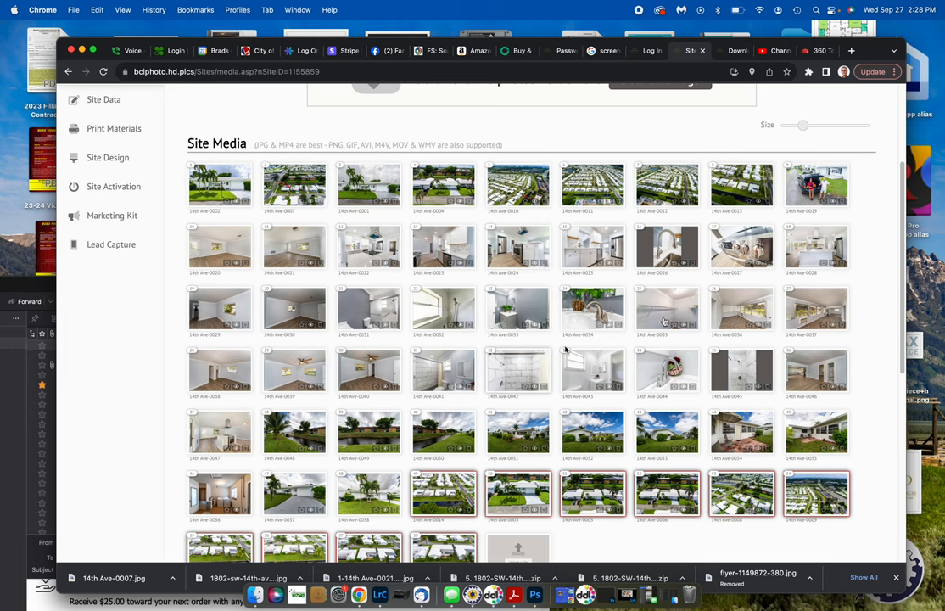
mouse_move(874, 171)
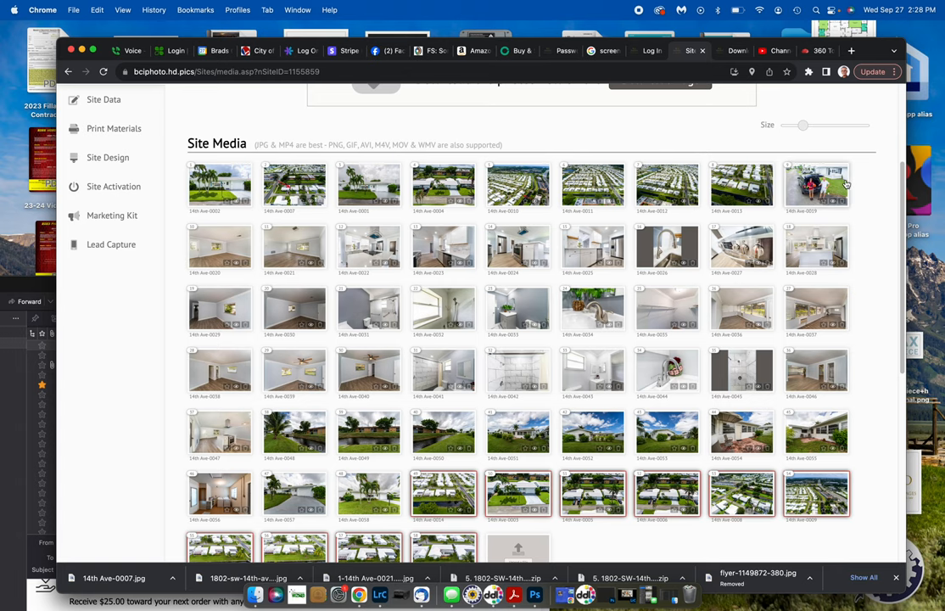
Open the details of the photo of two people.
click(816, 184)
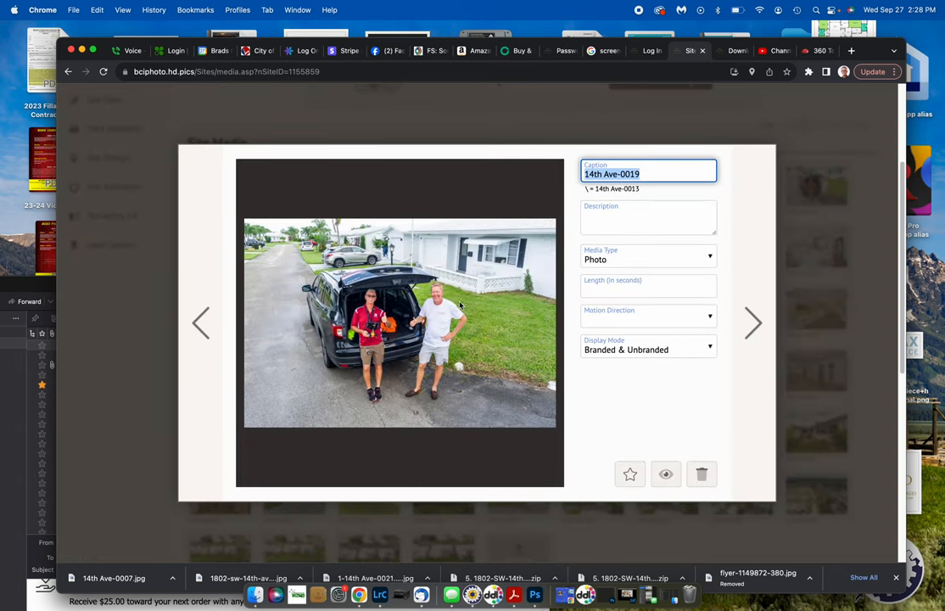
mouse_move(641, 432)
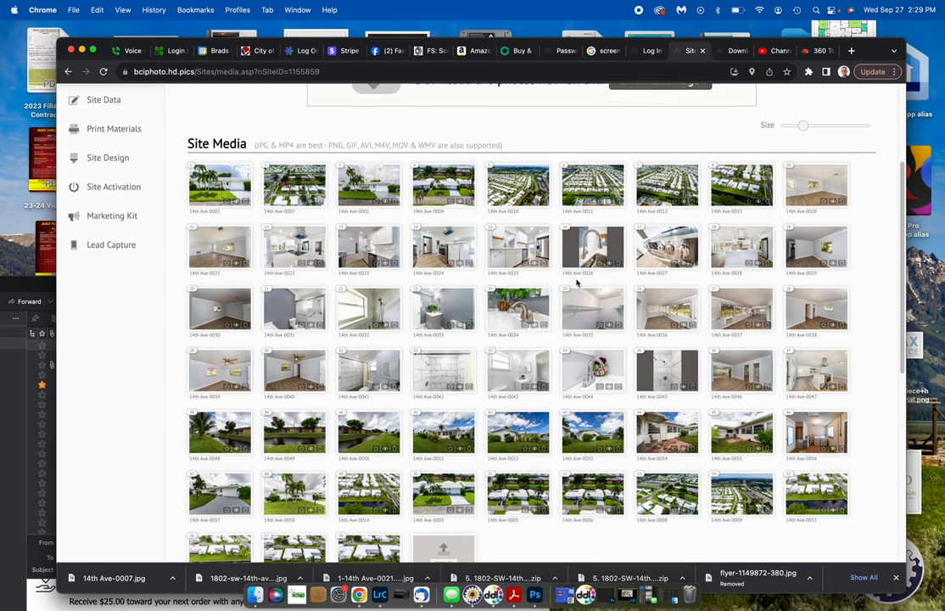
scroll(up, 3)
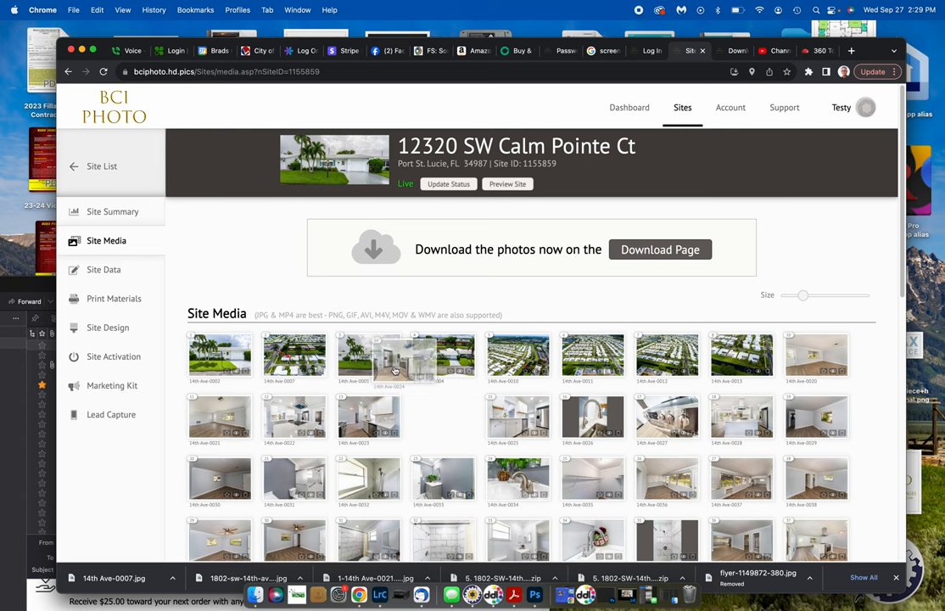
scroll(down, 3)
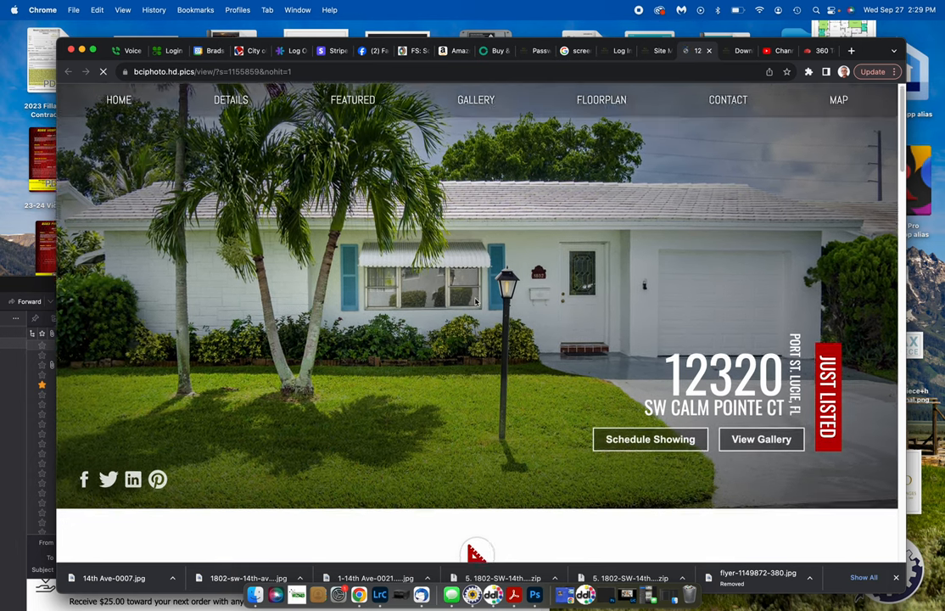
Close the floor plan overlay and move into the Great Room in the 360 tour.
scroll(down, 3)
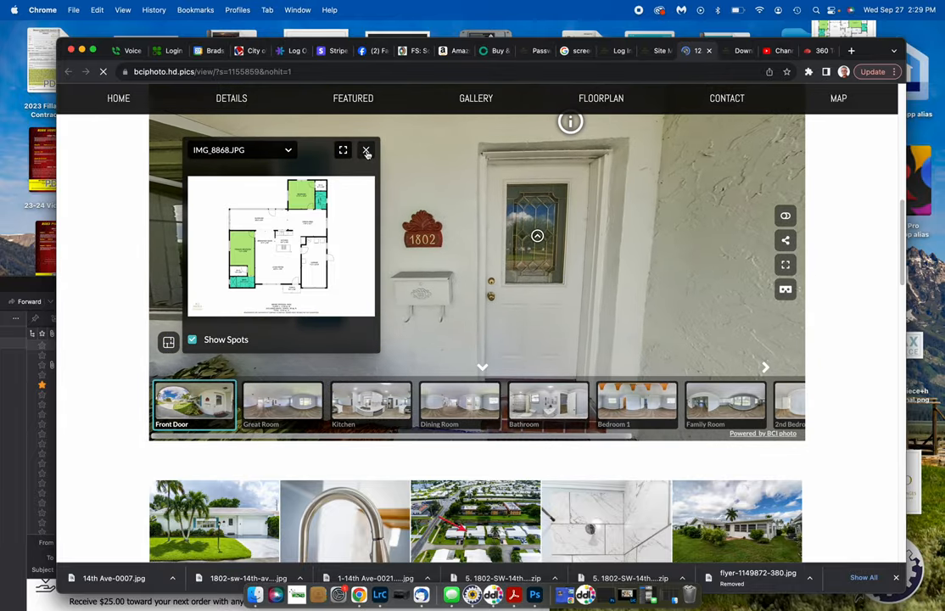
click(365, 150)
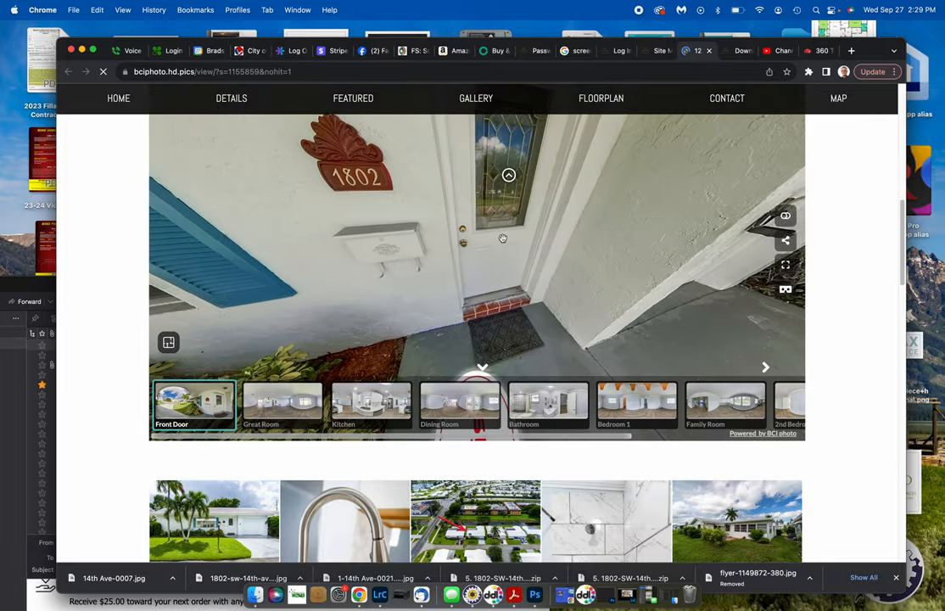
click(281, 404)
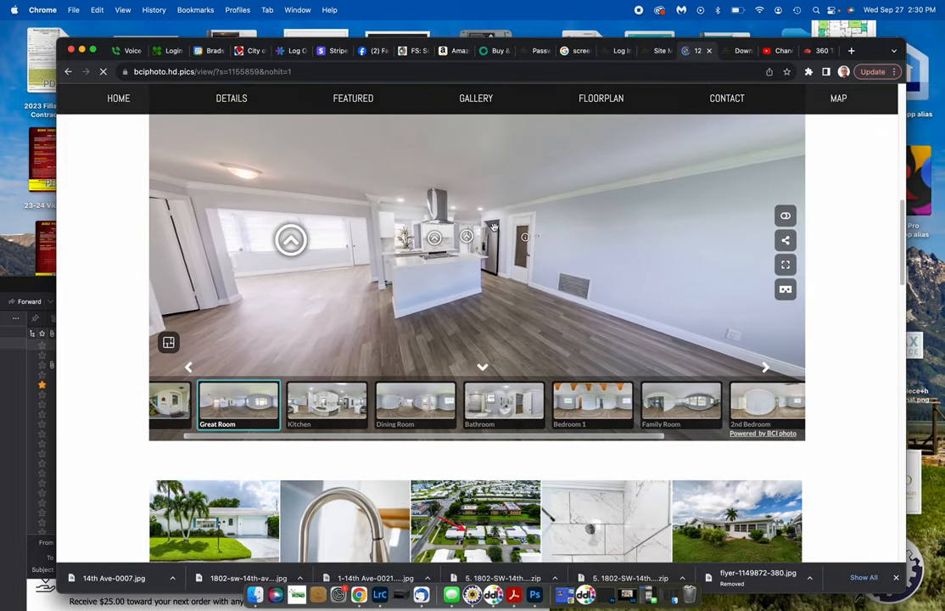
Browse the photo gallery and close the enlarged floor plan.
scroll(down, 3)
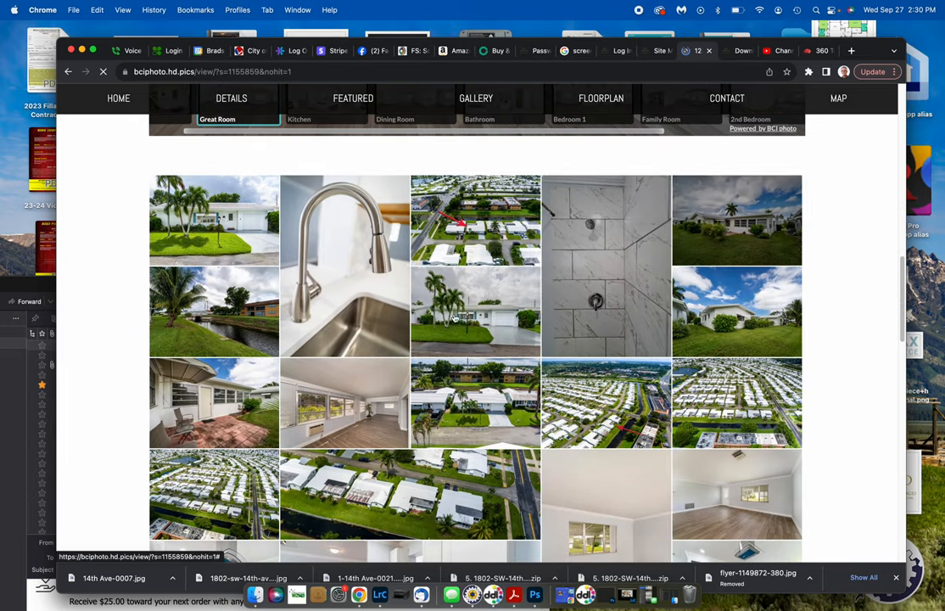
scroll(down, 3)
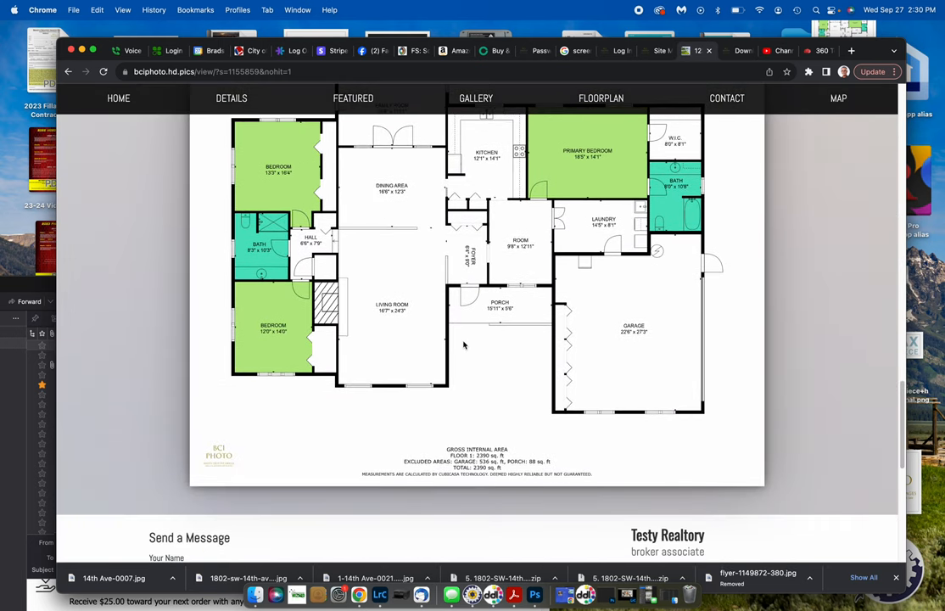
click(475, 98)
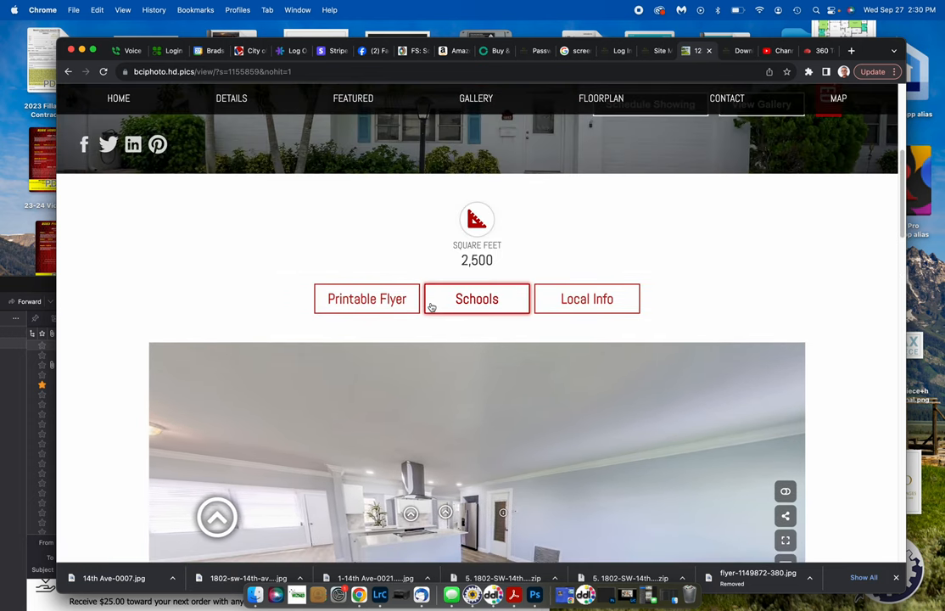
scroll(up, 3)
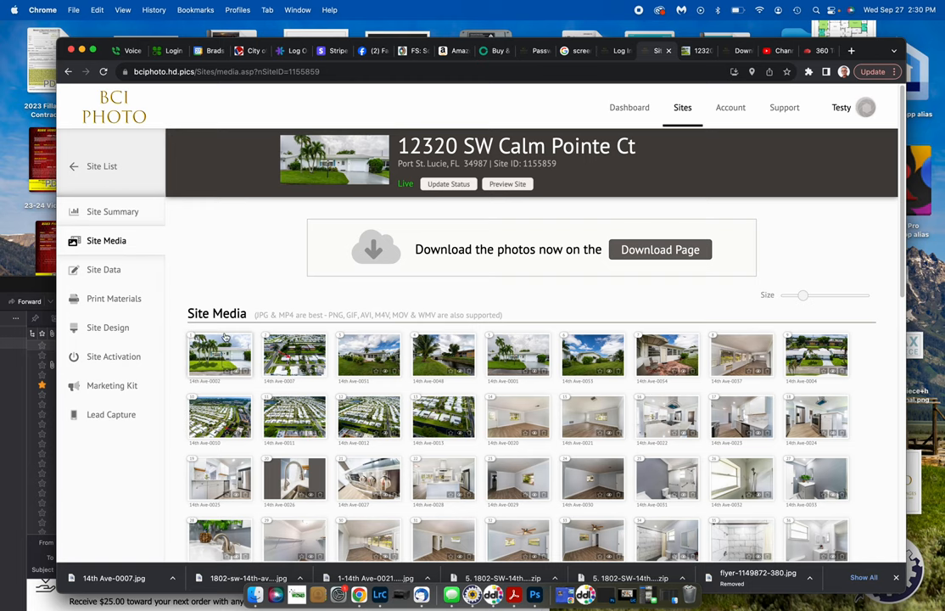
mouse_move(112, 385)
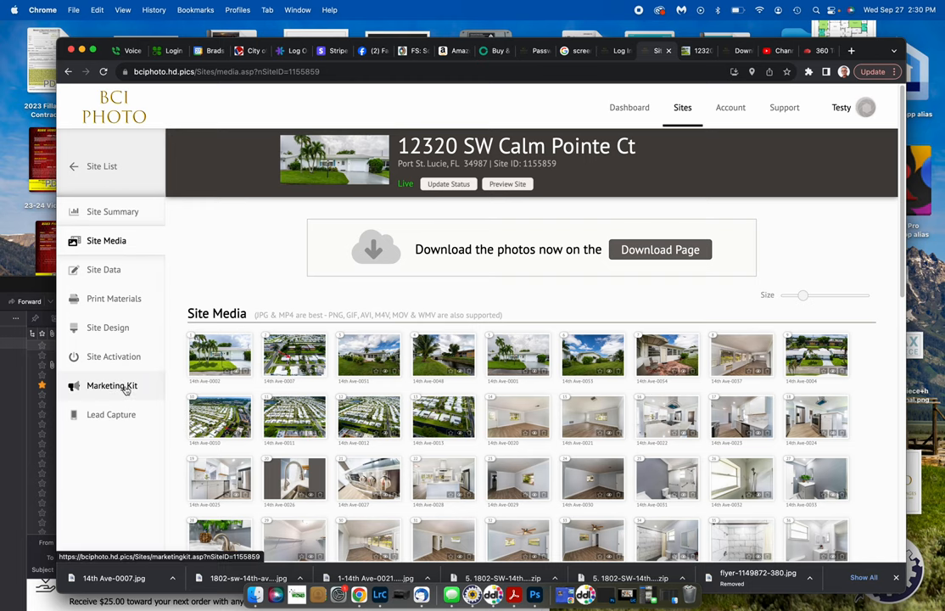
Open the Marketing Kit and scroll through its links, flyers and social media tiles.
click(111, 385)
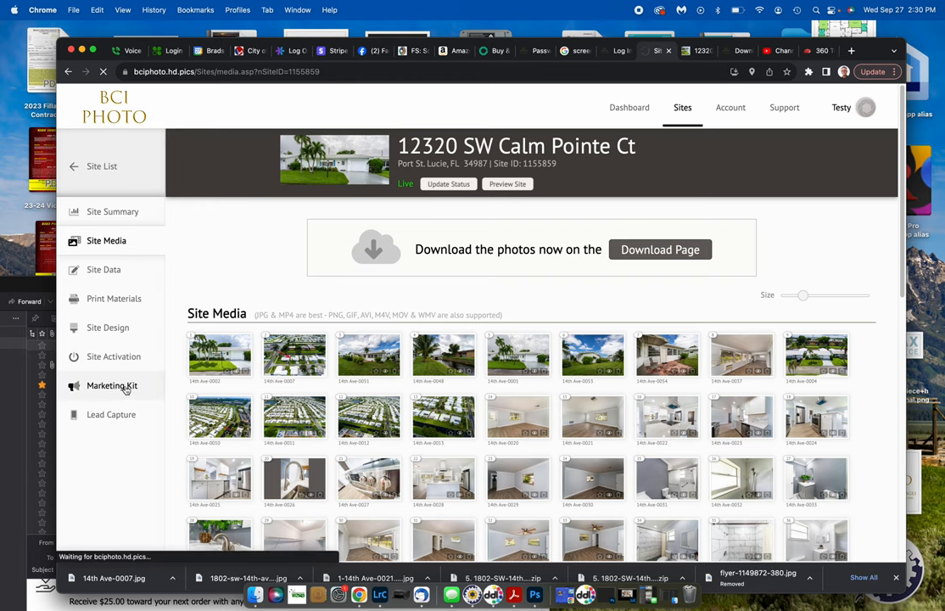
click(111, 385)
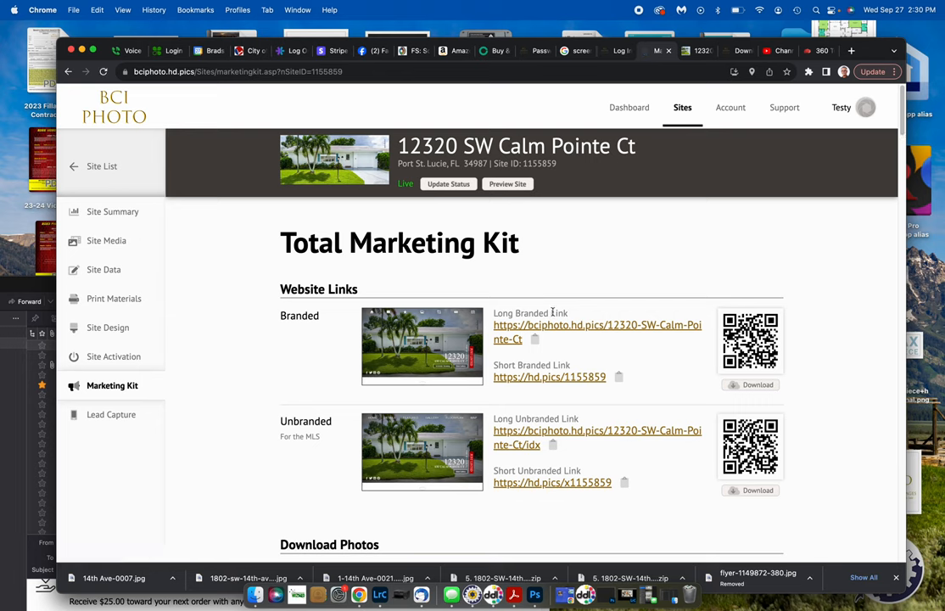
mouse_move(534, 368)
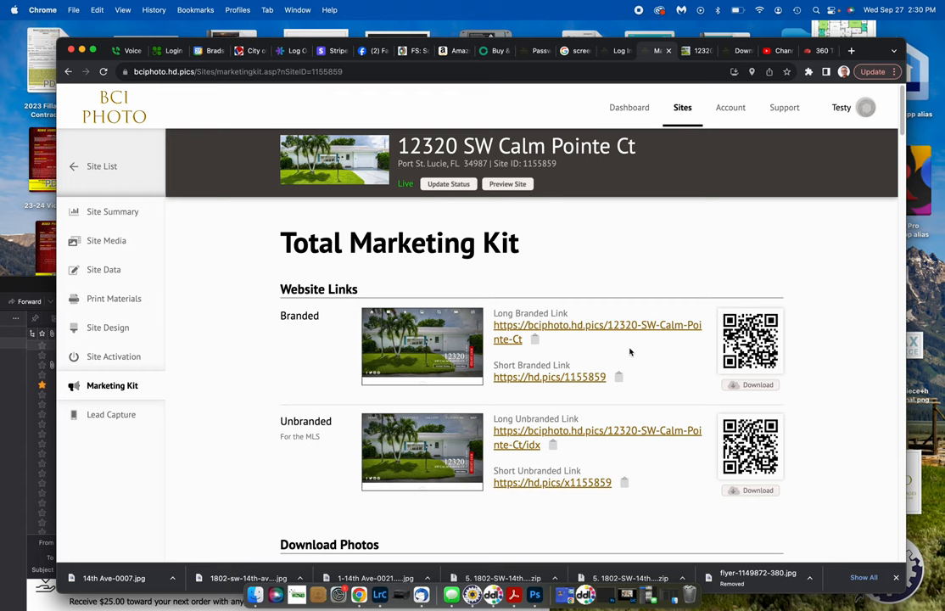
scroll(down, 3)
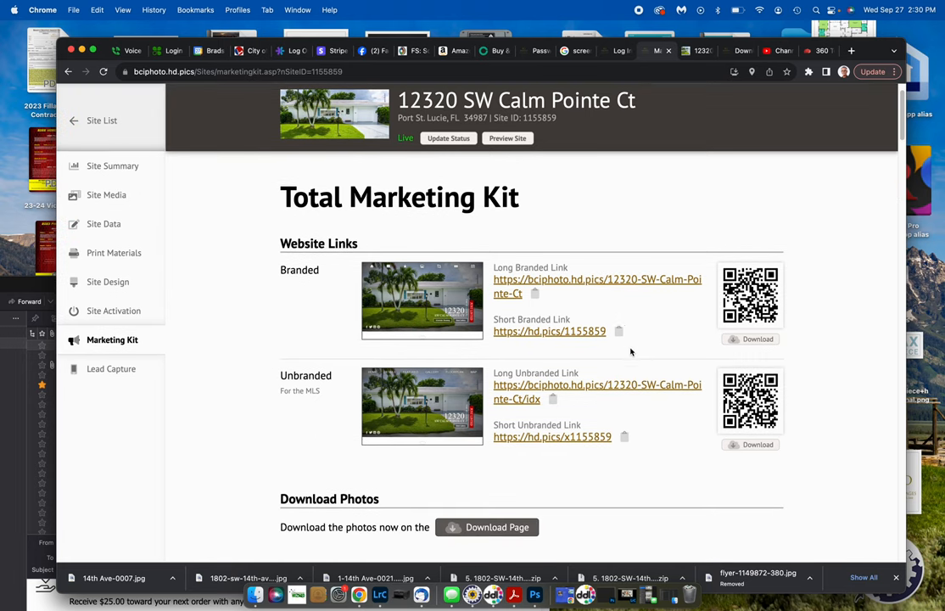
scroll(down, 3)
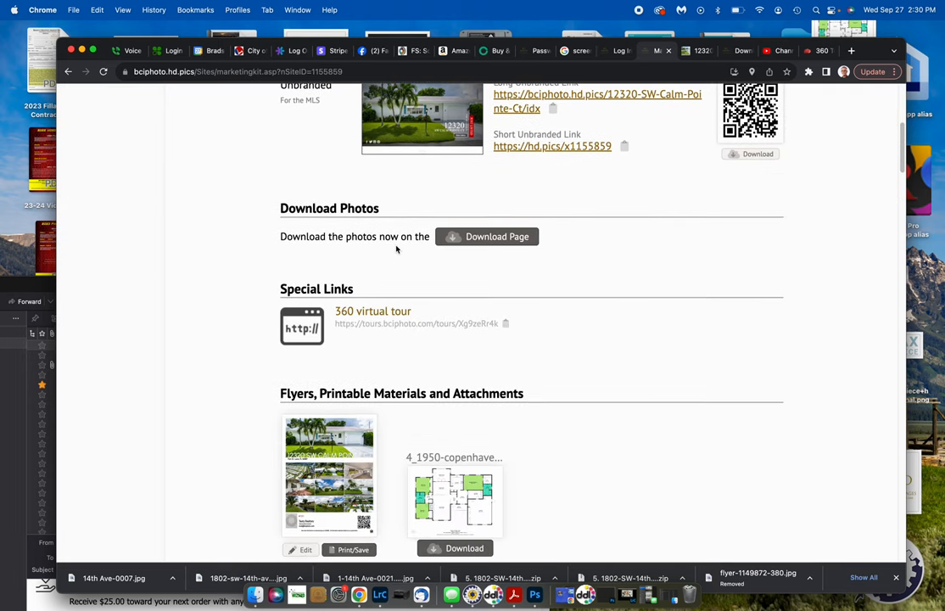
scroll(down, 3)
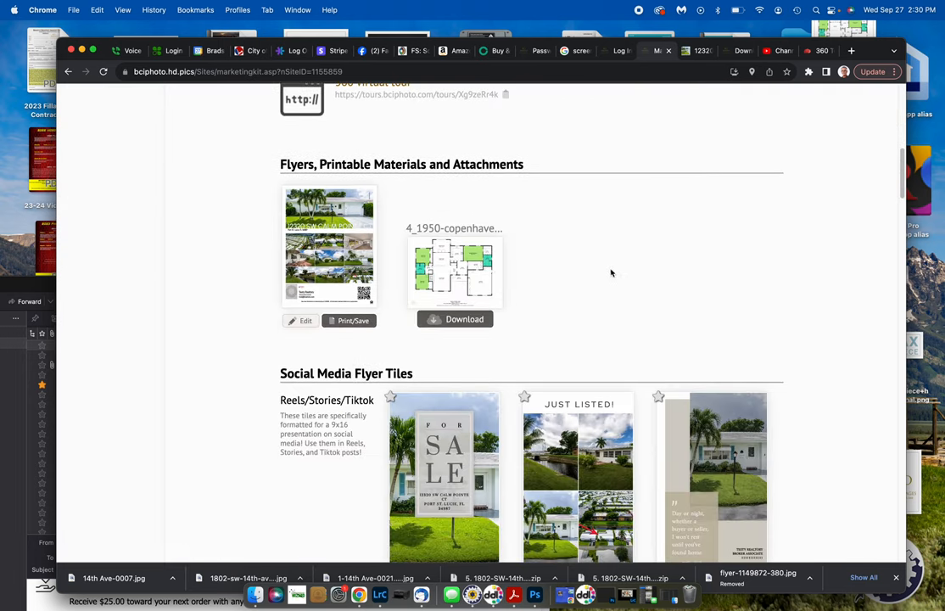
mouse_move(329, 177)
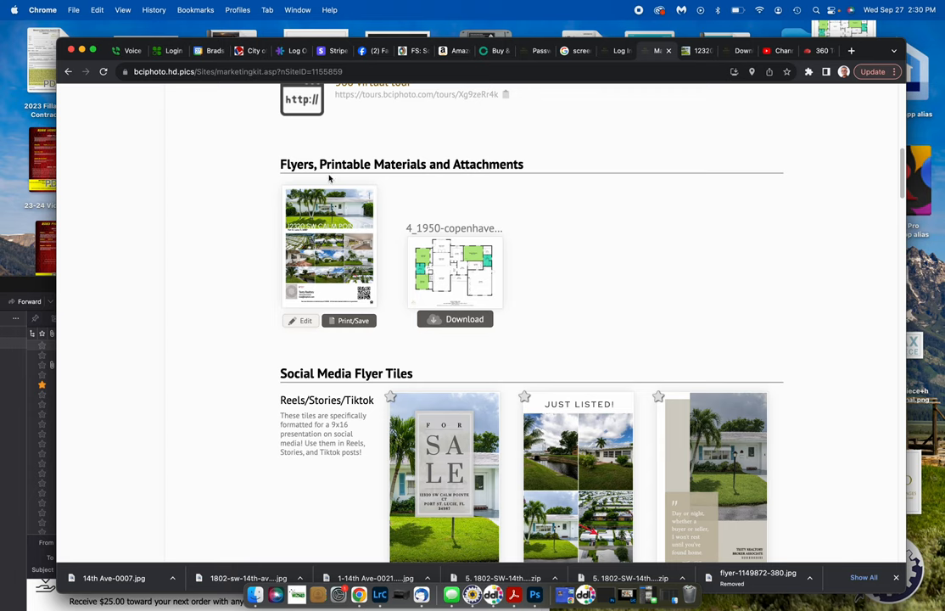
mouse_move(394, 203)
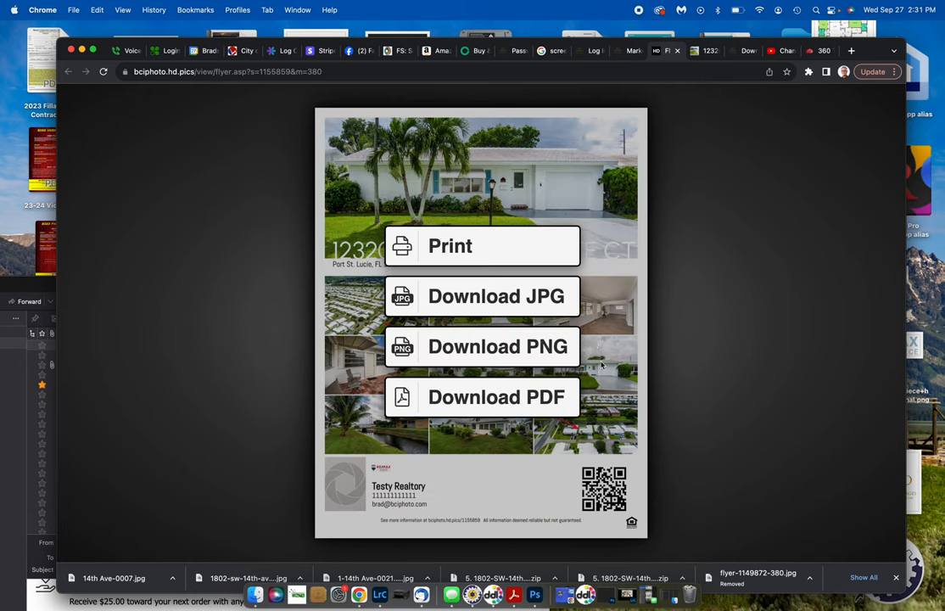
mouse_move(646, 334)
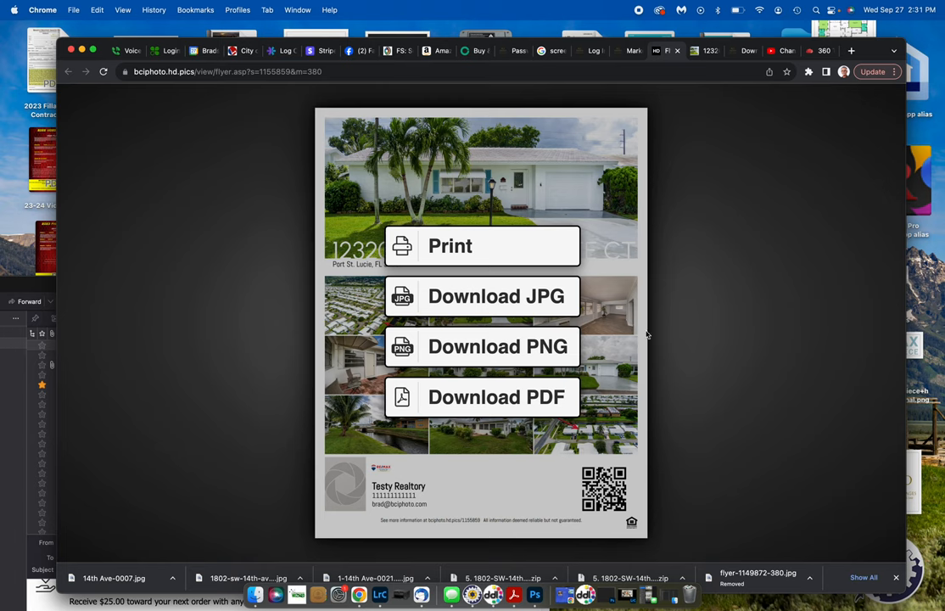
mouse_move(490, 247)
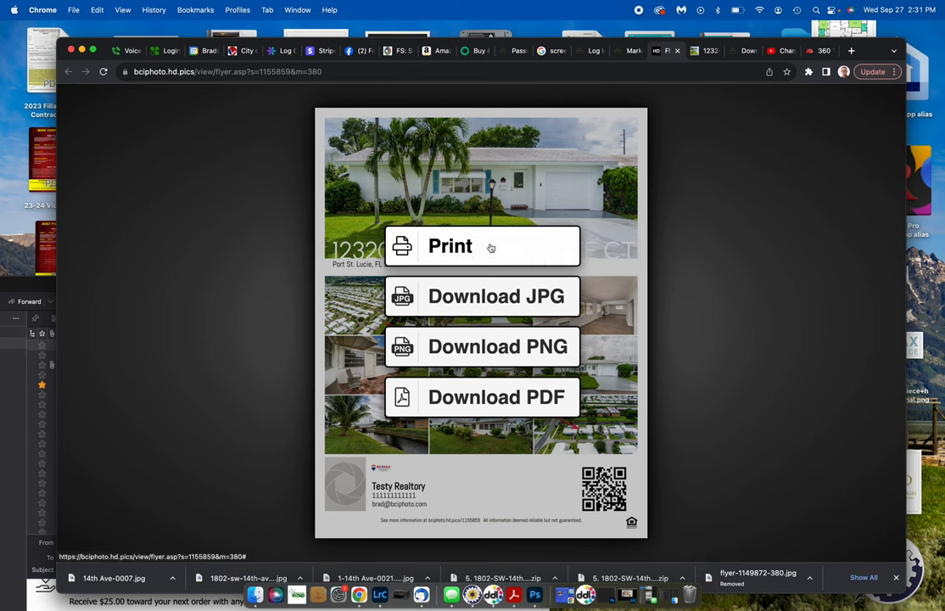
mouse_move(491, 397)
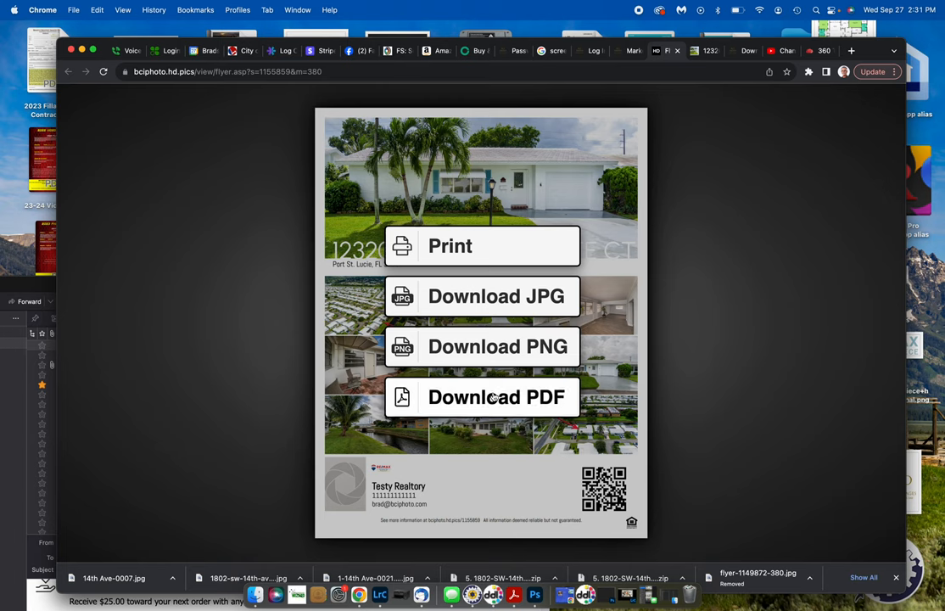
mouse_move(632, 258)
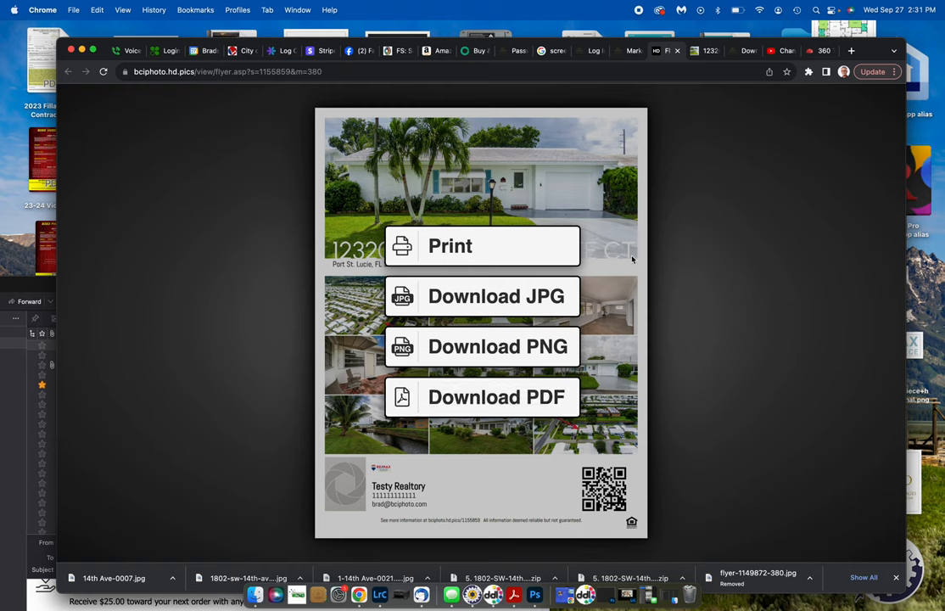
mouse_move(668, 249)
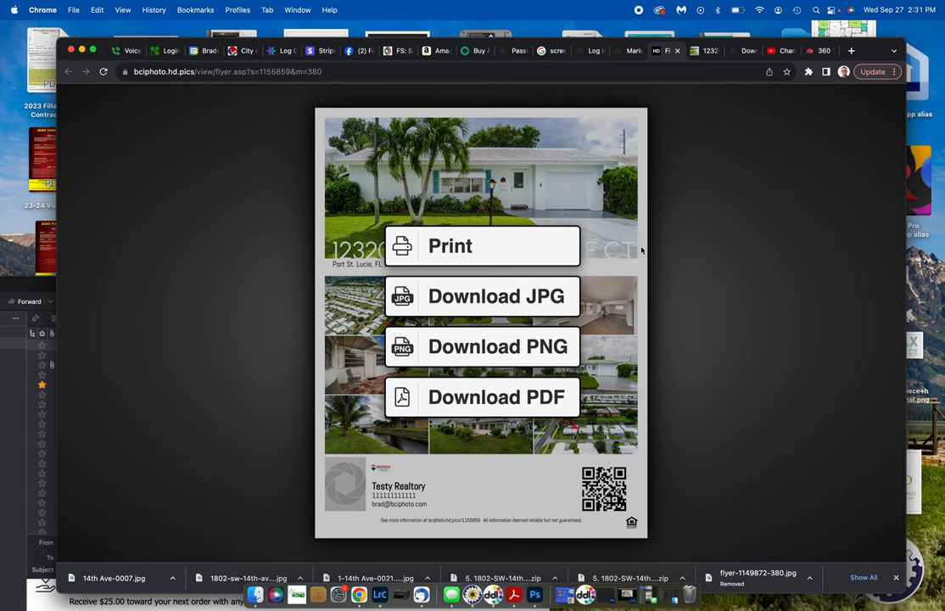
mouse_move(356, 487)
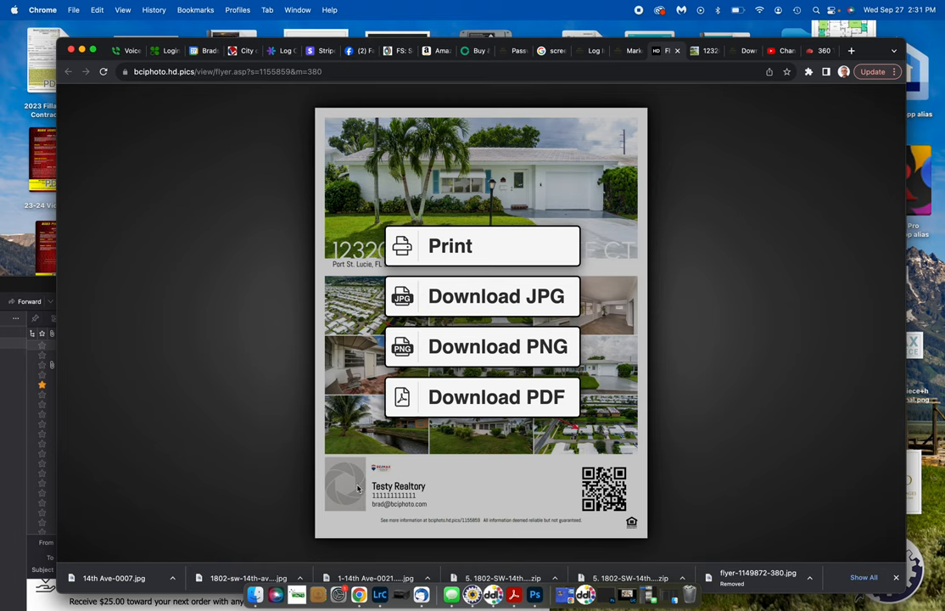
mouse_move(344, 491)
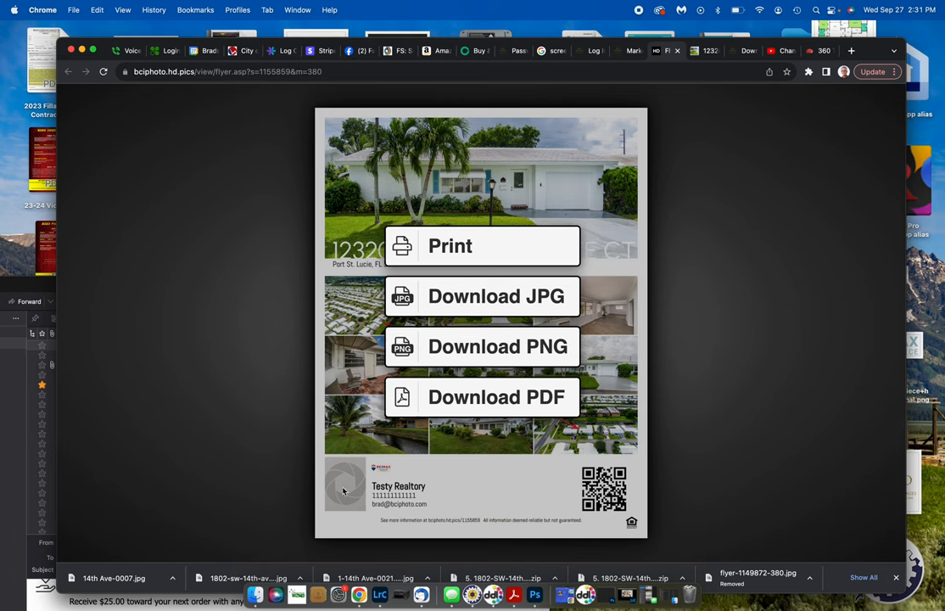
mouse_move(562, 492)
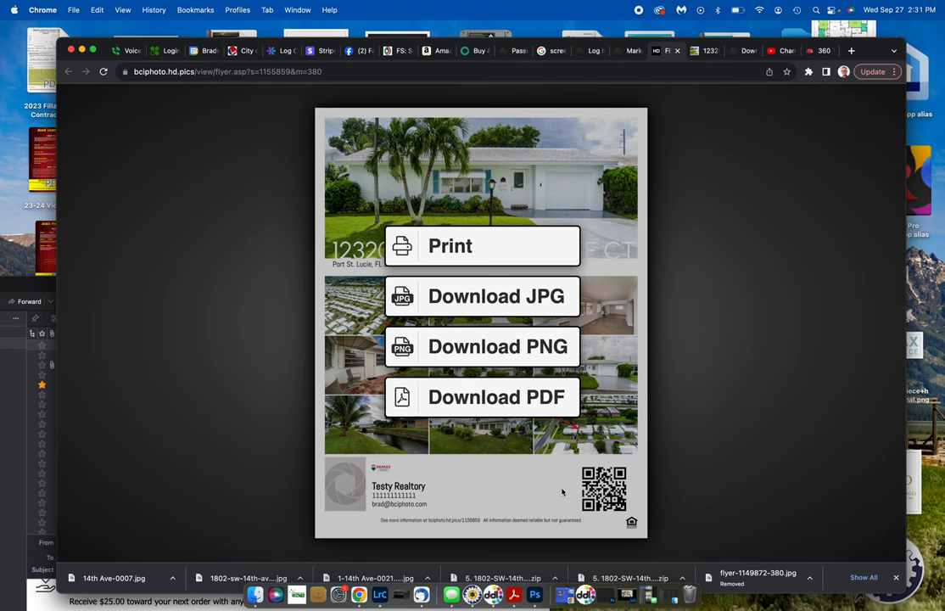
mouse_move(609, 492)
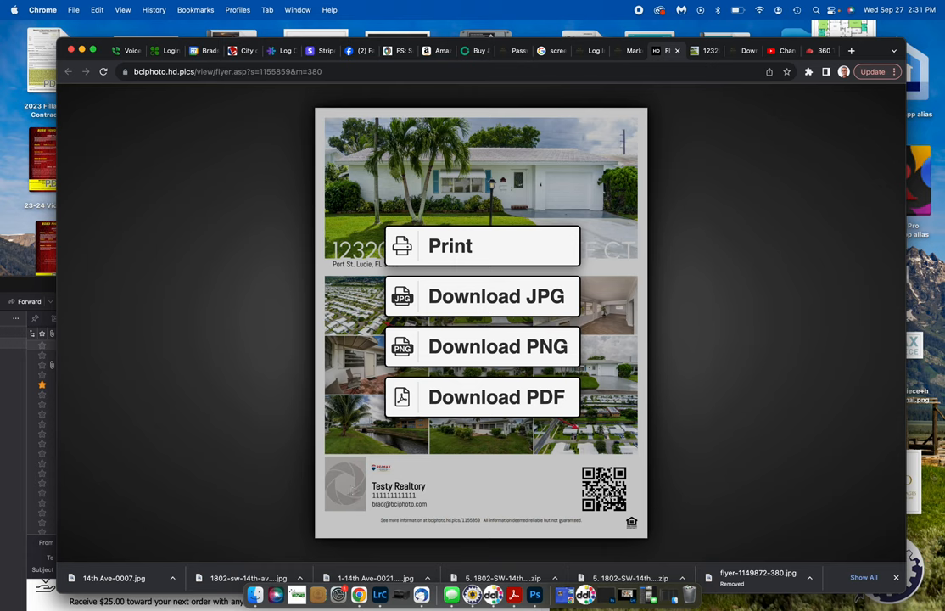
mouse_move(628, 461)
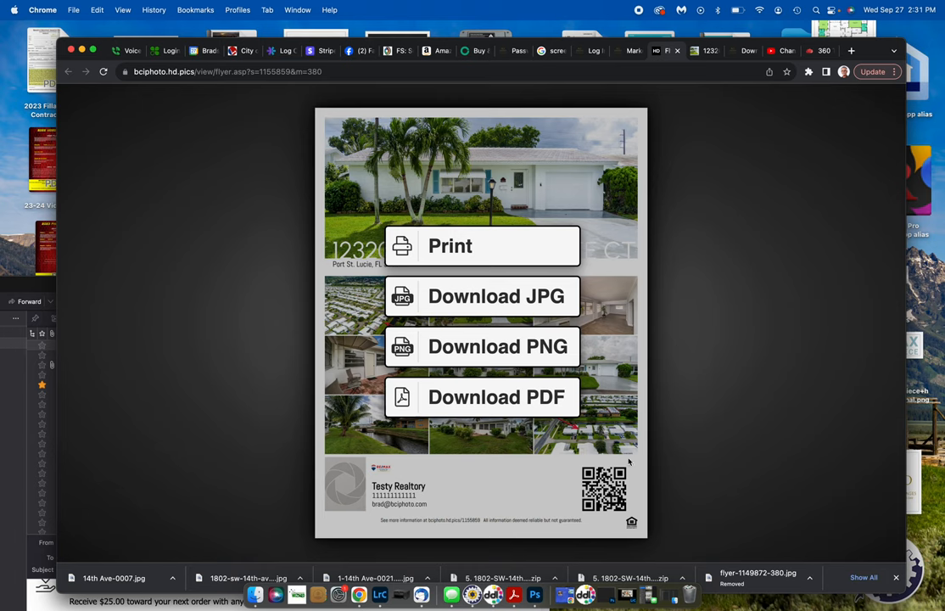
mouse_move(699, 408)
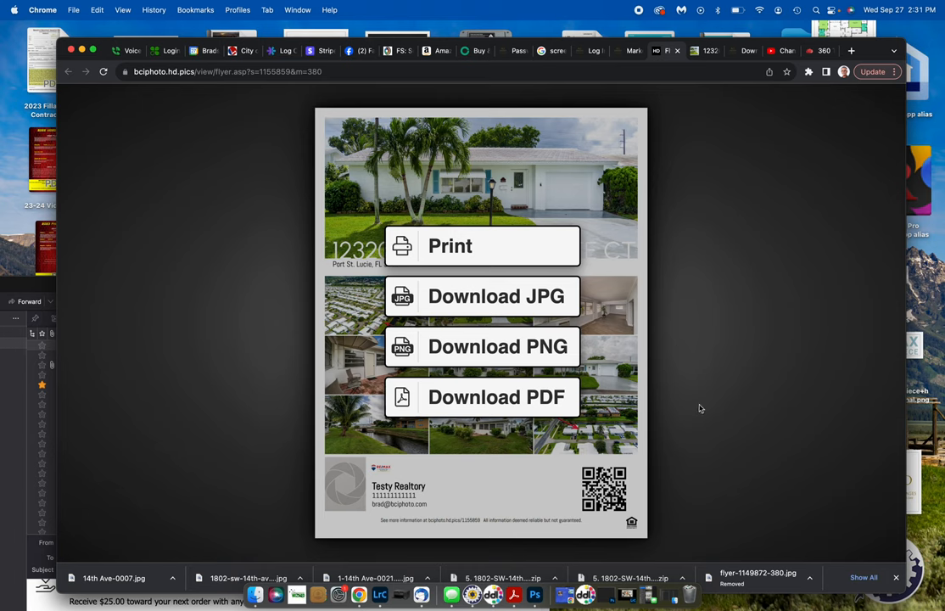
mouse_move(278, 135)
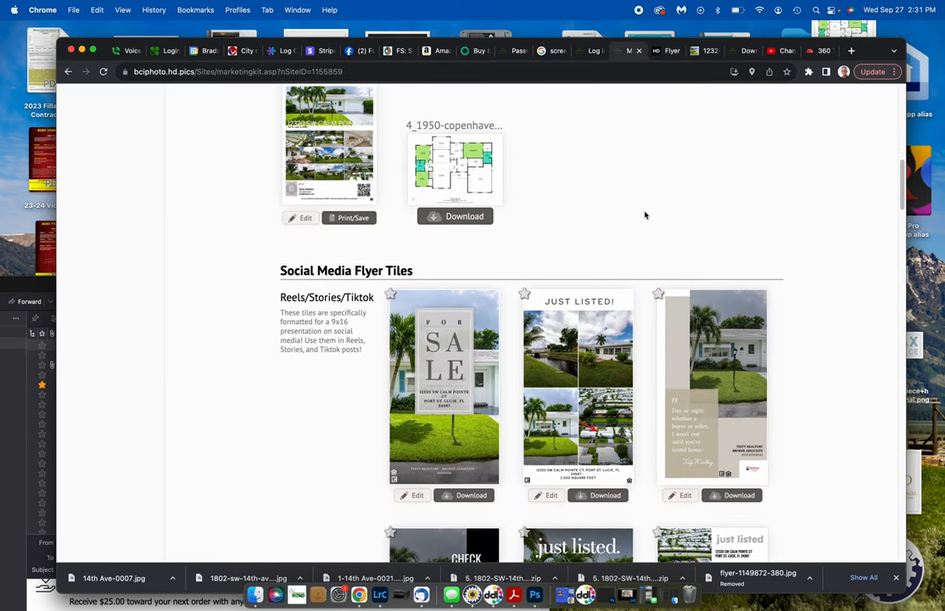
Scroll the Social Media Flyer Tiles down to the This Won't Last Long tiles.
scroll(up, 3)
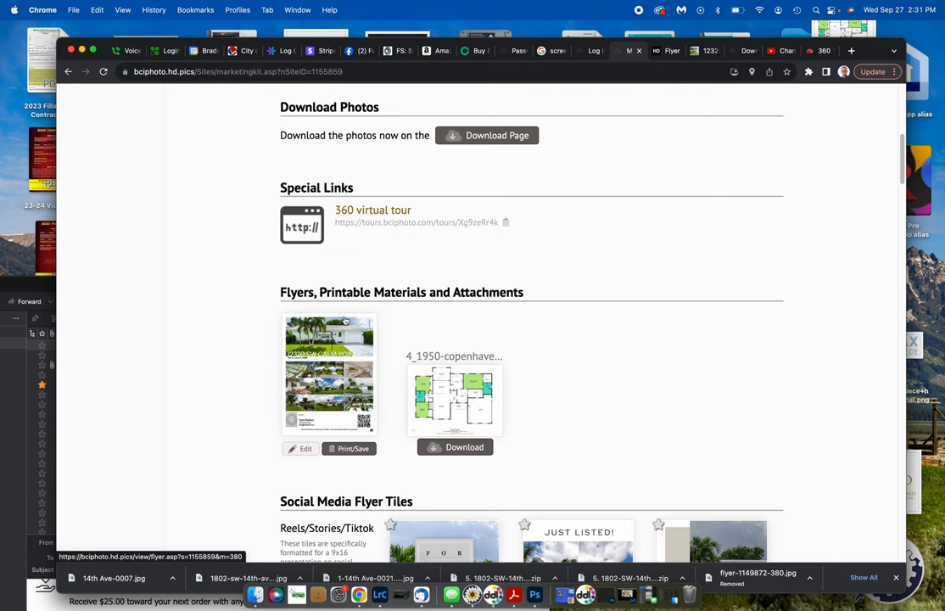
scroll(down, 3)
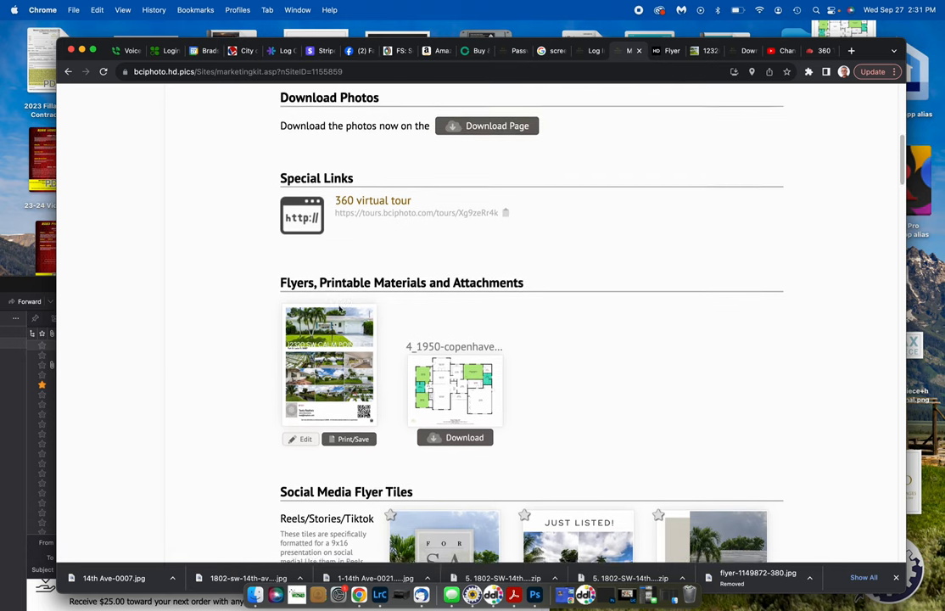
scroll(down, 3)
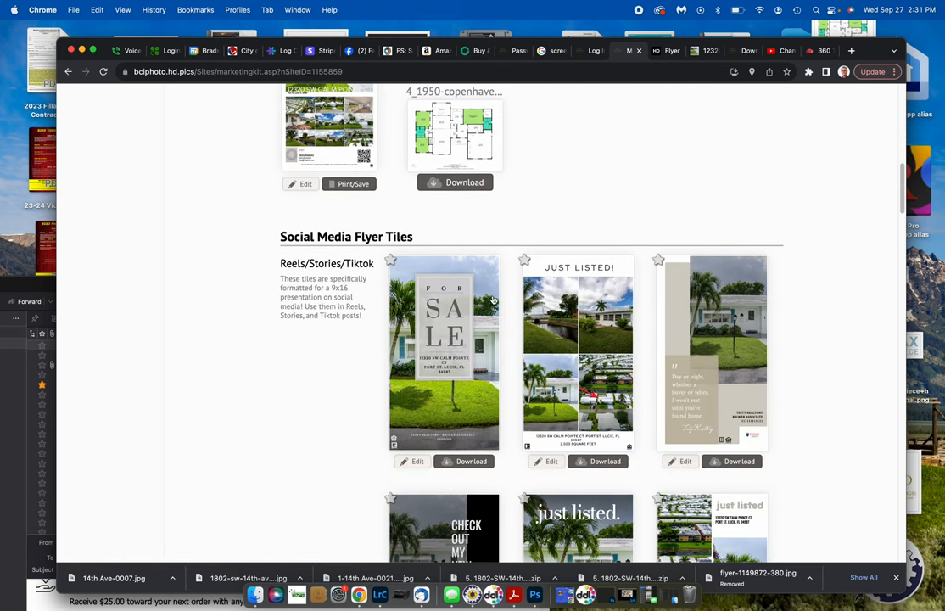
scroll(down, 3)
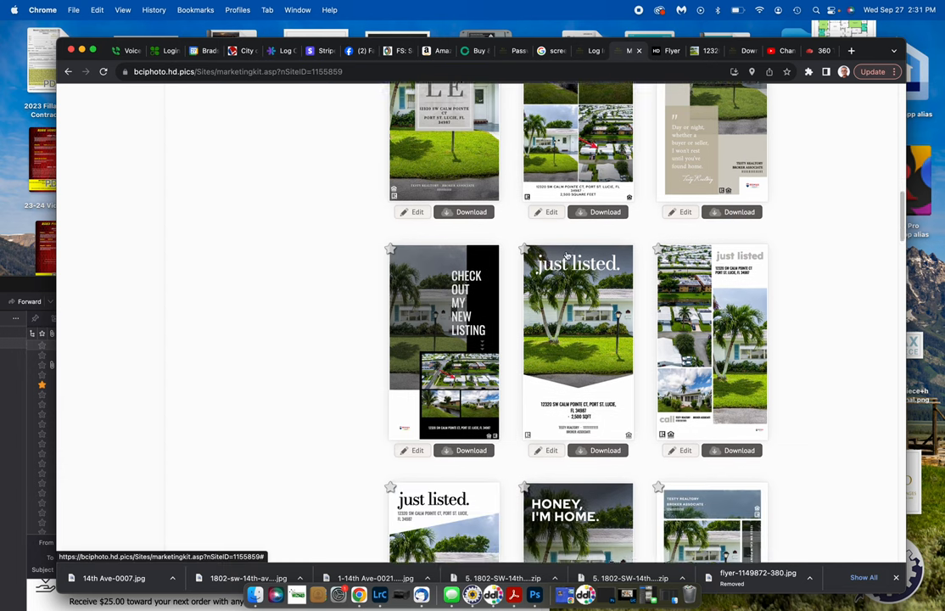
scroll(down, 3)
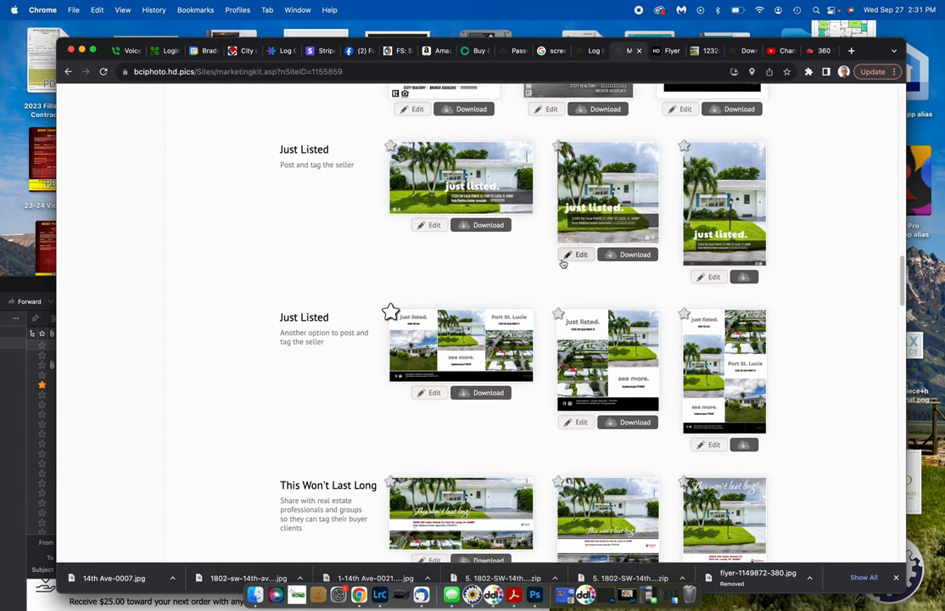
scroll(down, 3)
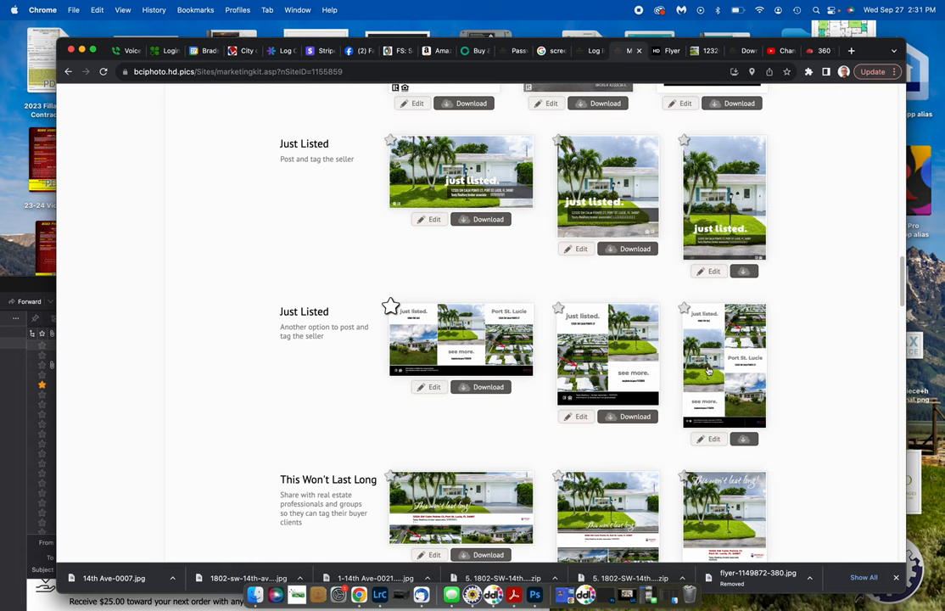
scroll(down, 3)
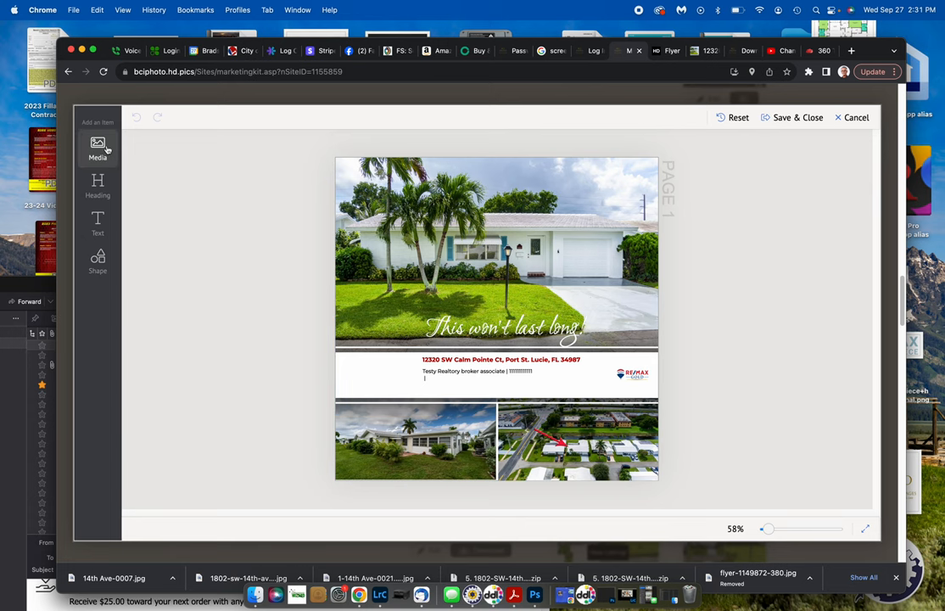
Add a new photo element to the This Won't Last Long tile.
click(496, 255)
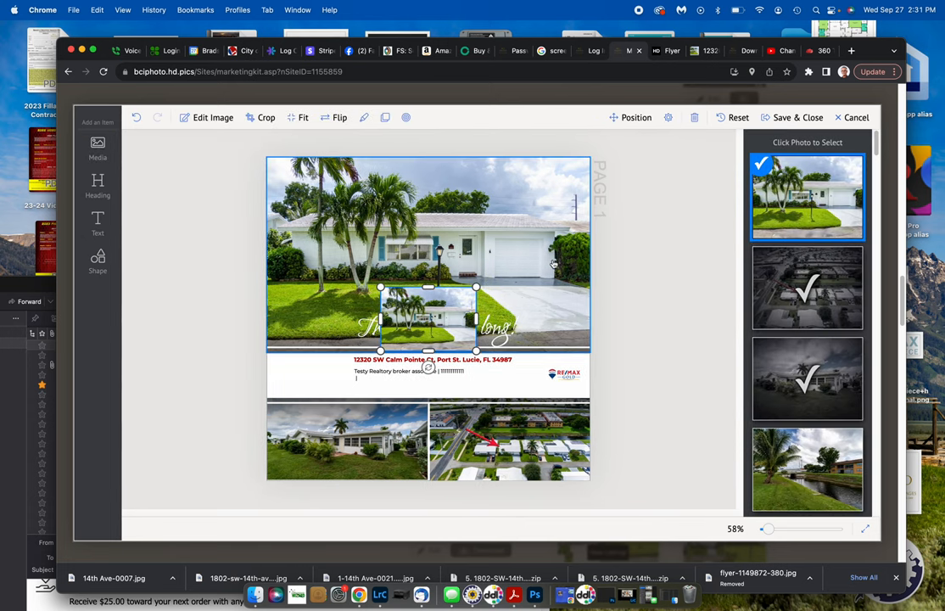
mouse_move(689, 263)
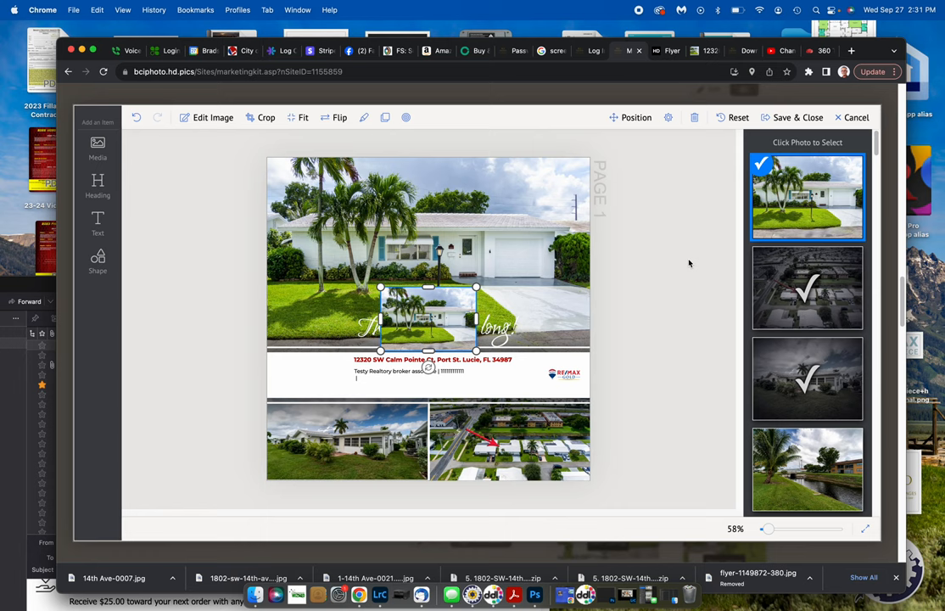
scroll(down, 3)
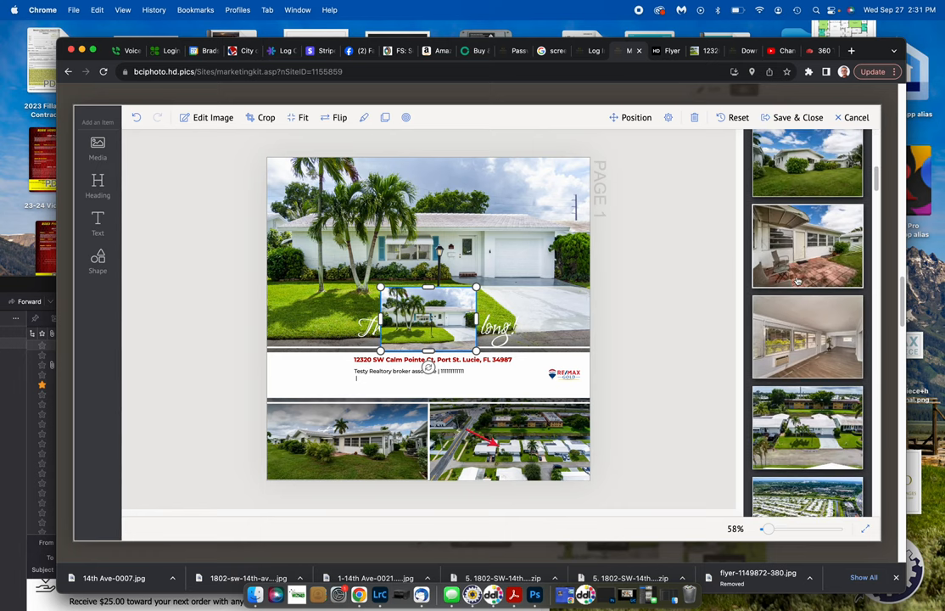
click(346, 439)
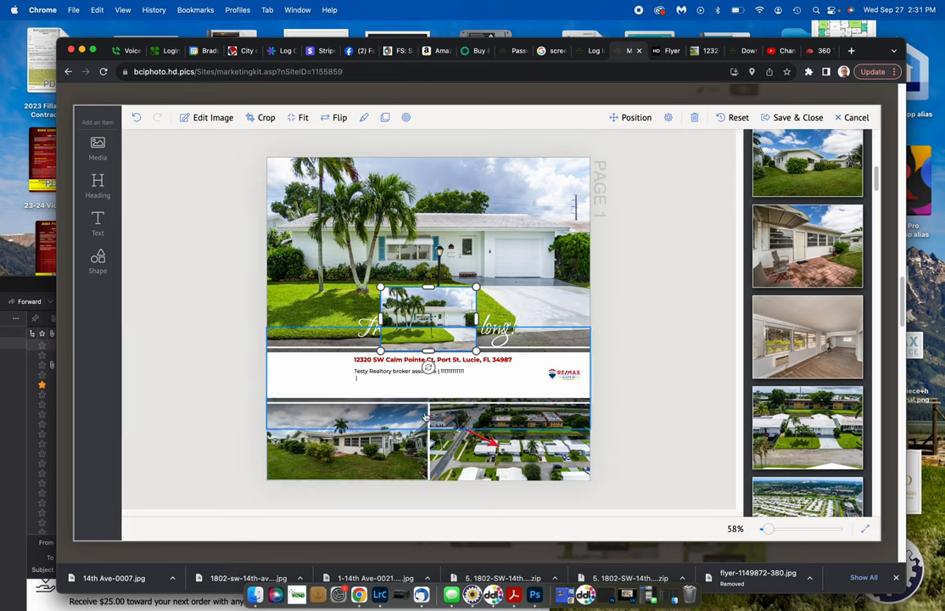
click(509, 441)
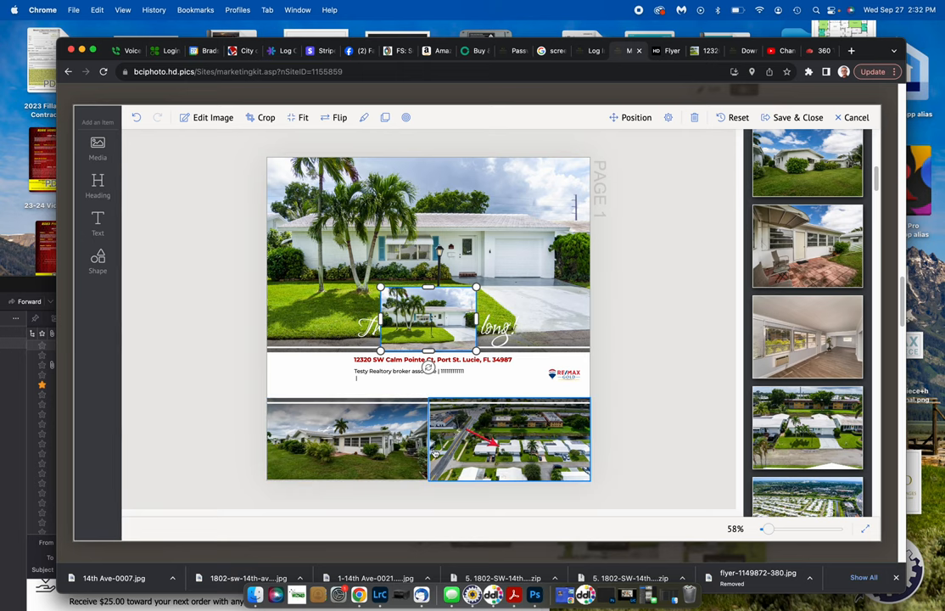
Replace the lower-left photo with the interior room and set the inset to the patio shot.
click(346, 441)
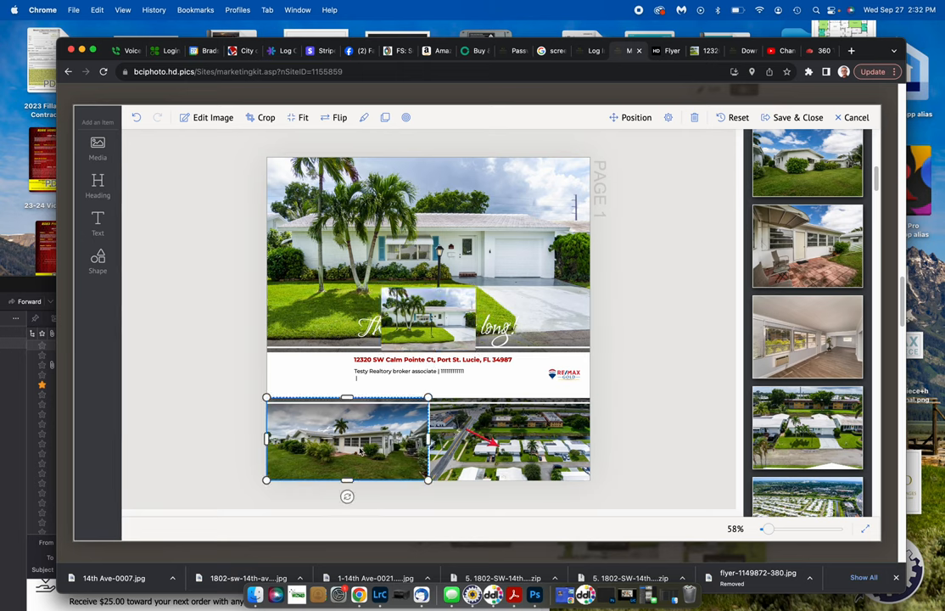
mouse_move(645, 378)
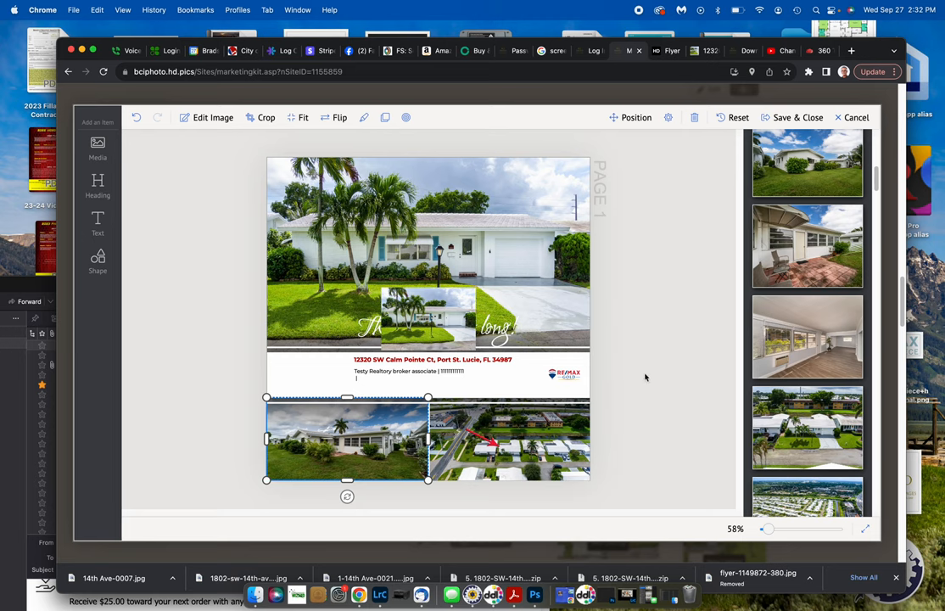
click(806, 337)
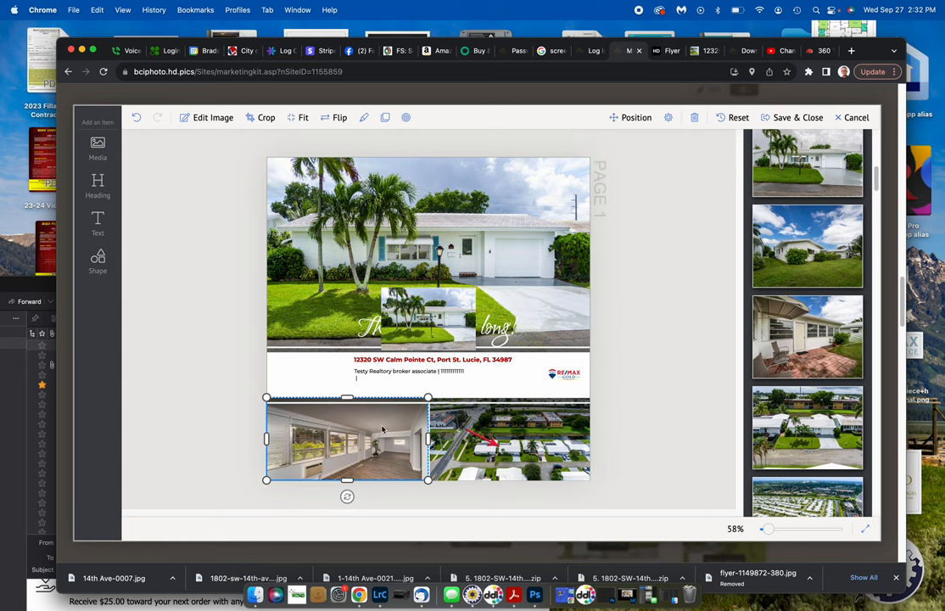
mouse_move(411, 404)
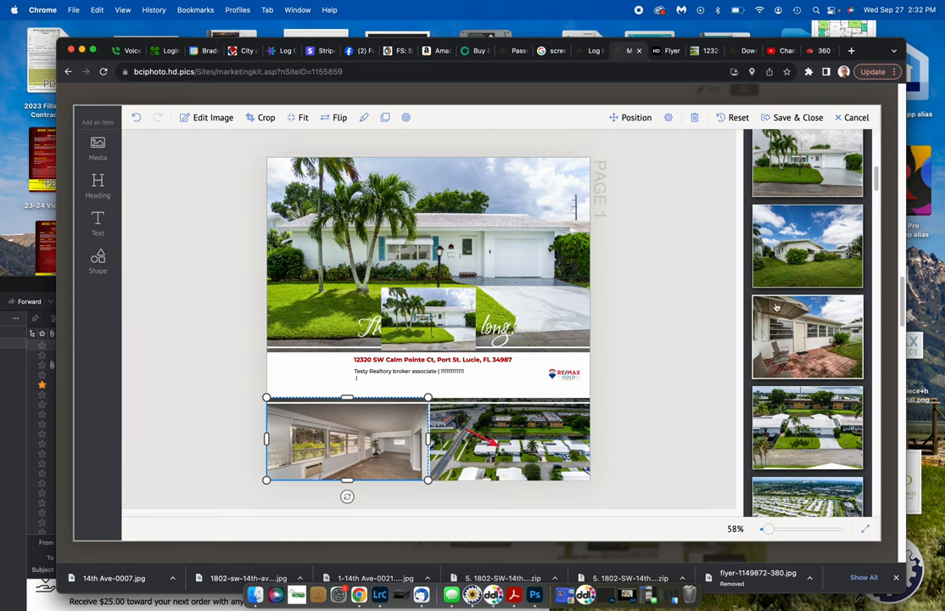
click(807, 336)
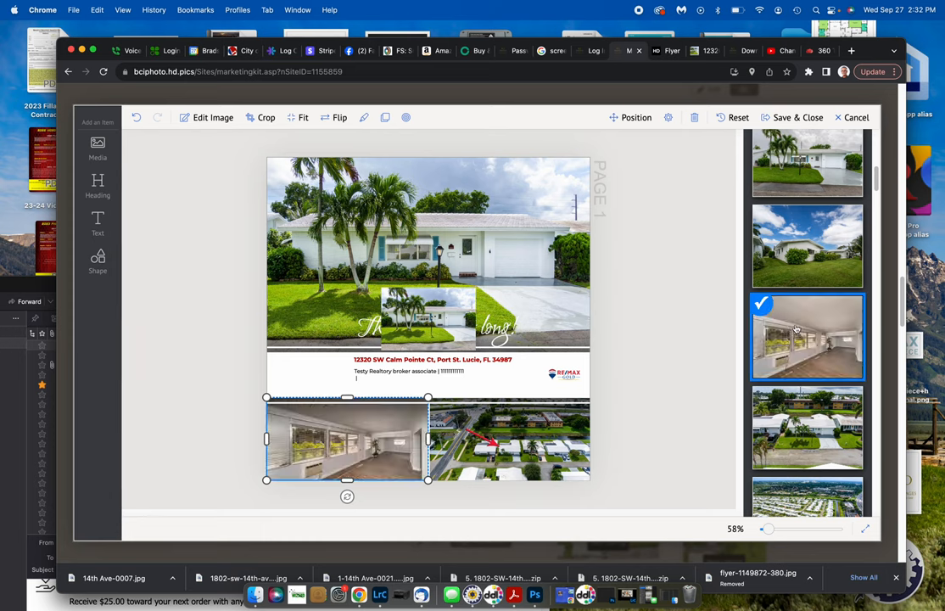
click(424, 373)
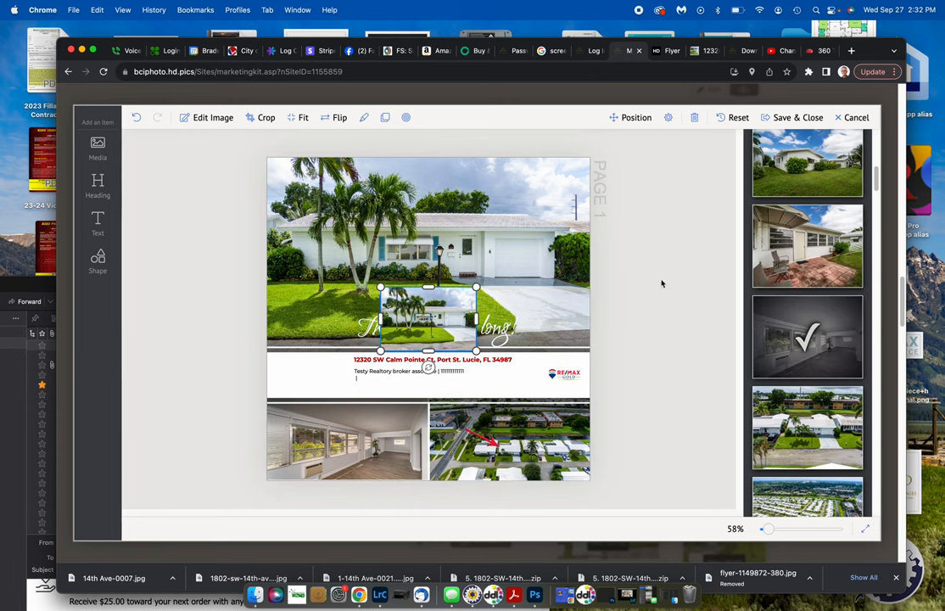
click(805, 246)
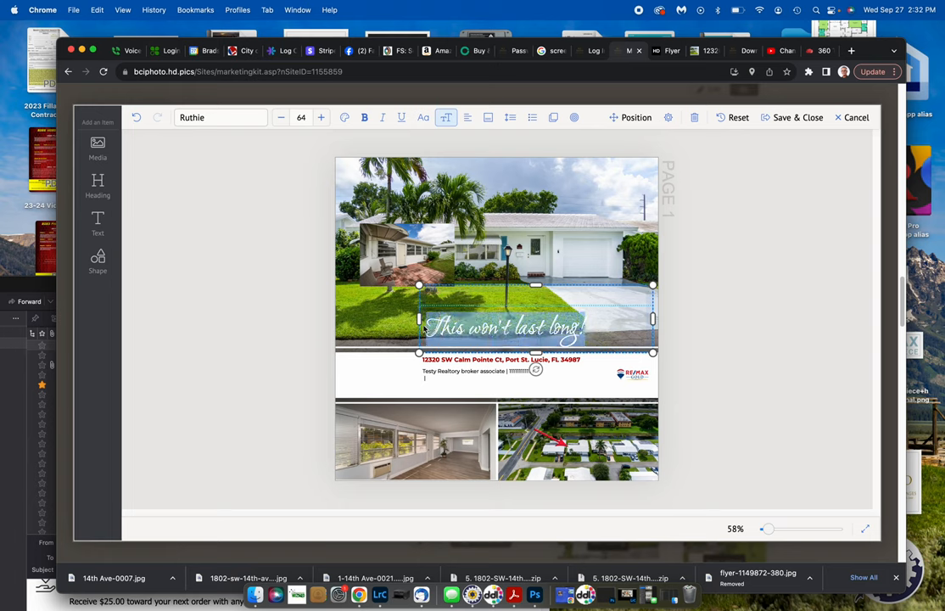
Start retyping the caption as 'this is a big ri', then cancel the editor unsaved.
text(this is)
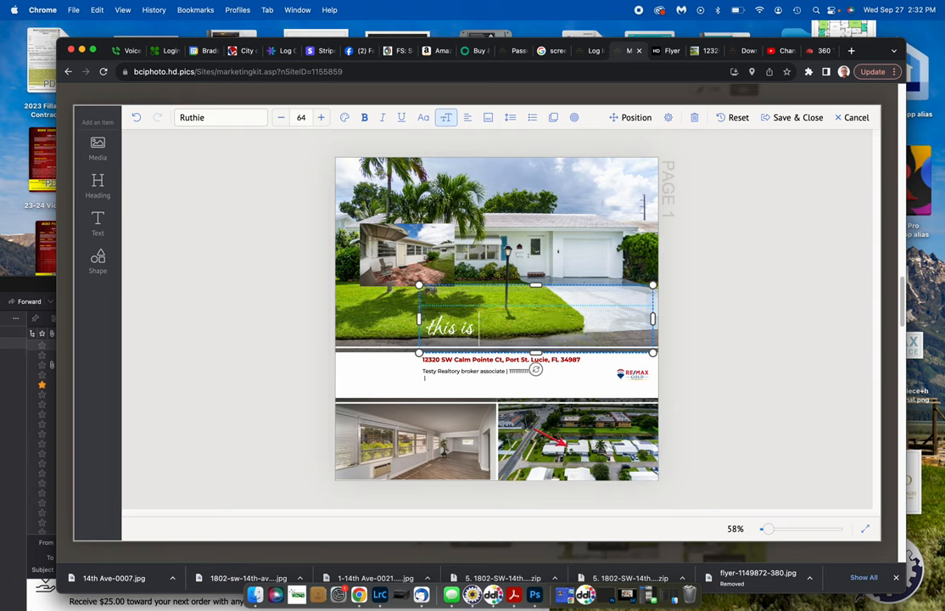
text(a big ri)
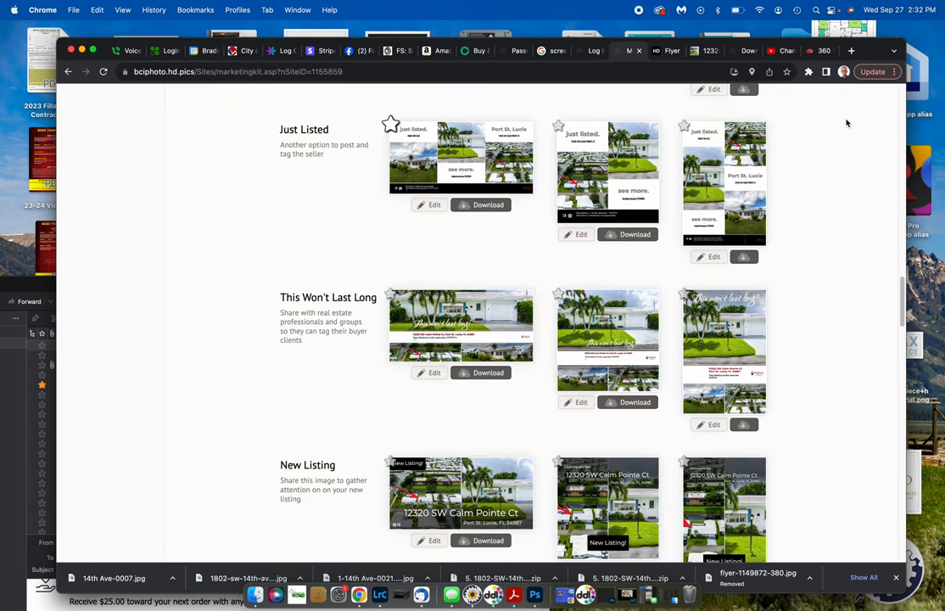
mouse_move(379, 278)
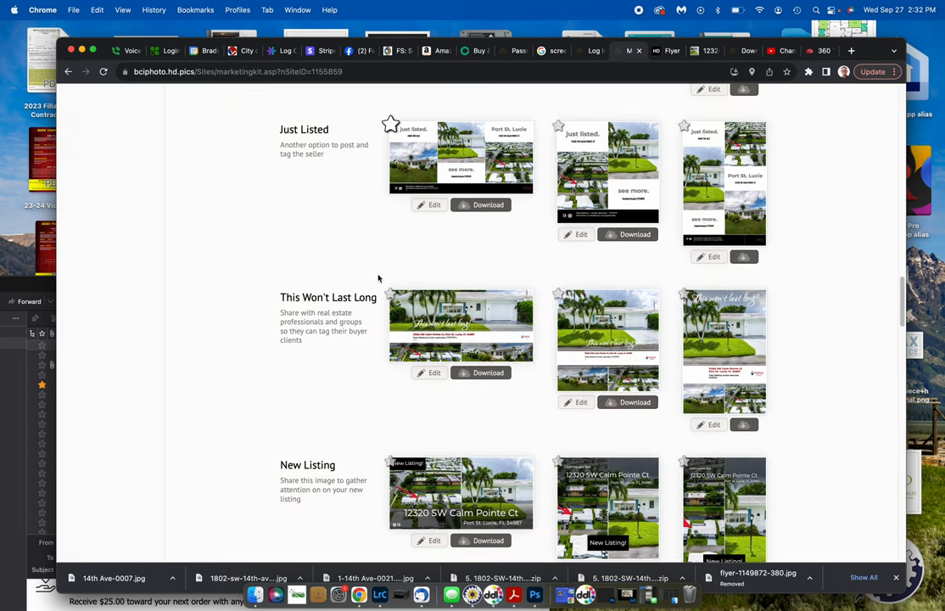
Scroll past the Just Listed, Open House, Sold, Facebook and Pinterest tiles to Site Videos.
scroll(down, 3)
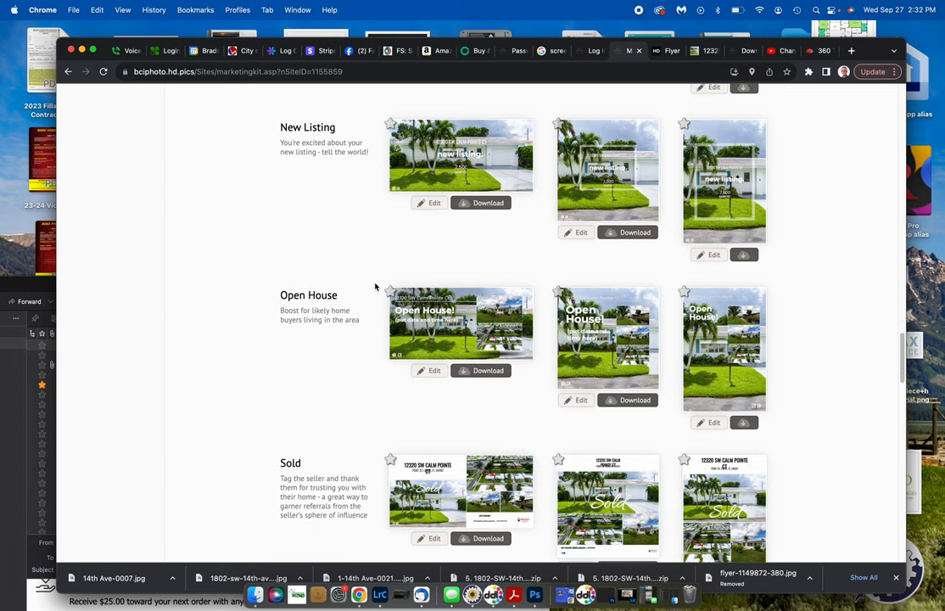
scroll(down, 3)
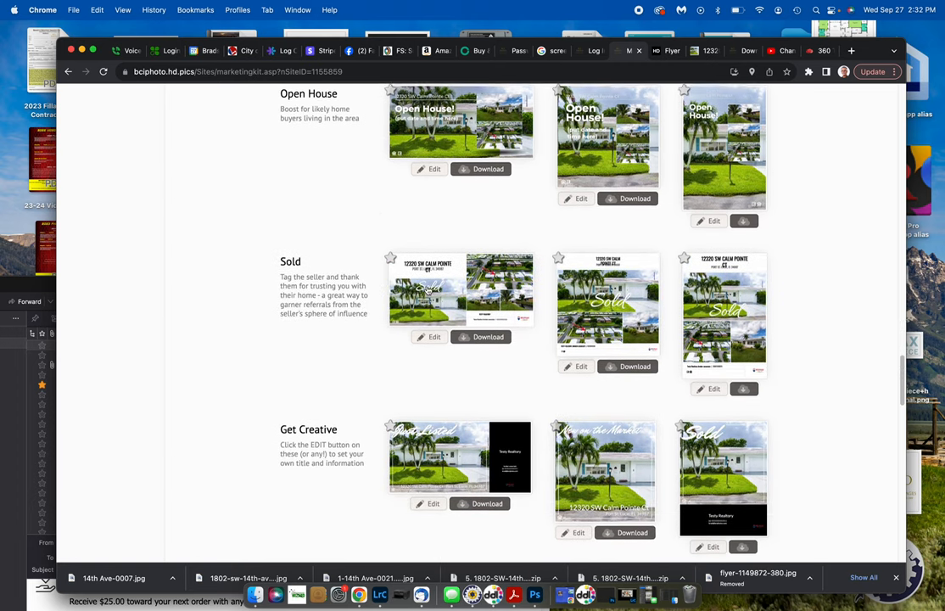
scroll(down, 3)
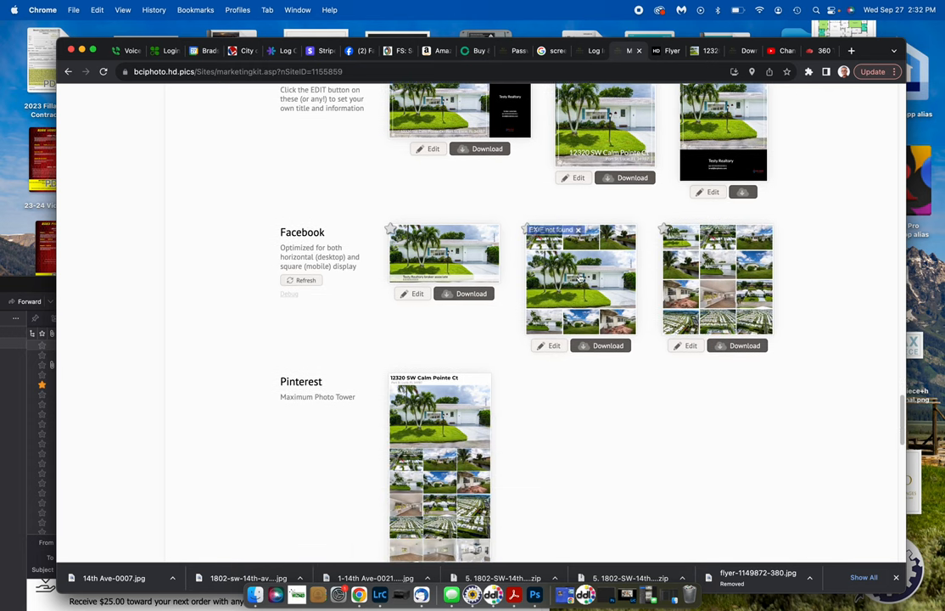
scroll(down, 3)
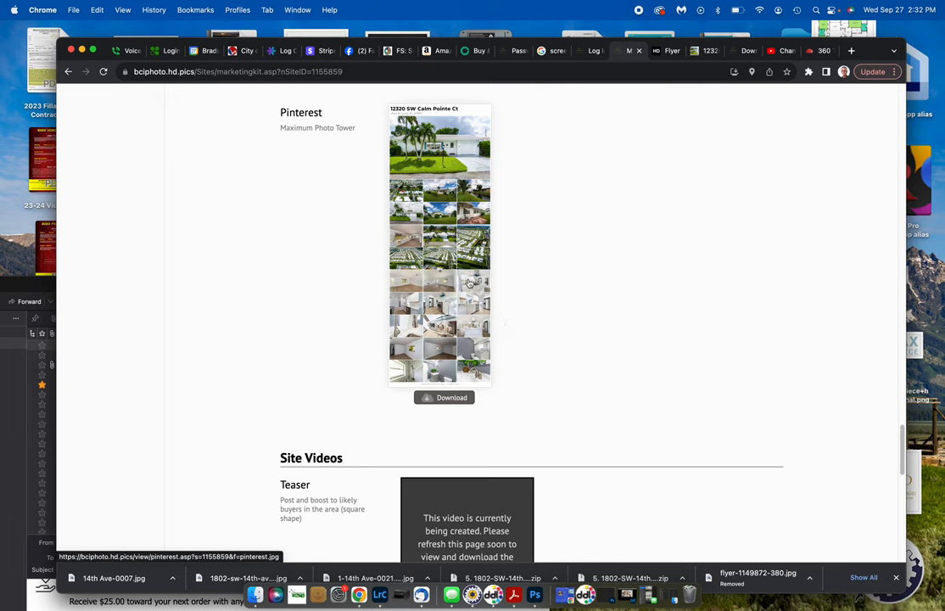
scroll(down, 3)
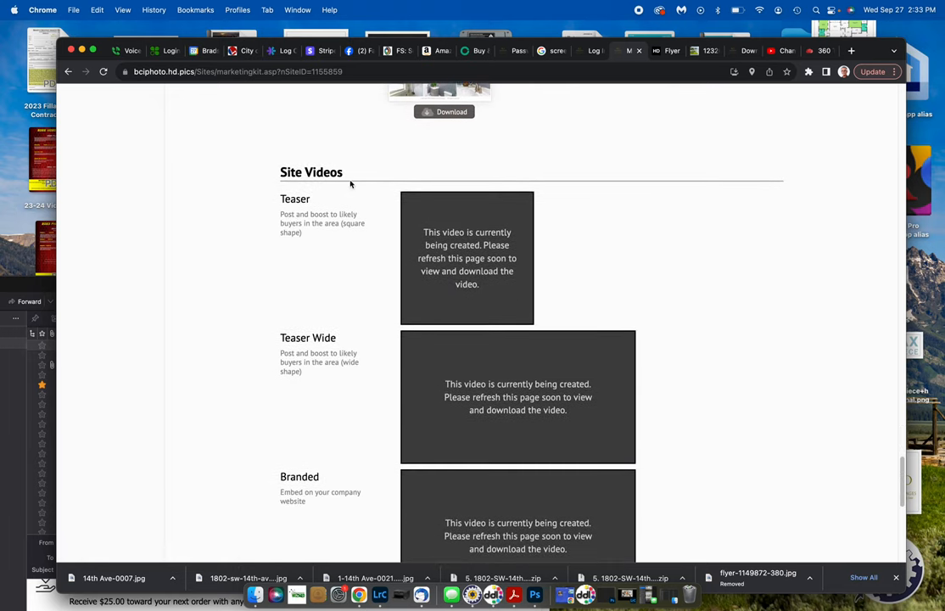
mouse_move(624, 269)
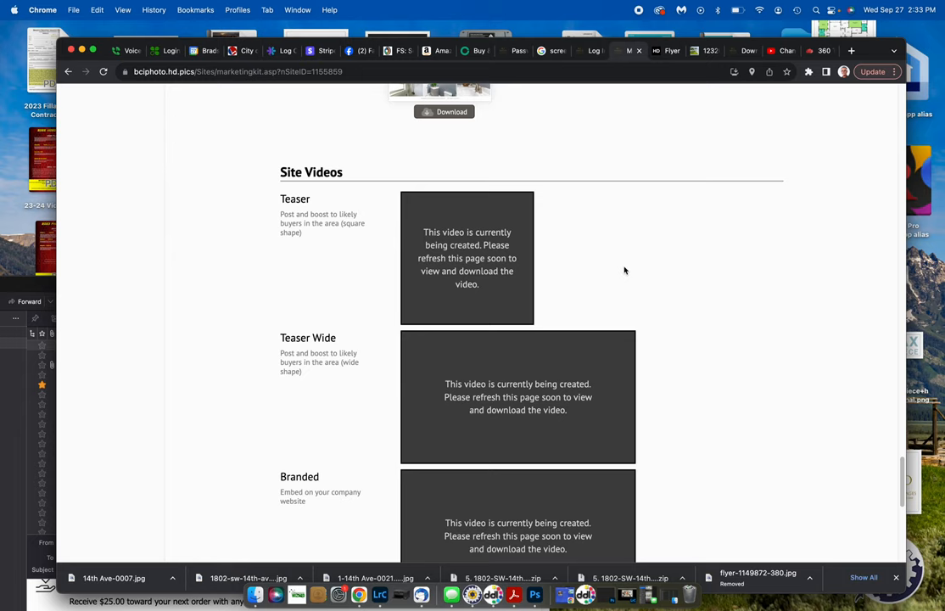
mouse_move(459, 227)
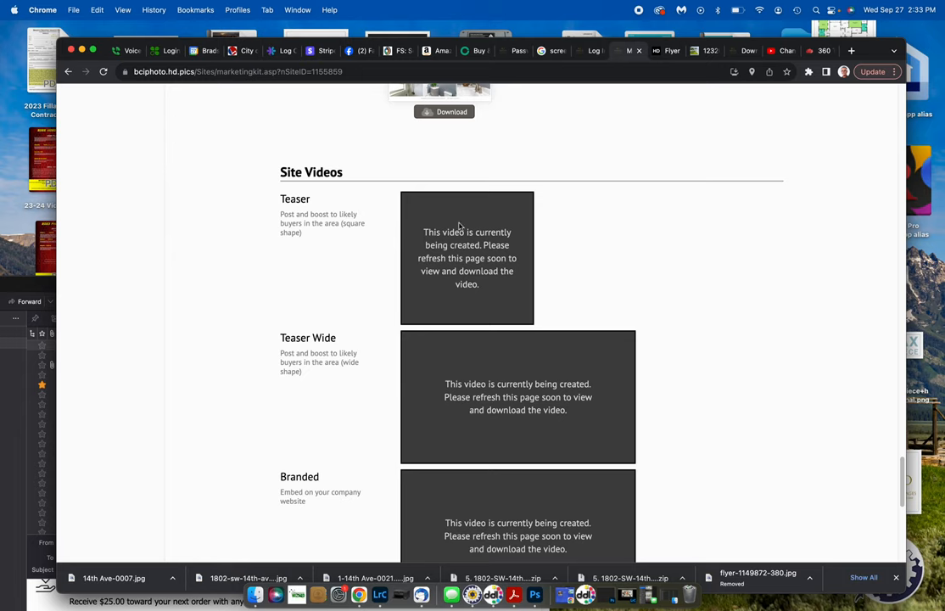
mouse_move(645, 305)
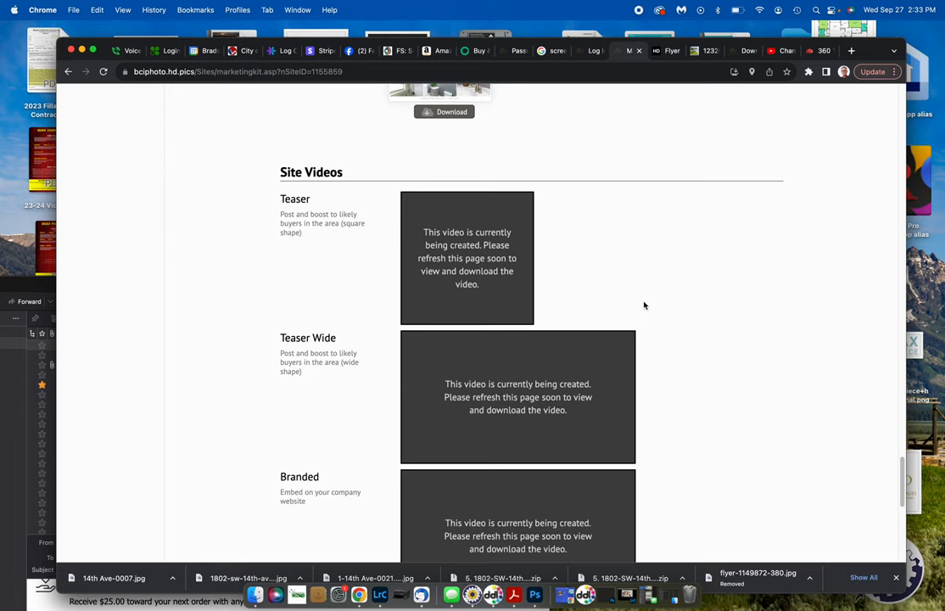
mouse_move(353, 206)
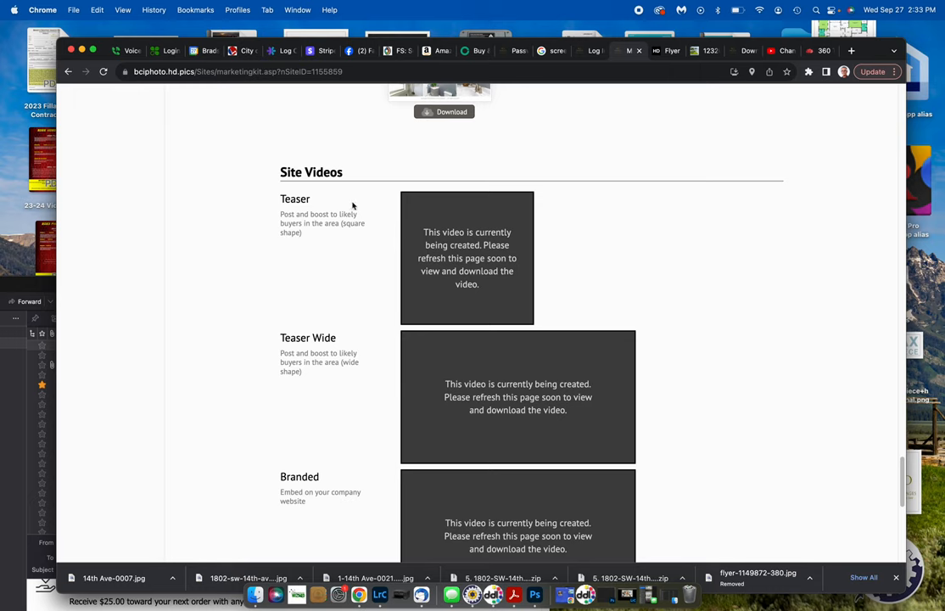
mouse_move(565, 215)
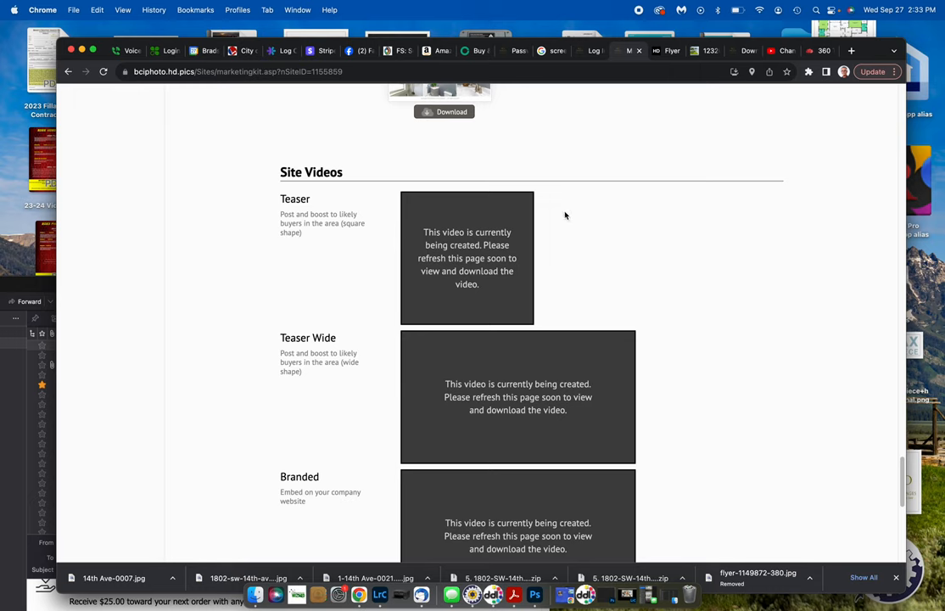
mouse_move(592, 336)
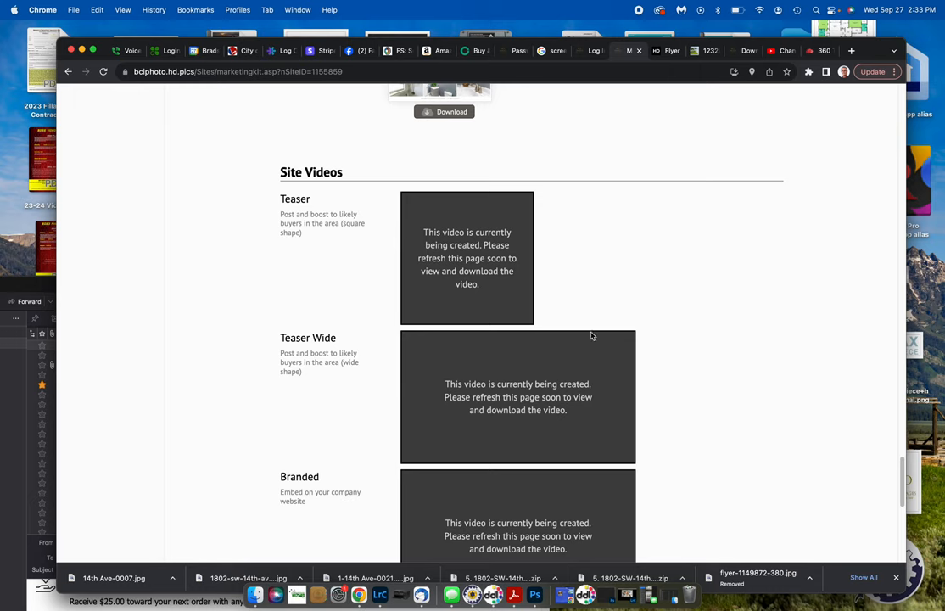
Scroll through the Teaser, Teaser Wide and Branded video placeholders still being created.
scroll(down, 3)
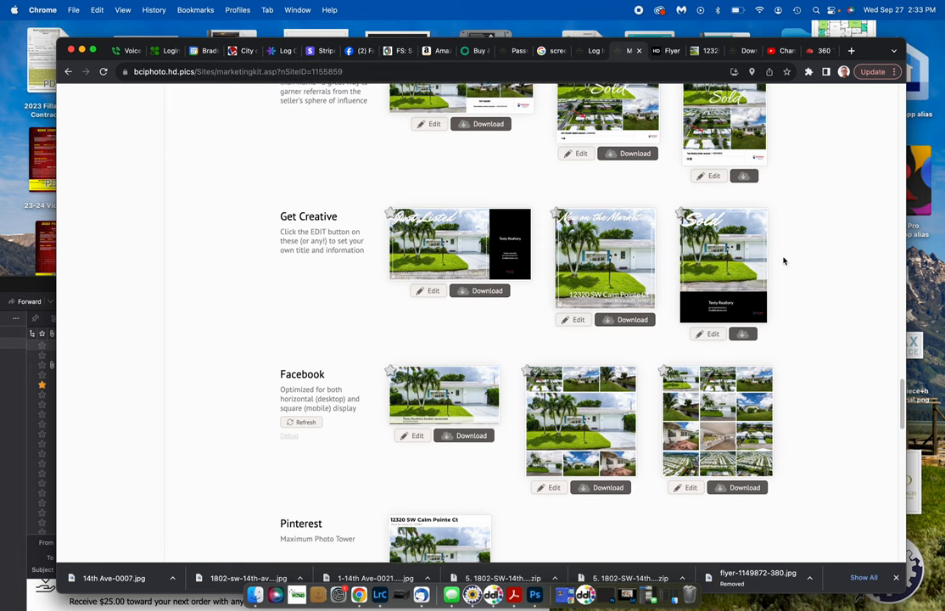
Leave the Marketing Kit and open the Calm Pointe Ct Site Media photo gallery.
scroll(down, 3)
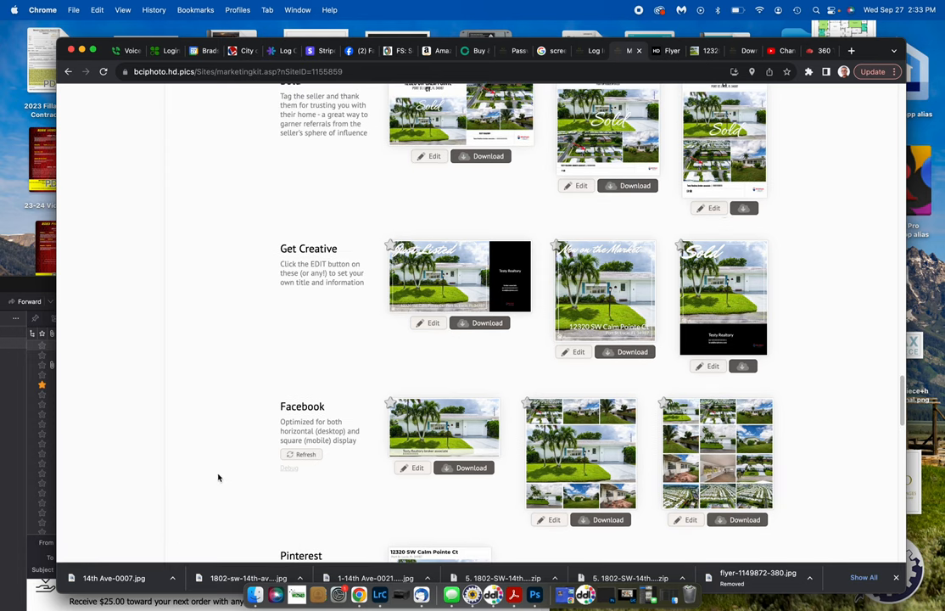
scroll(down, 3)
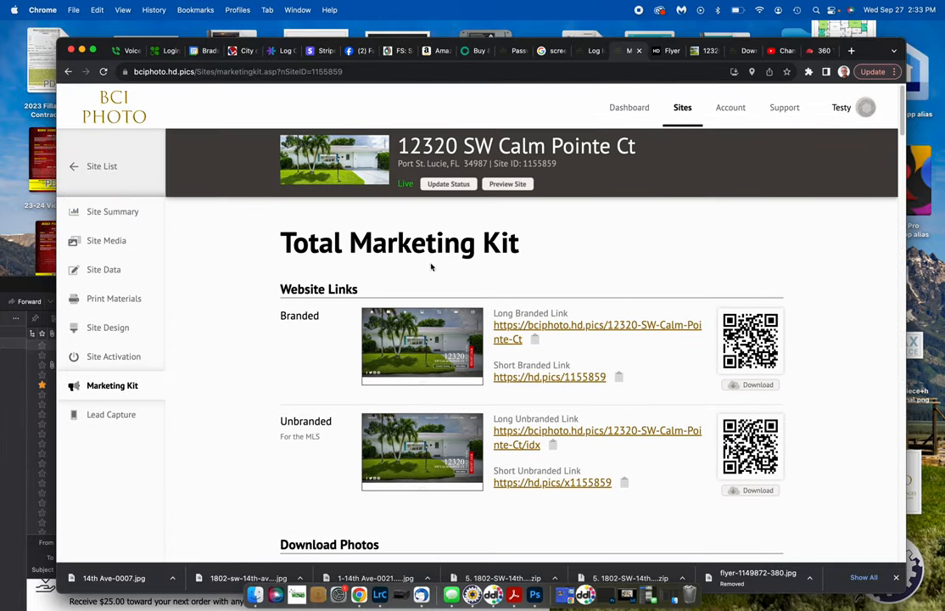
mouse_move(185, 305)
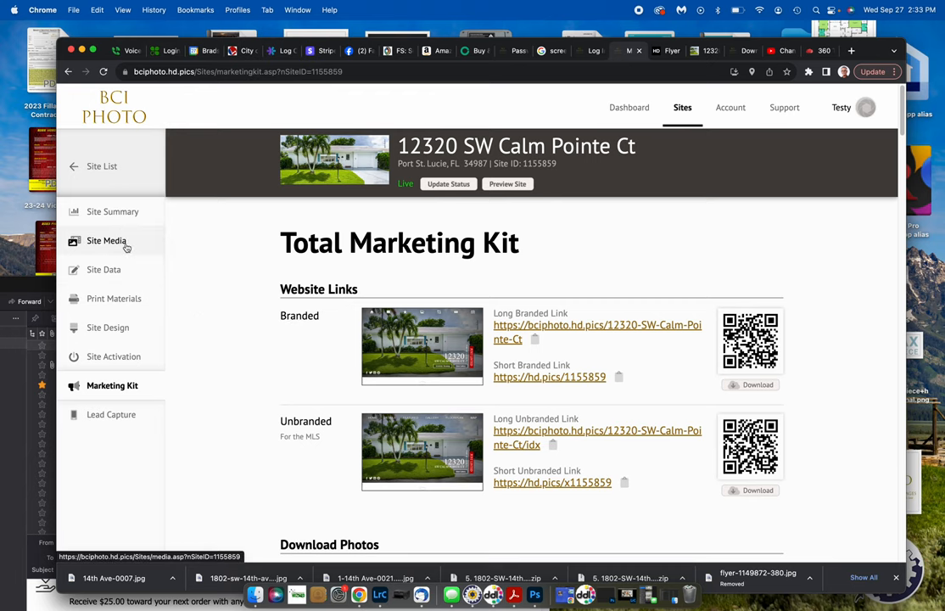
click(106, 240)
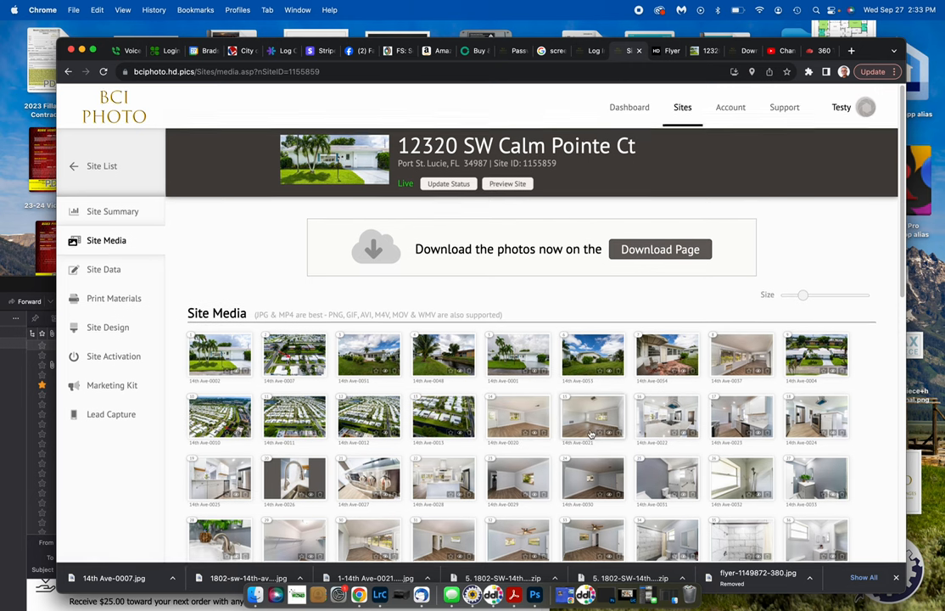
scroll(down, 3)
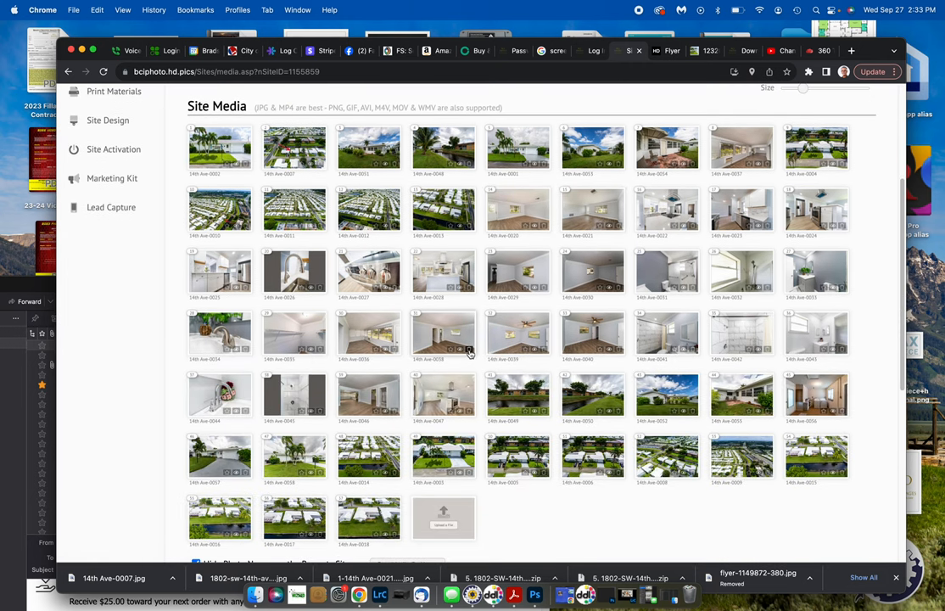
mouse_move(450, 351)
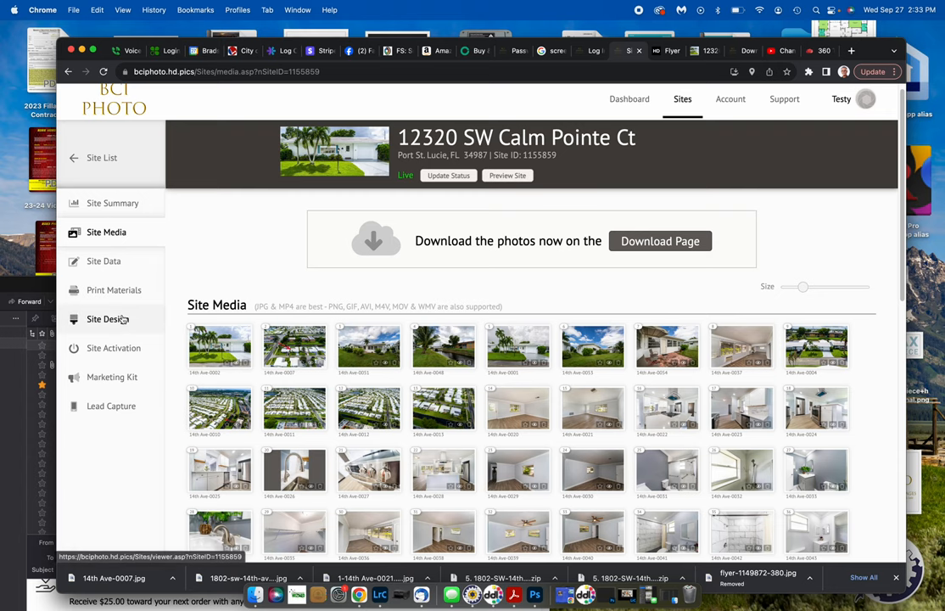
click(107, 318)
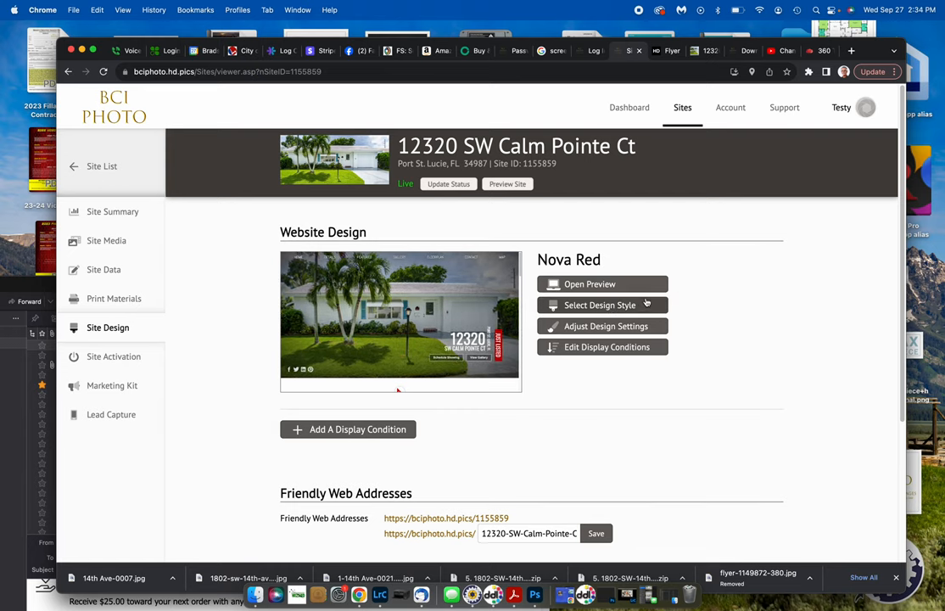
Open the Select Design Style list of website themes for Calm Pointe Ct.
click(601, 305)
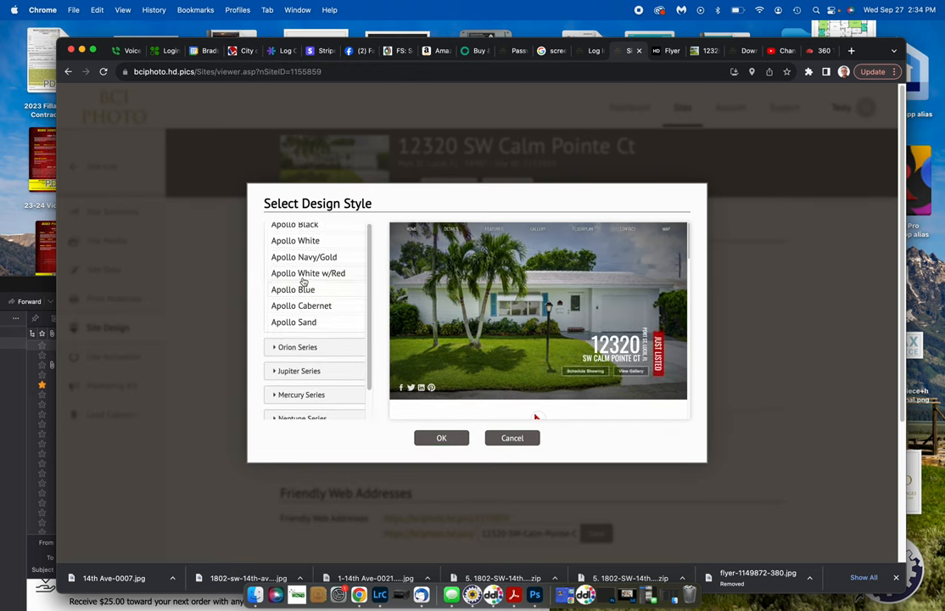
Preview the Apollo White w/Red style and one of the Orion Series styles.
click(308, 272)
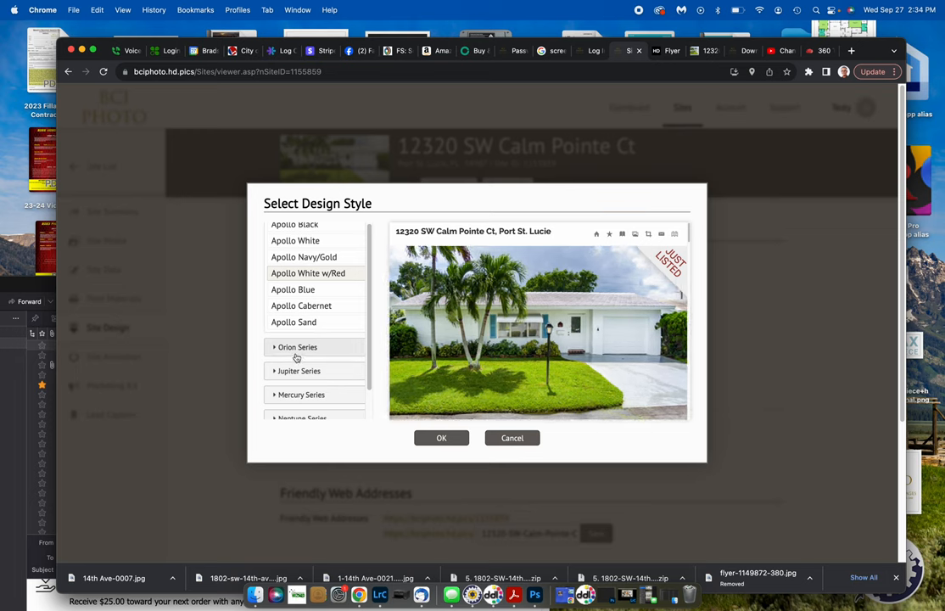
click(297, 347)
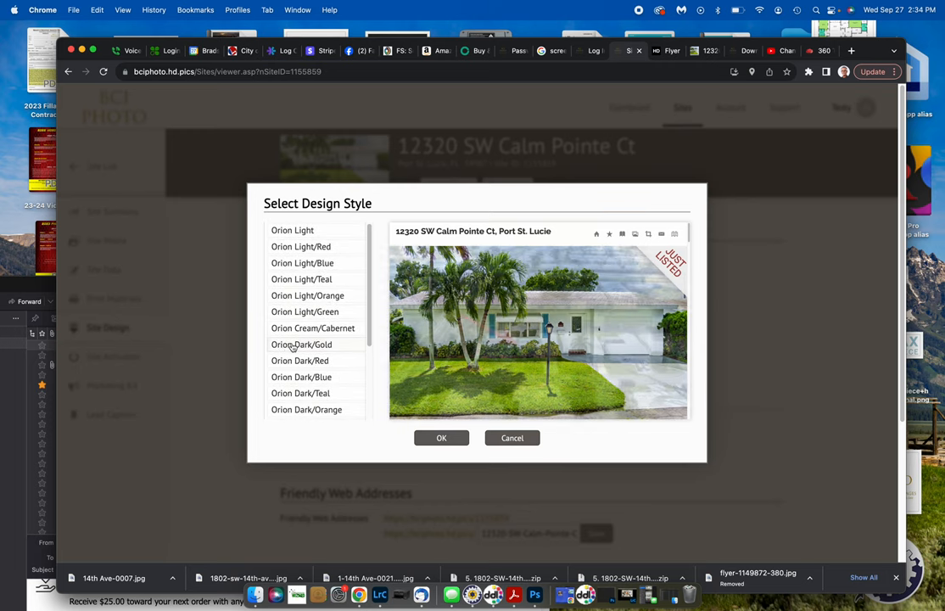
click(301, 344)
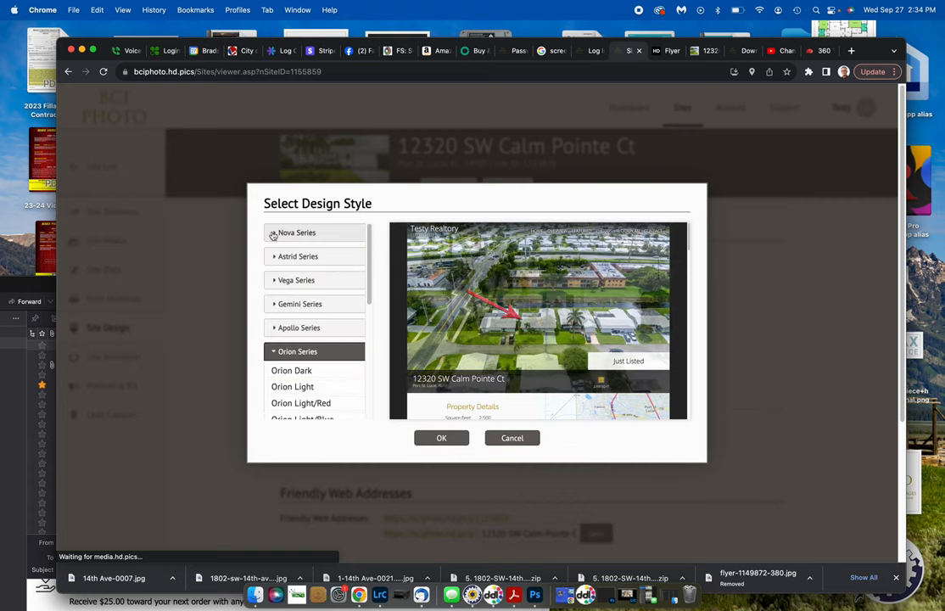
Select Nova Blue from the Nova Series and apply it.
click(296, 232)
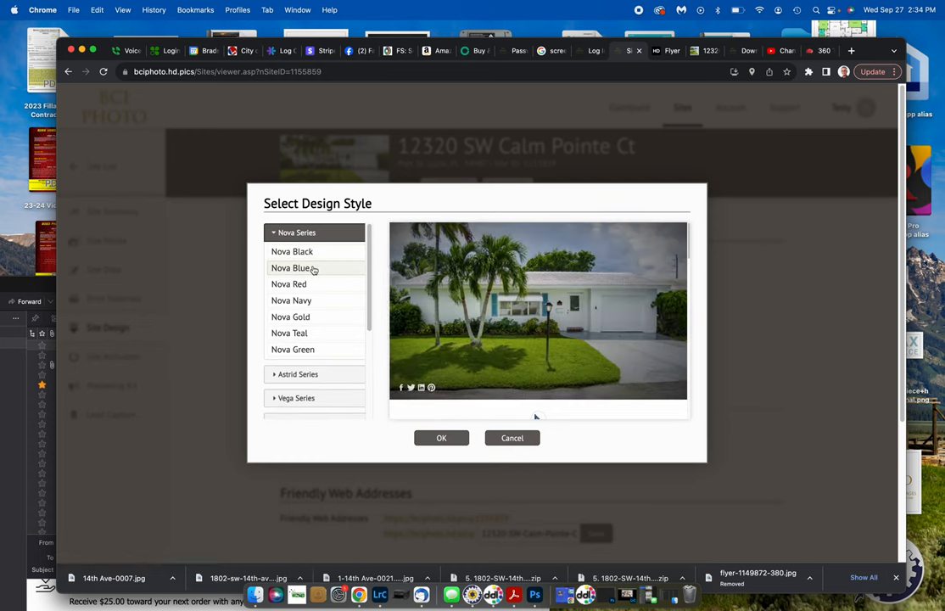
click(290, 267)
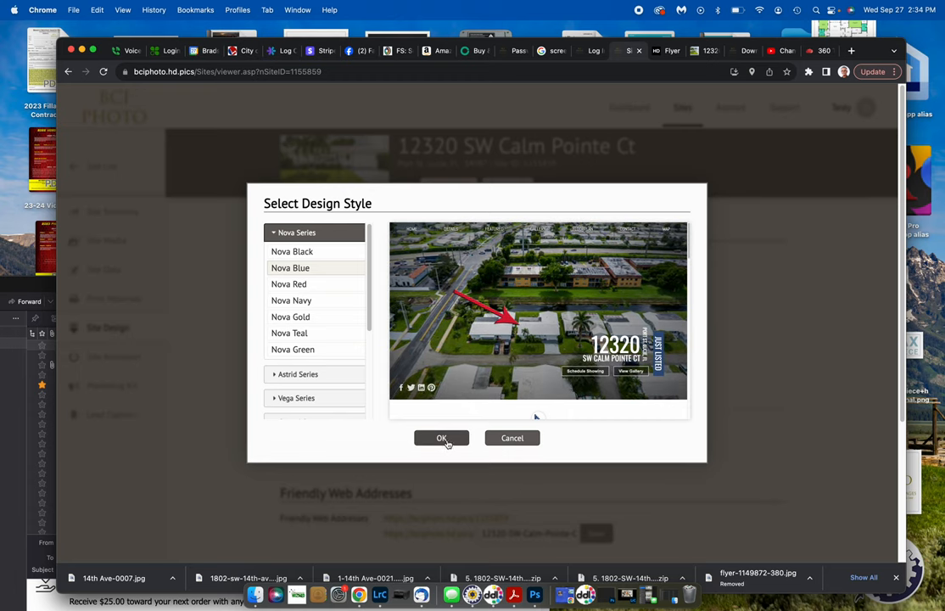
click(441, 438)
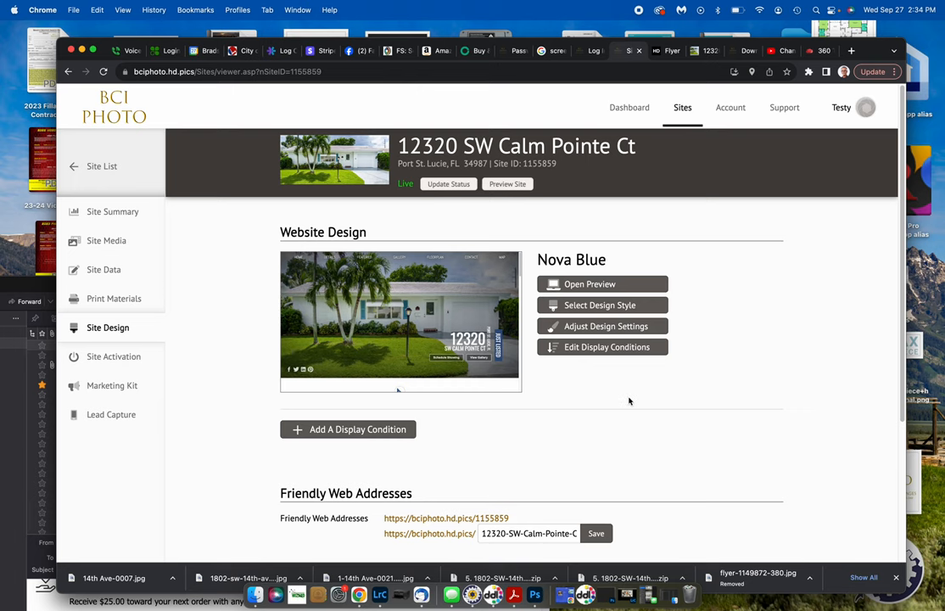
Check Background Music, then preview the Nova Blue Calm Pointe Ct website in a new tab.
scroll(down, 3)
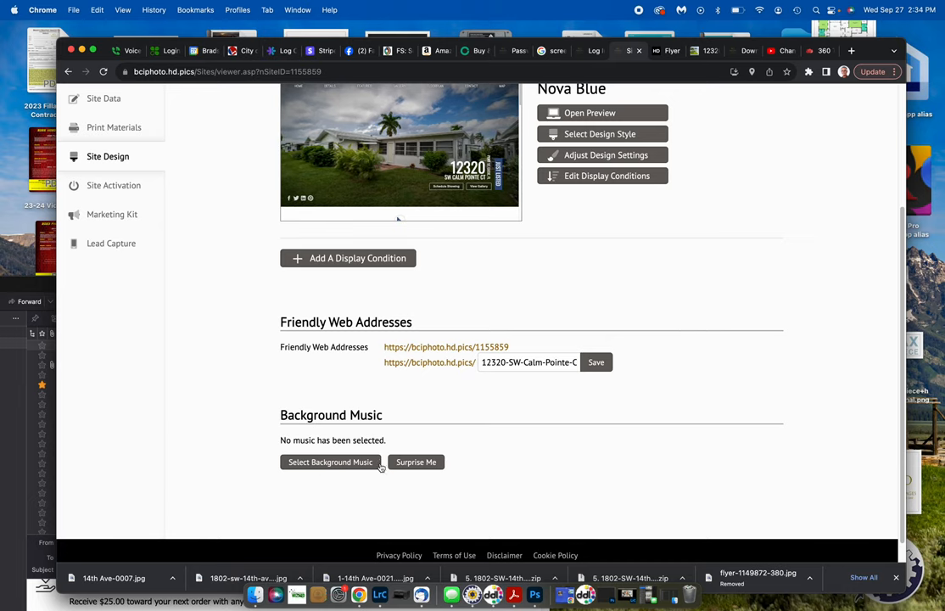
click(330, 461)
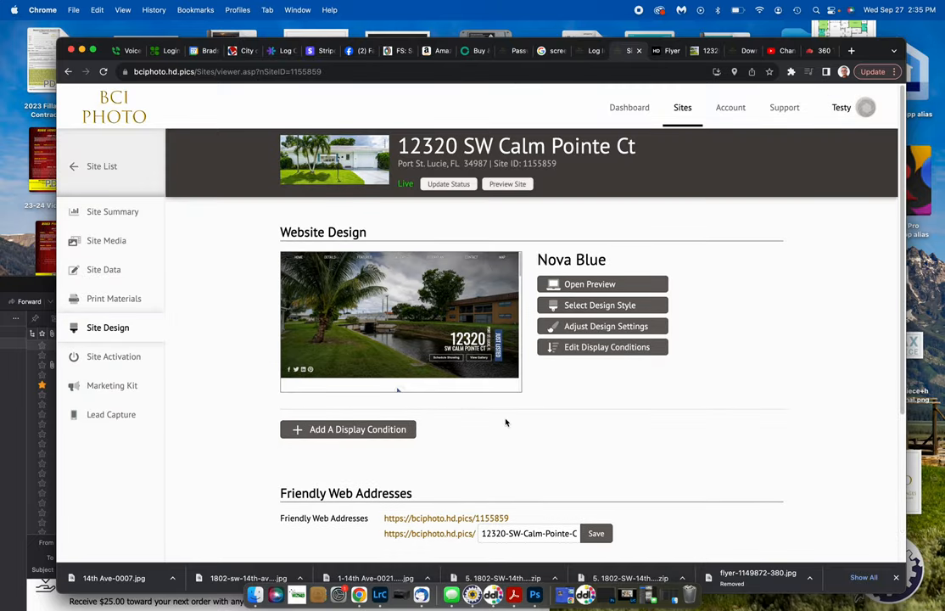
click(590, 284)
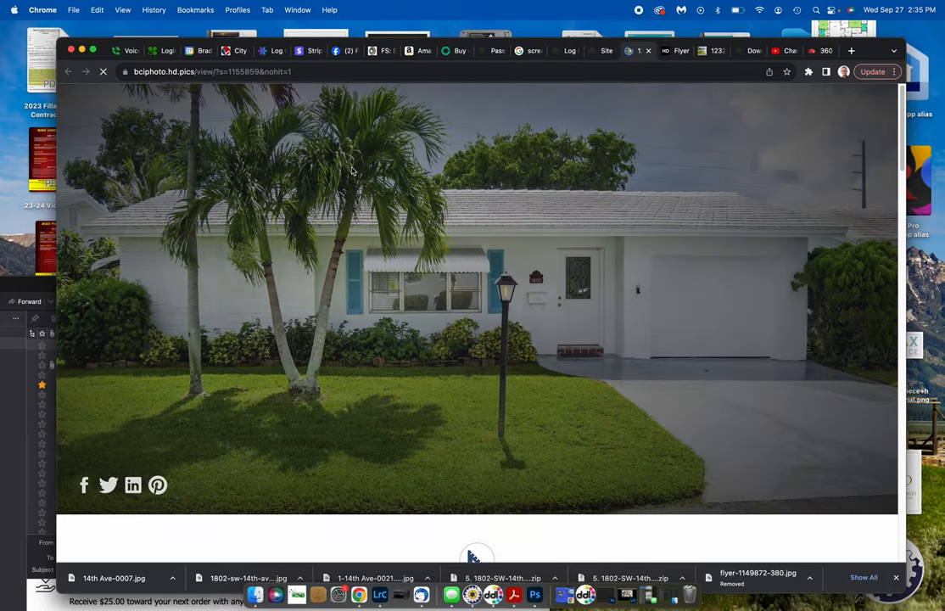